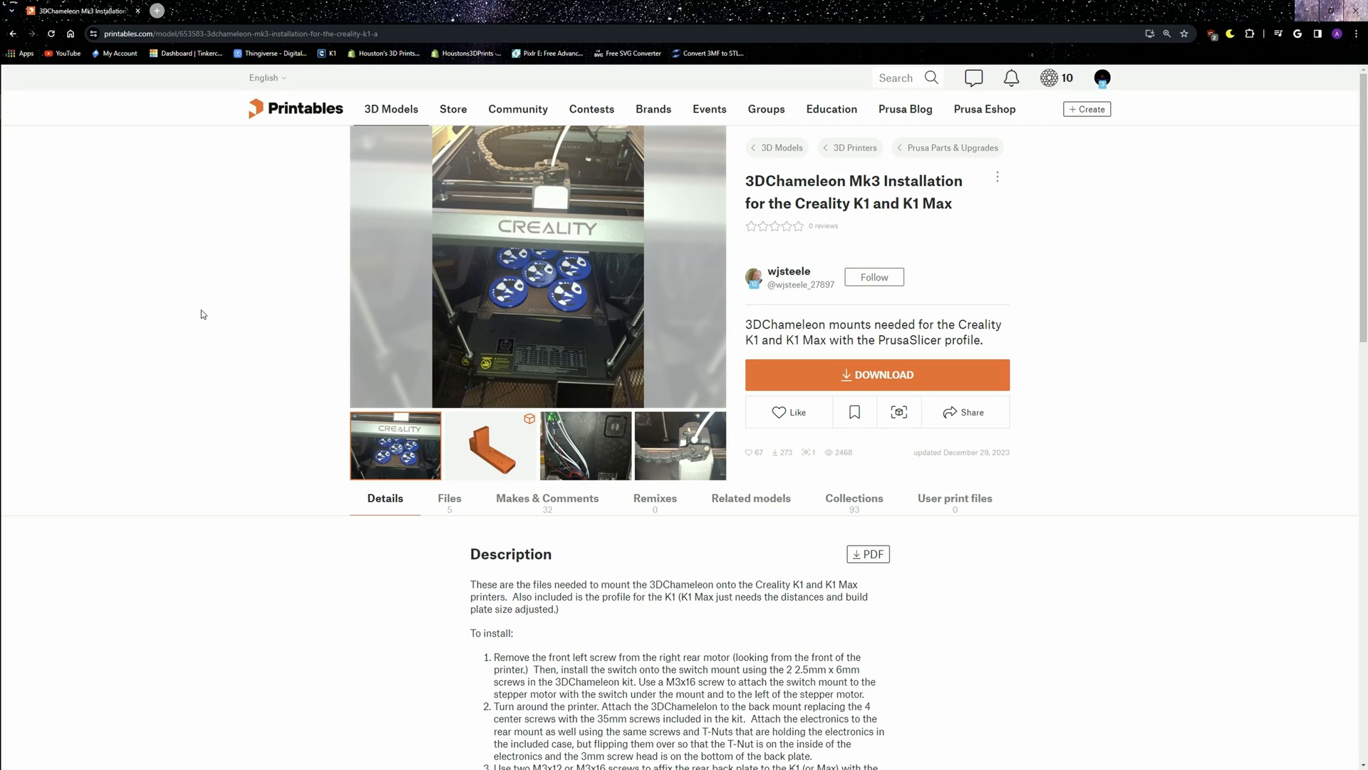
pyautogui.moveTo(252, 322)
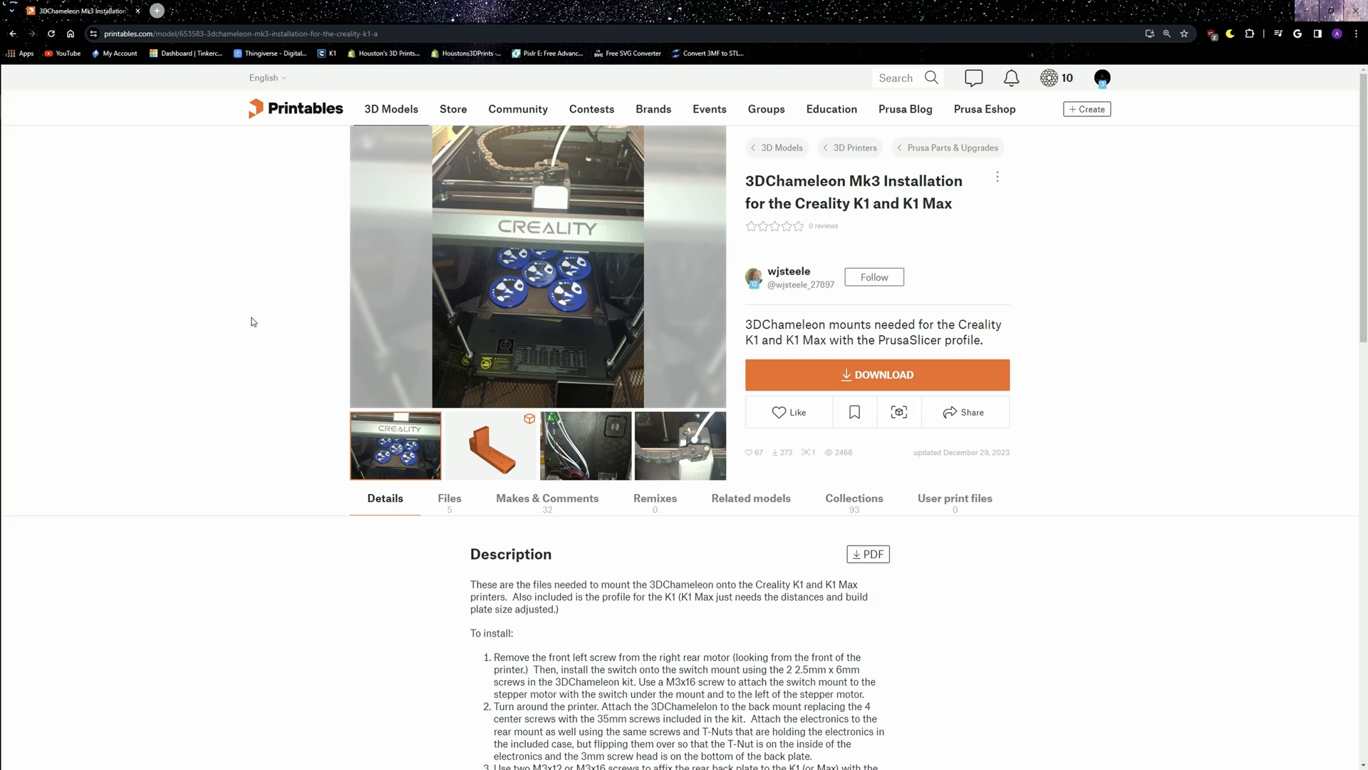
pyautogui.moveTo(756, 177)
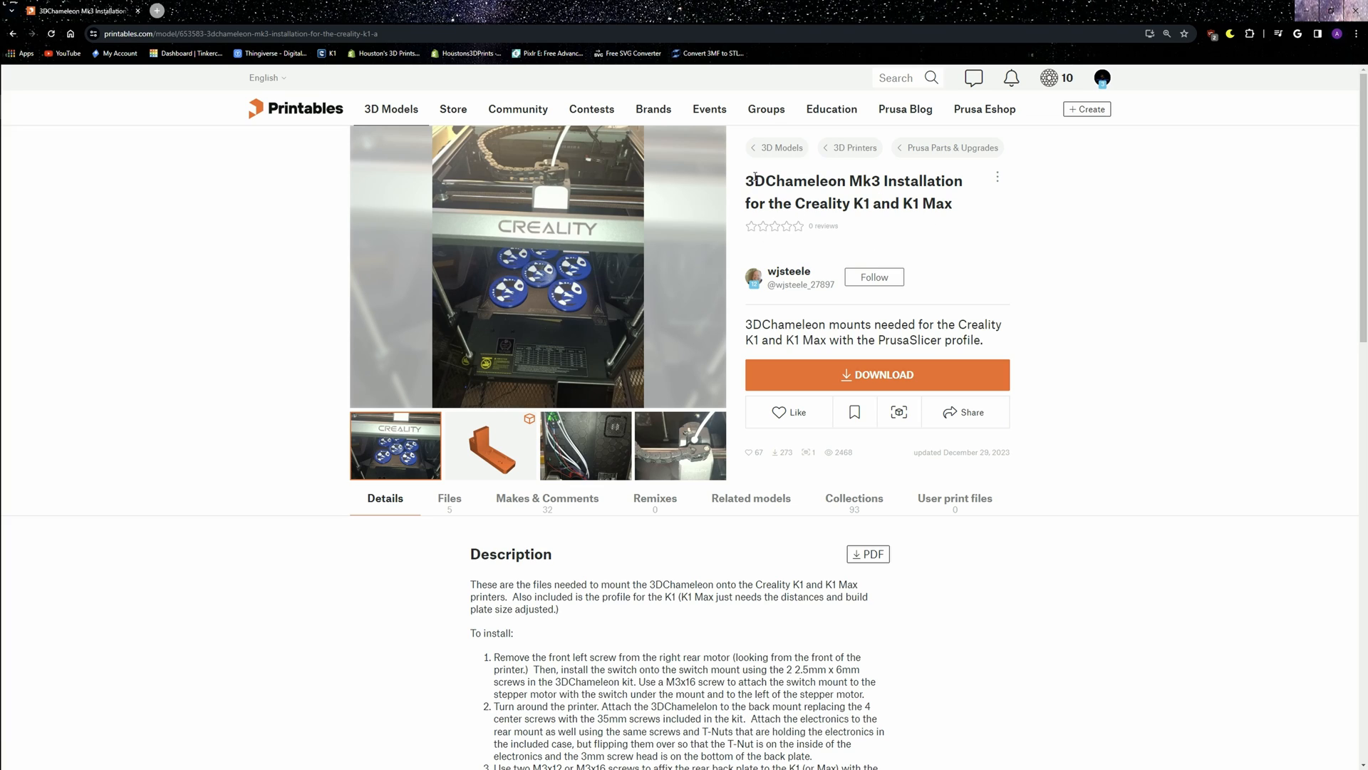
pyautogui.moveTo(977, 216)
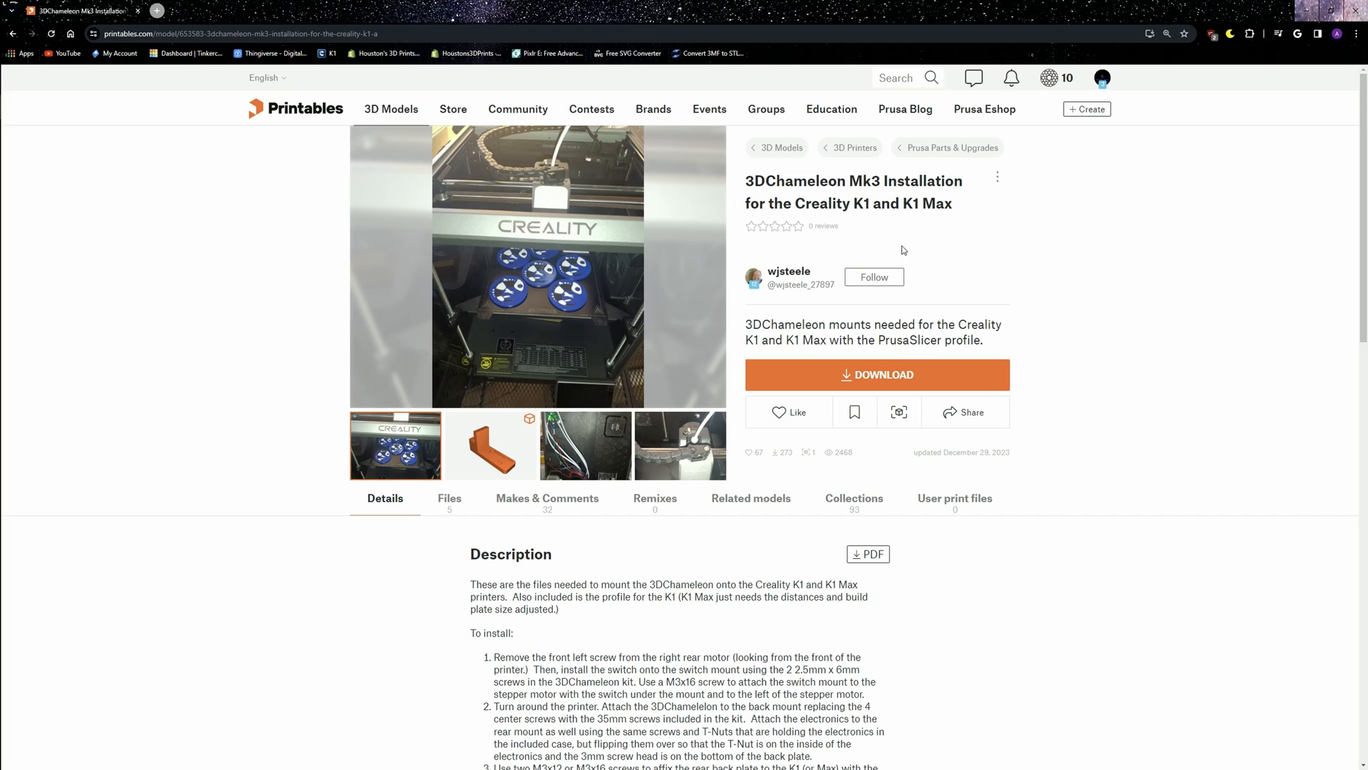
# Step: Switch over to PrusaSlicer with the Chameleon printer and filament presets loaded on an empty bed
pyautogui.moveTo(747, 181); pyautogui.dragTo(908, 204)
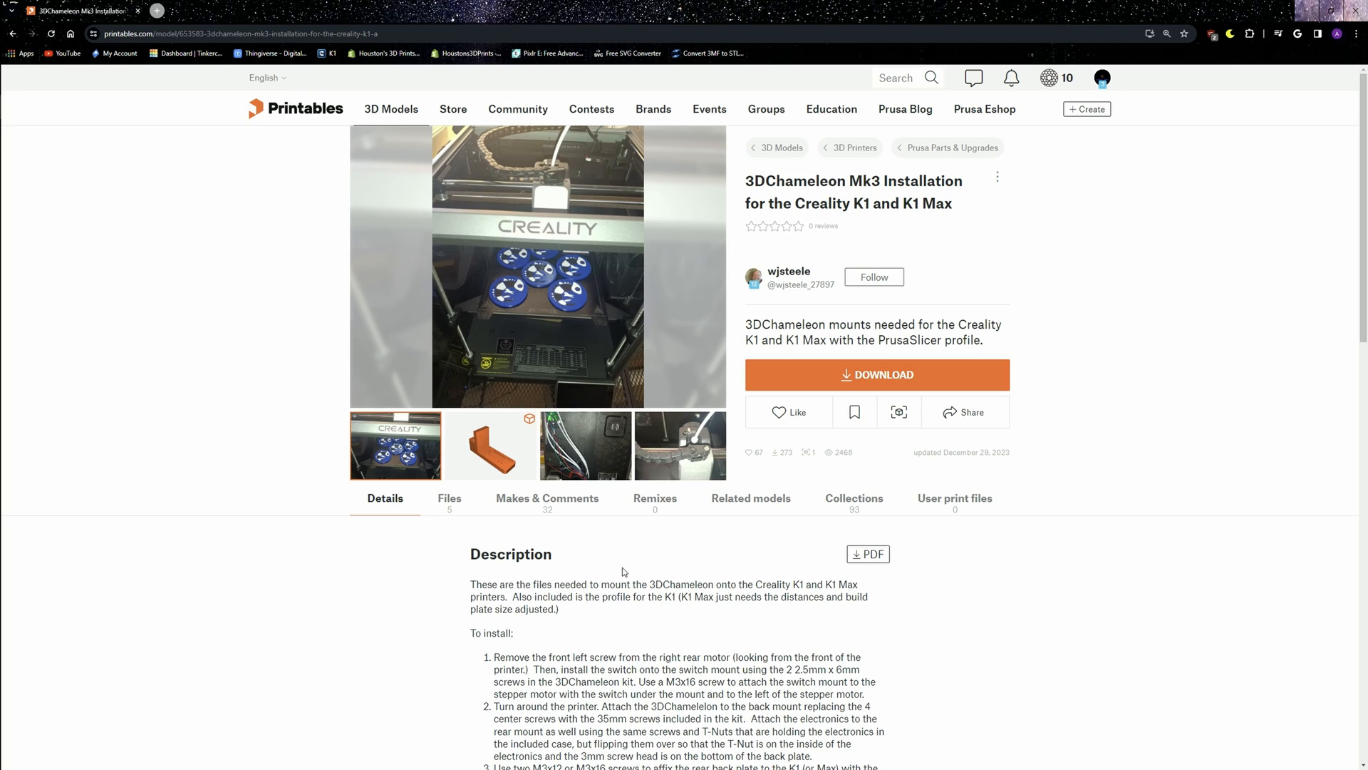
pyautogui.moveTo(511, 548)
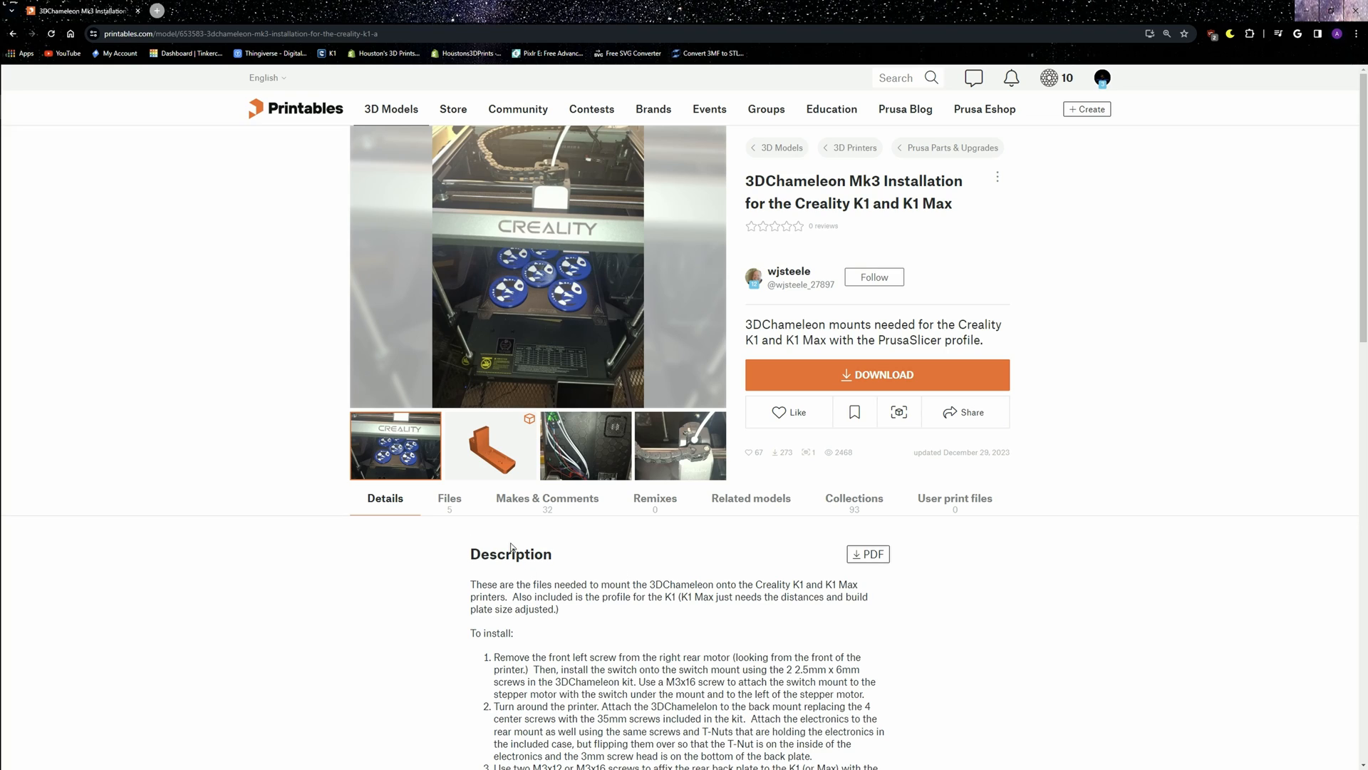
pyautogui.moveTo(469, 538)
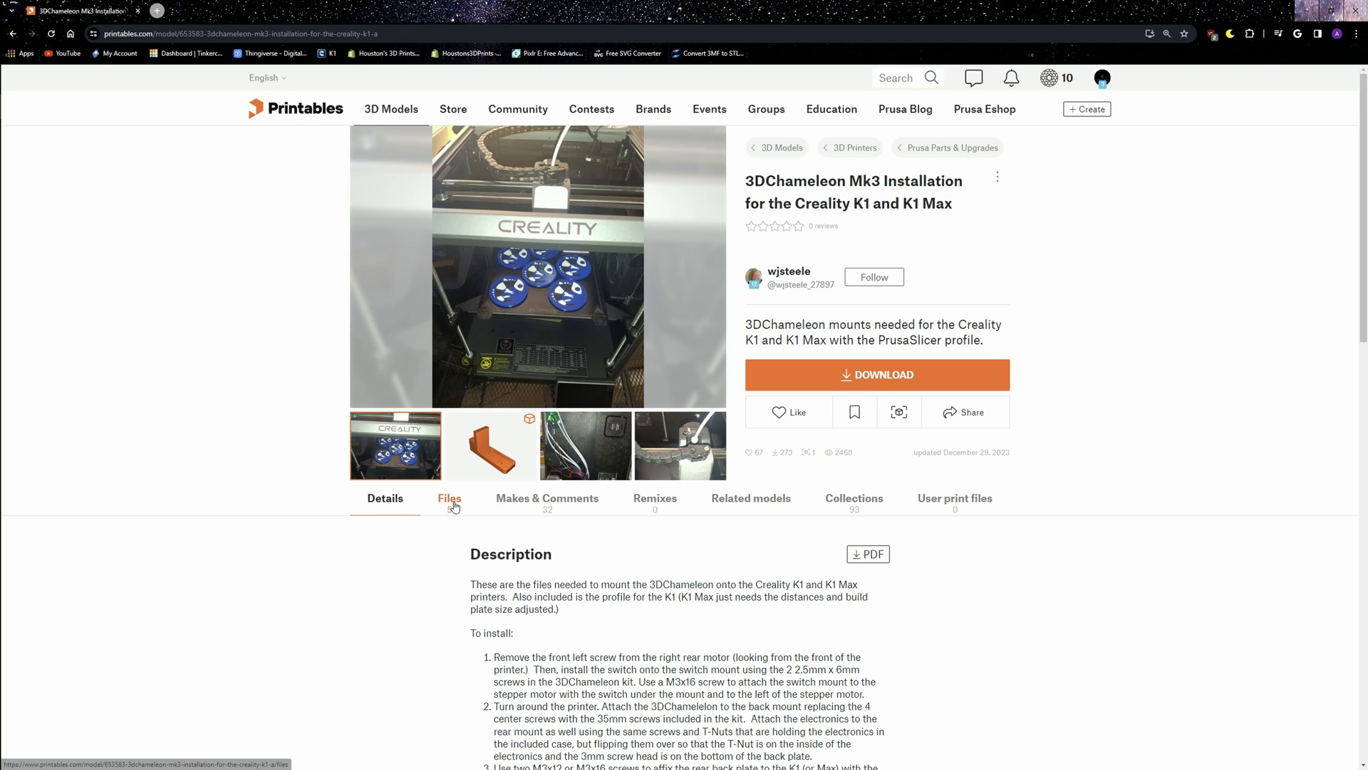
pyautogui.click(449, 498)
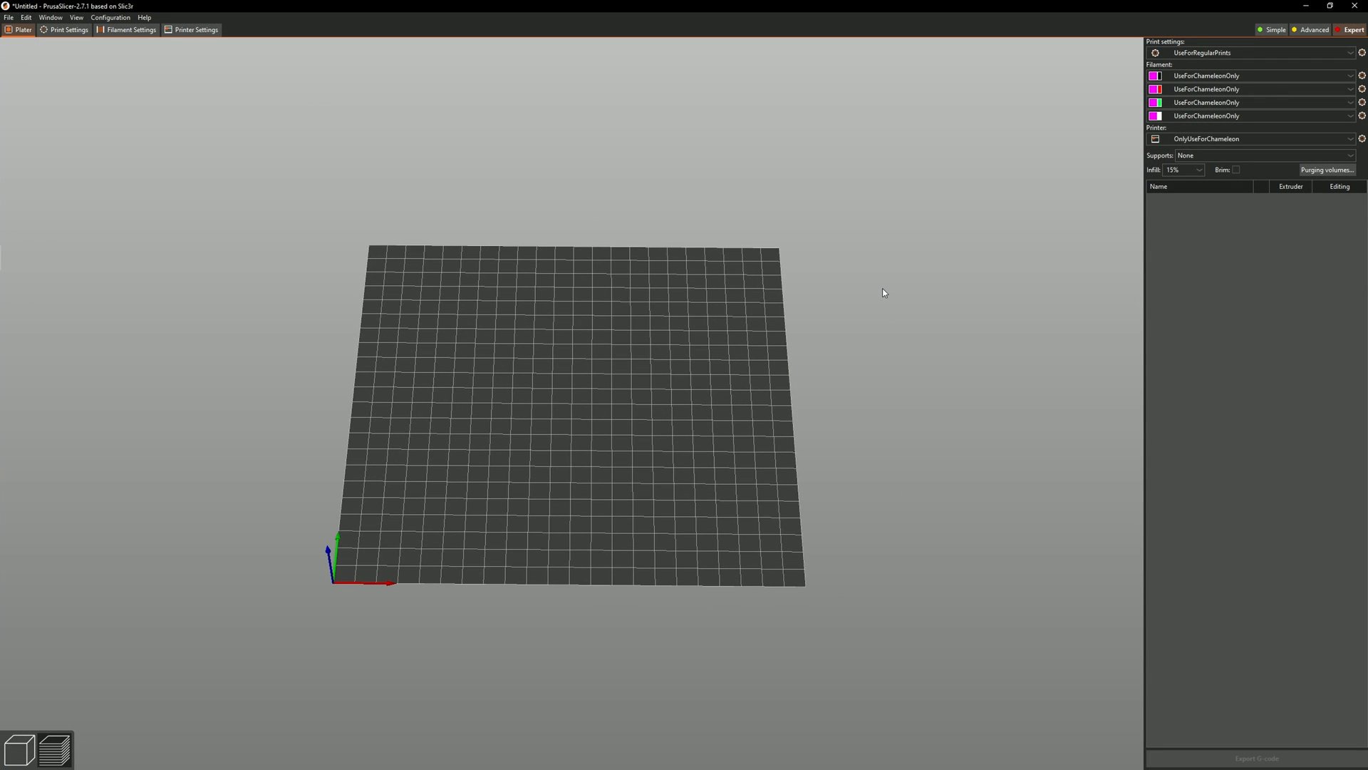
pyautogui.moveTo(898, 271)
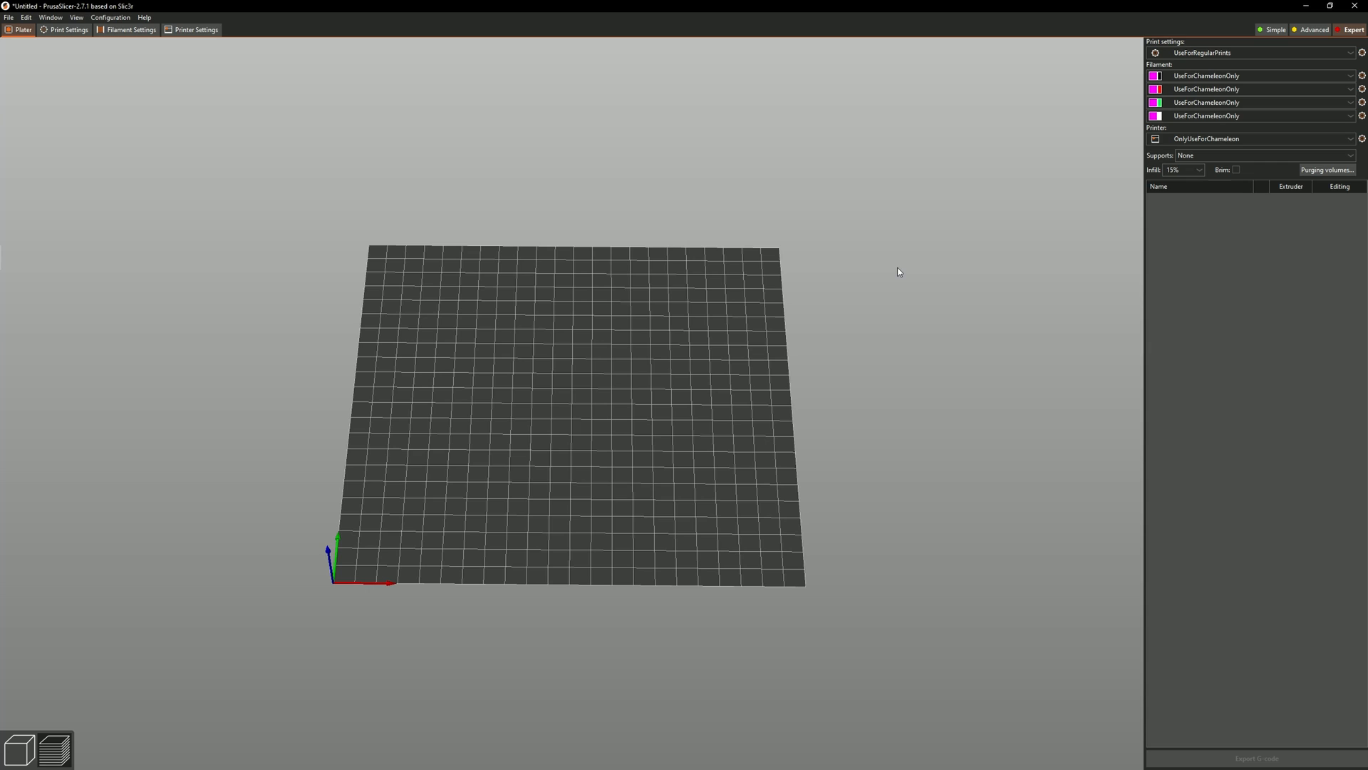
pyautogui.moveTo(888, 292)
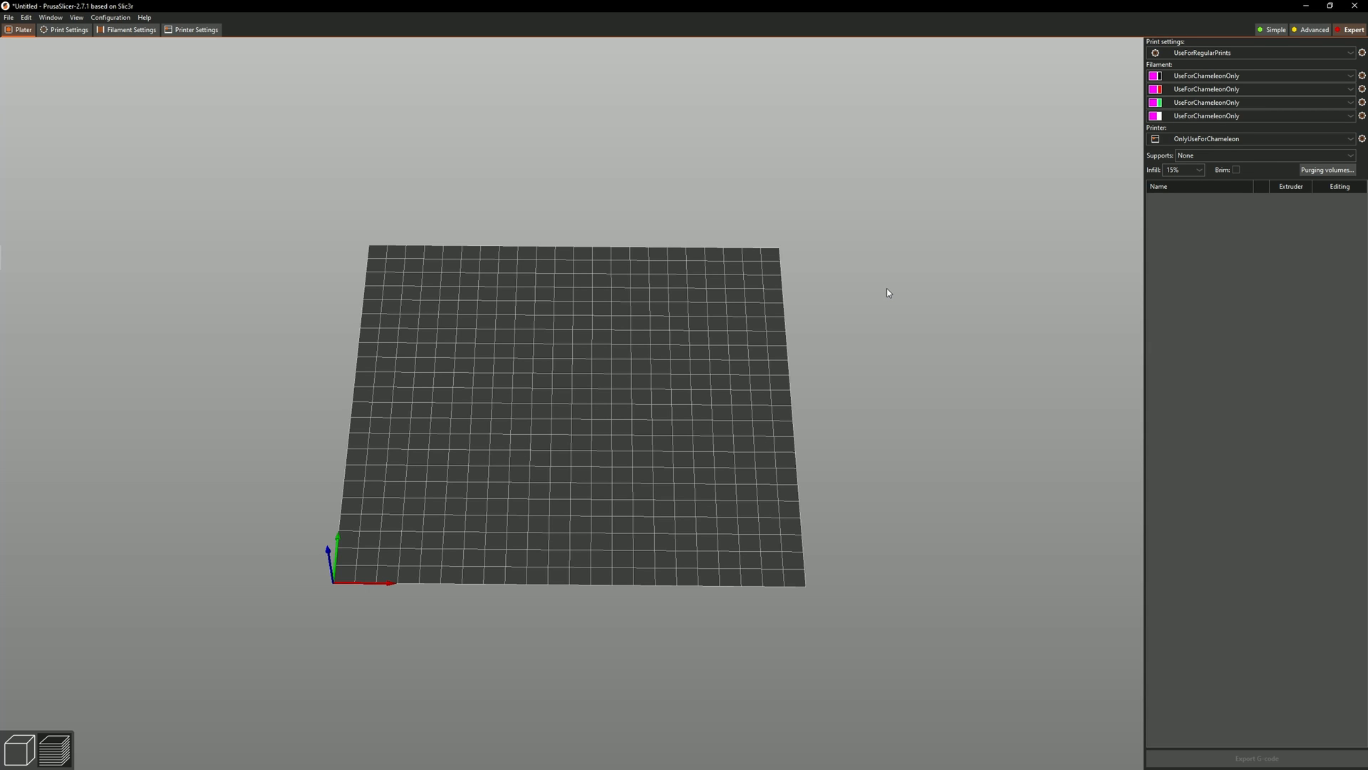
pyautogui.moveTo(879, 231)
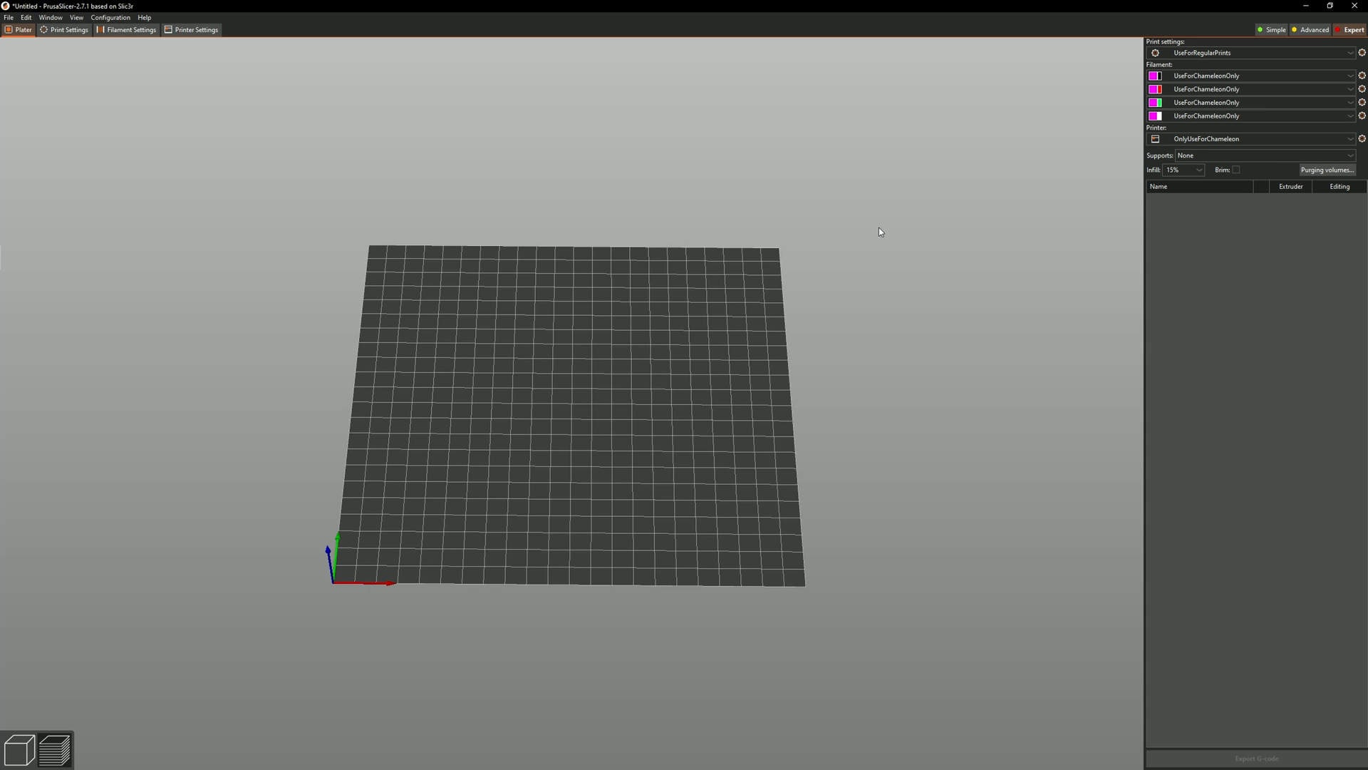
pyautogui.moveTo(718, 302)
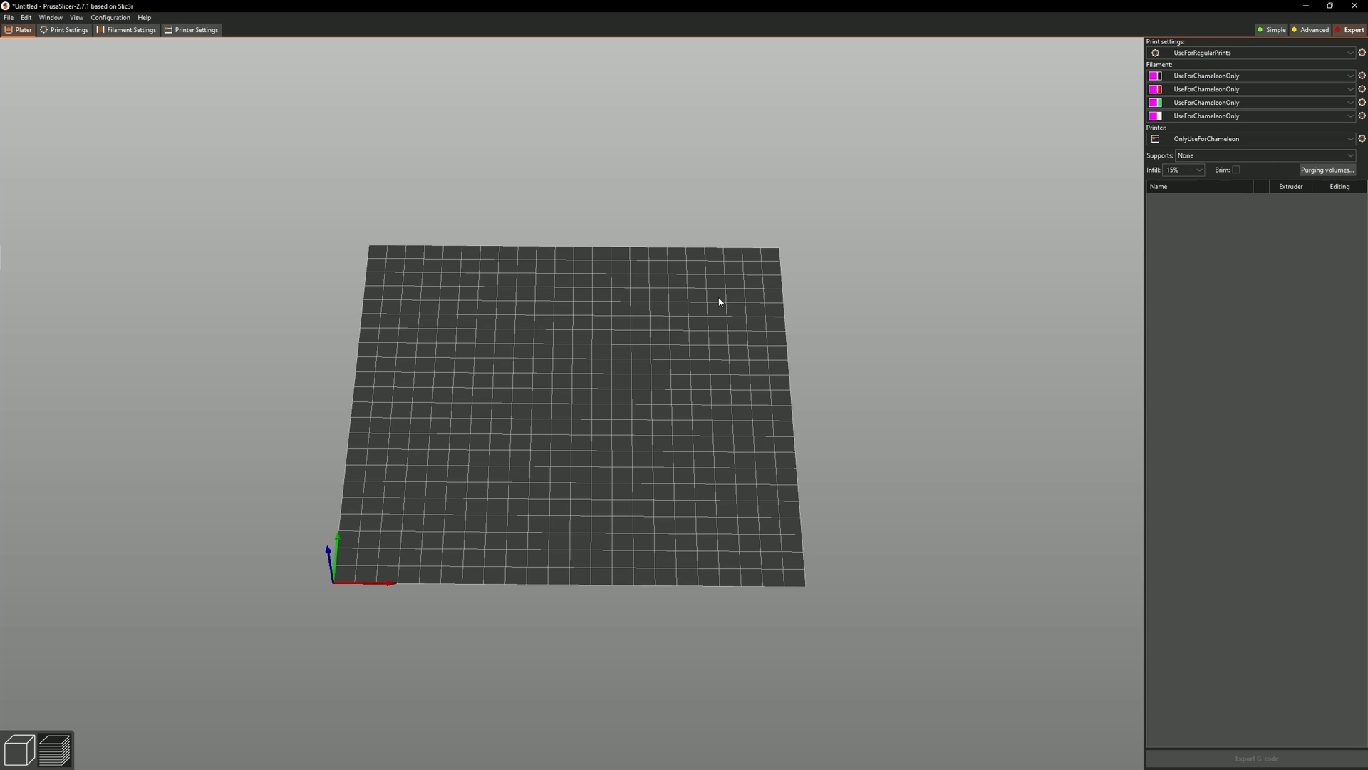
pyautogui.moveTo(539, 252)
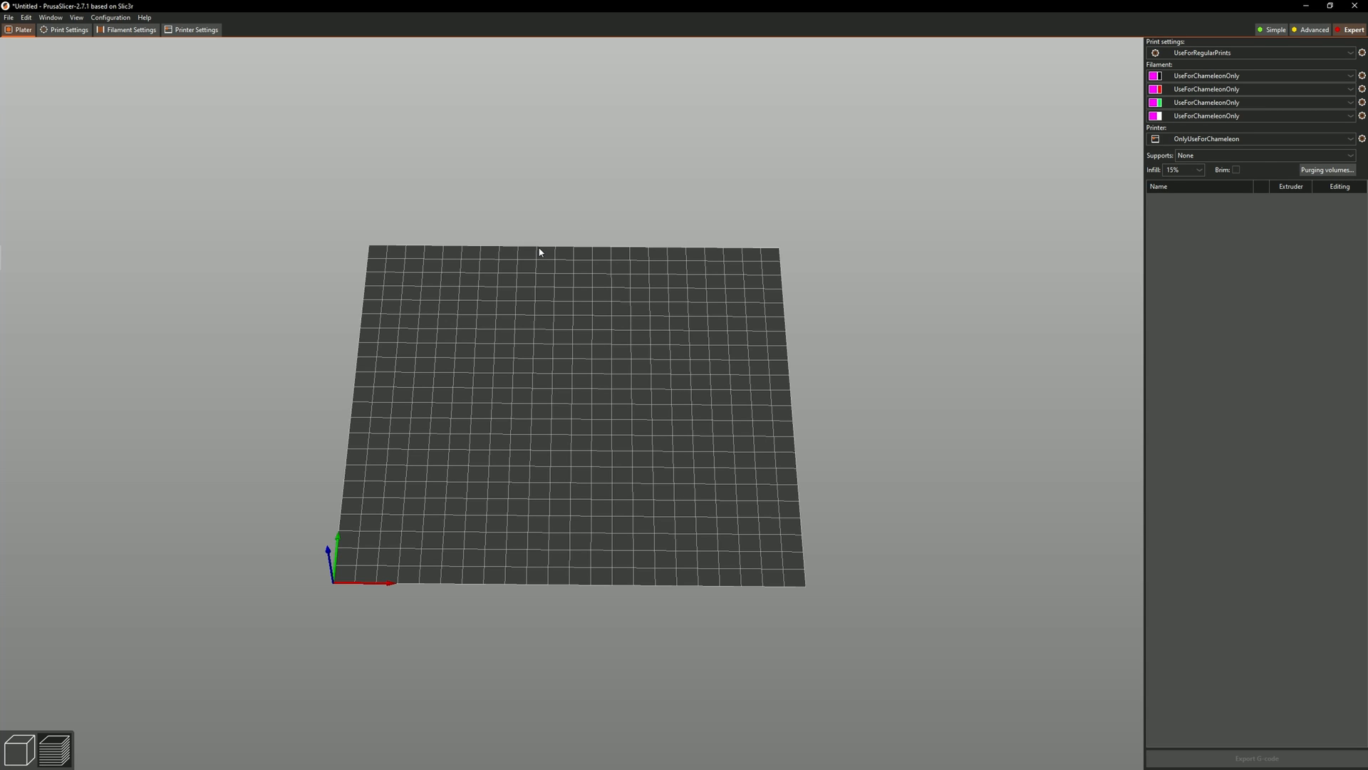
pyautogui.moveTo(561, 254)
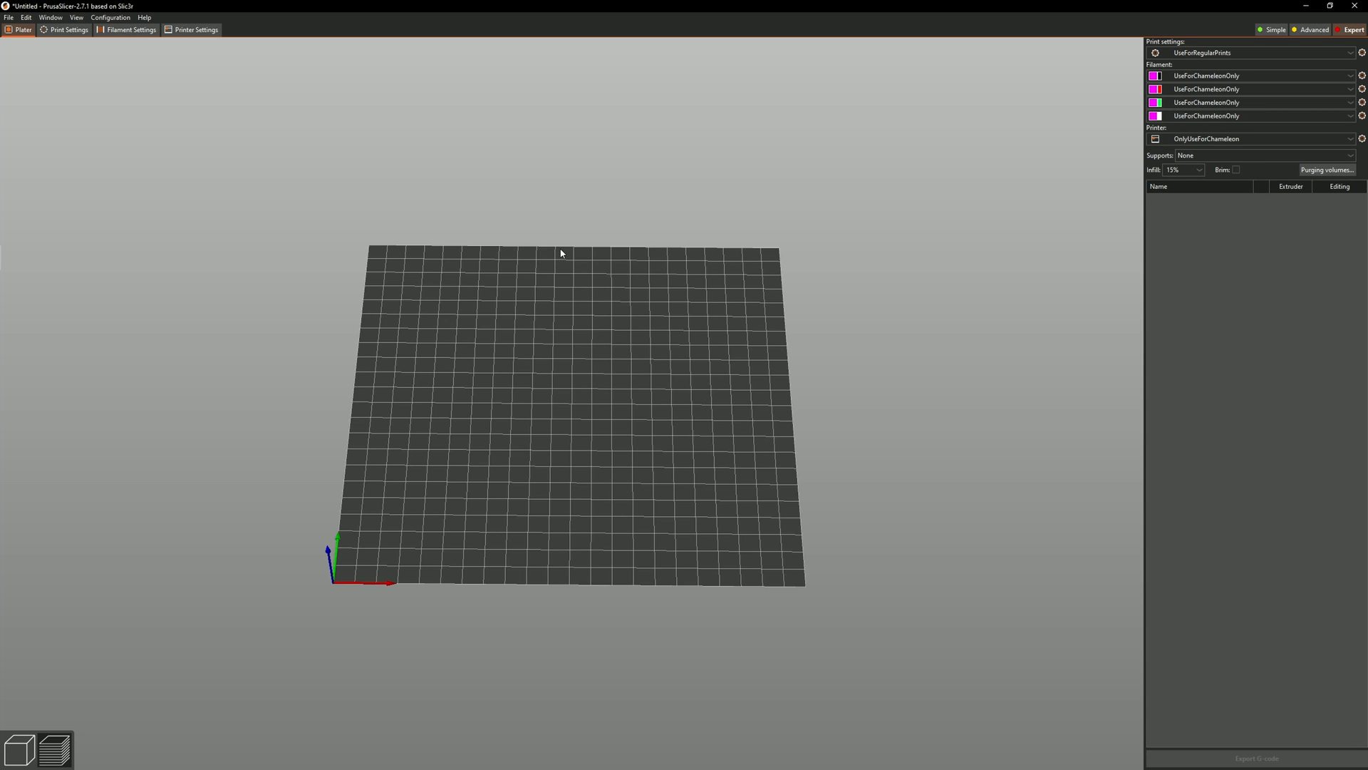
pyautogui.moveTo(612, 367)
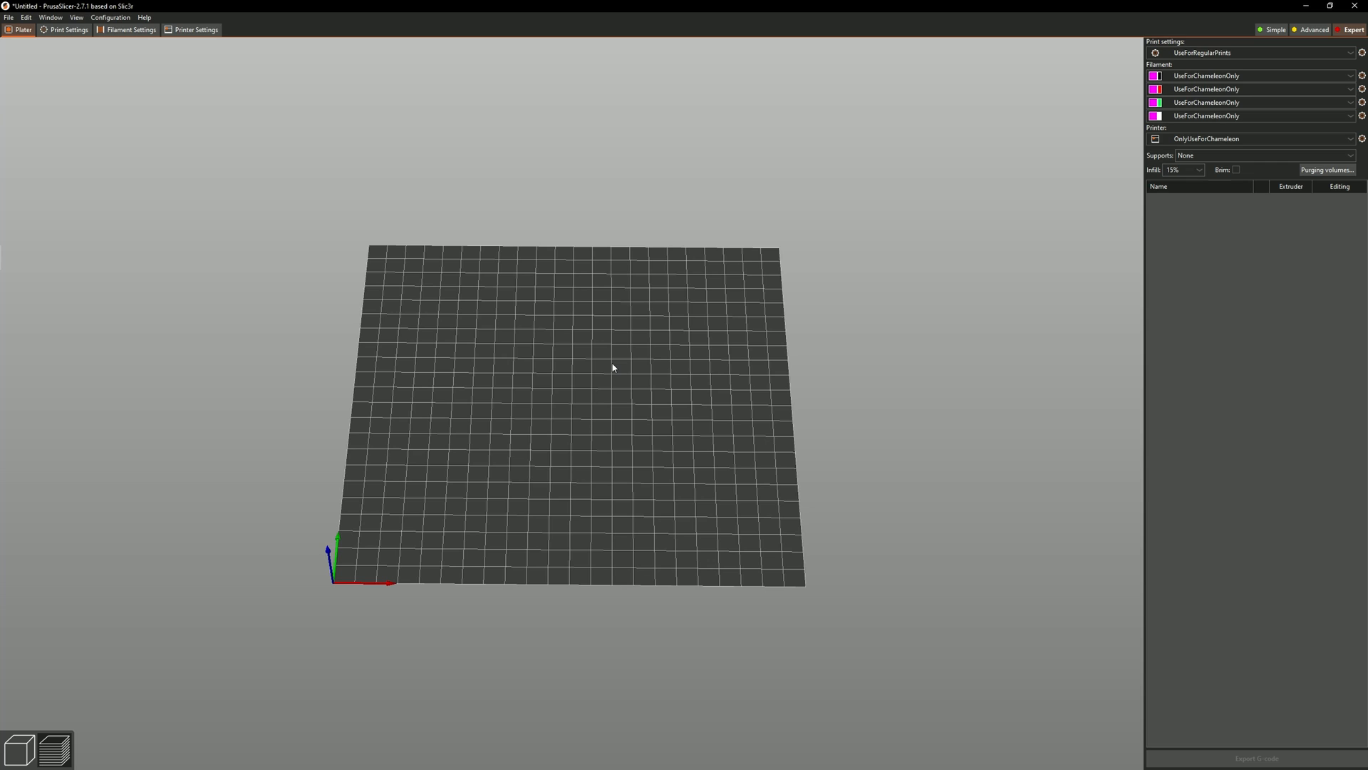
pyautogui.moveTo(510, 478)
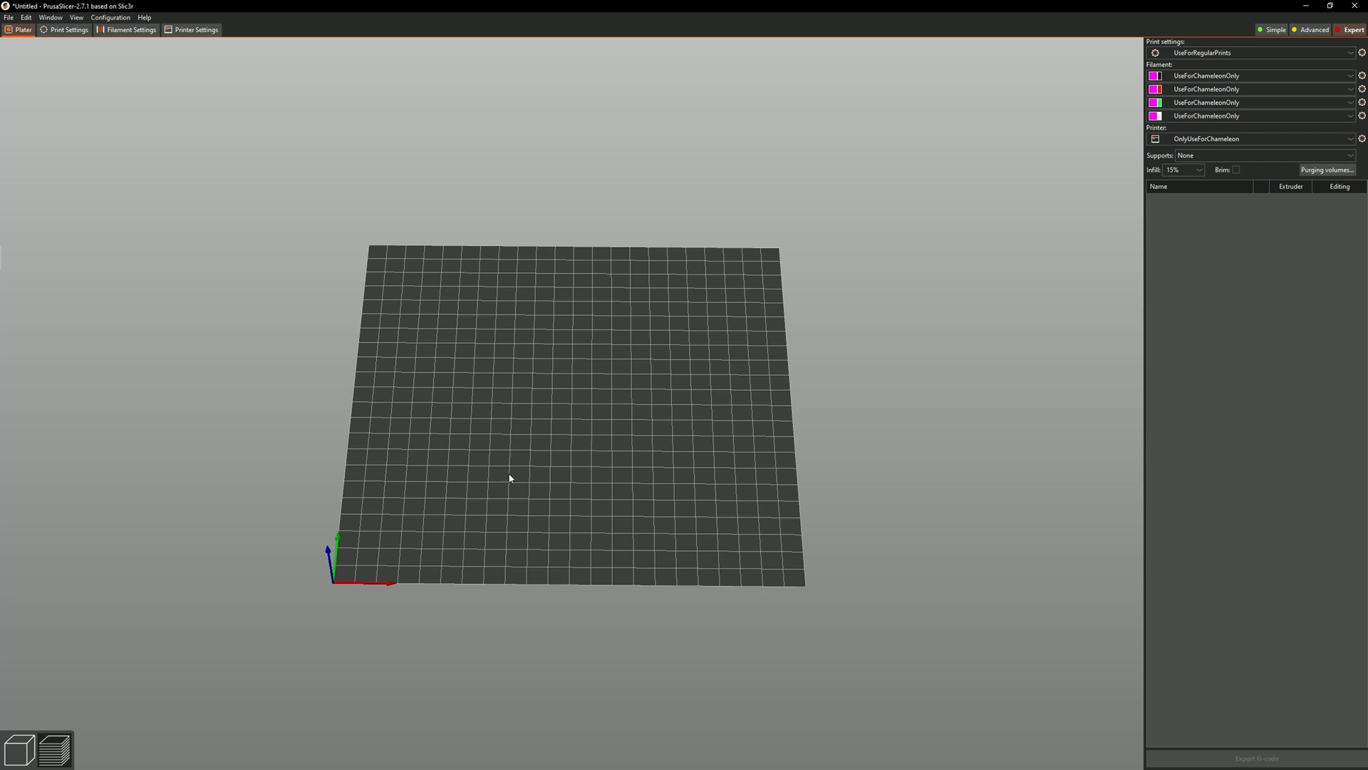
pyautogui.moveTo(721, 393)
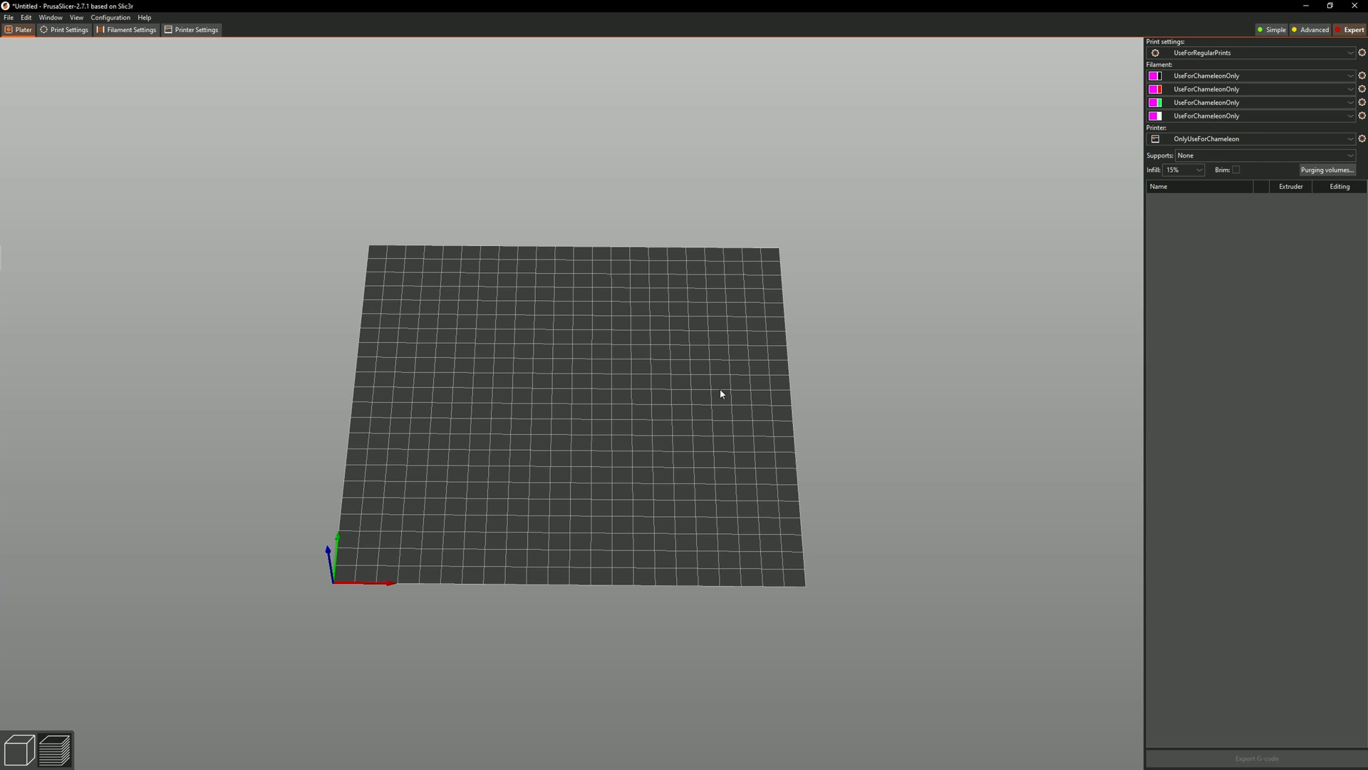
pyautogui.moveTo(815, 379)
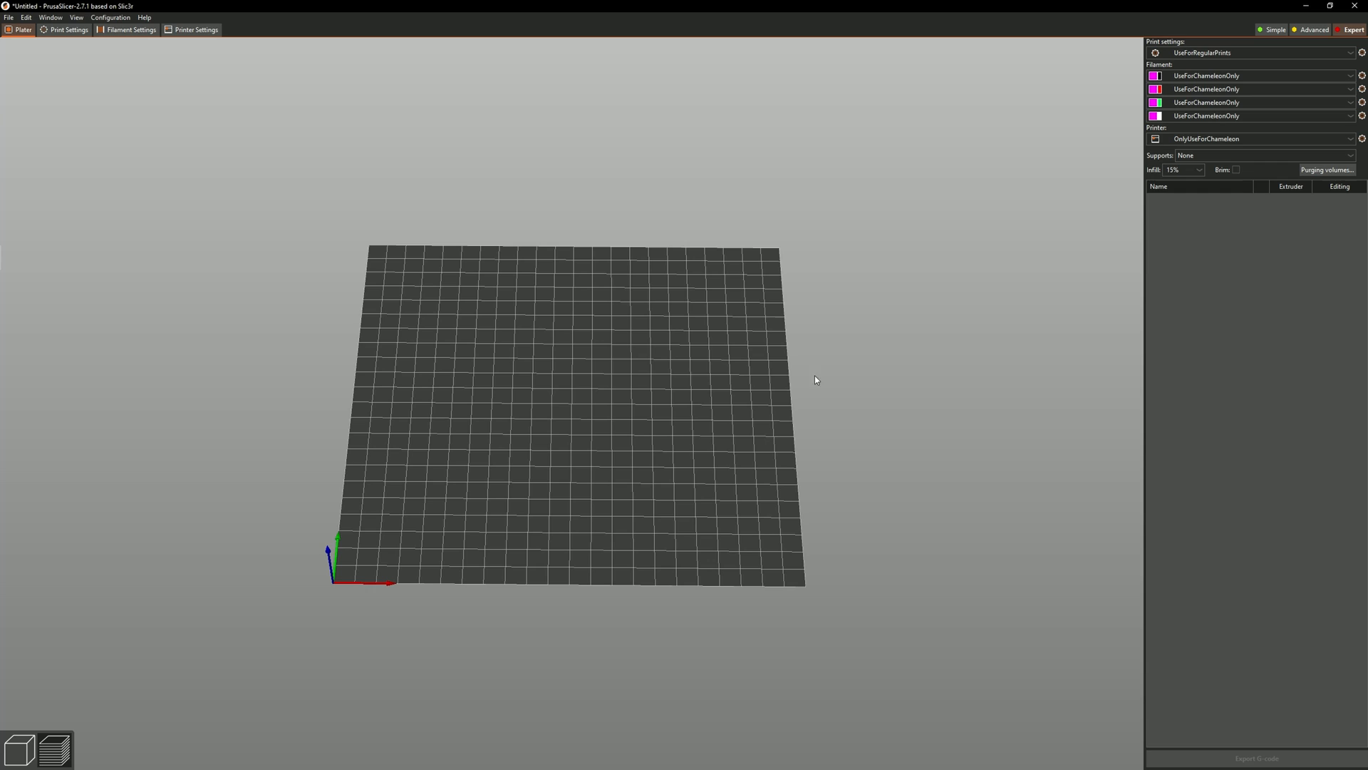
pyautogui.moveTo(1214, 224)
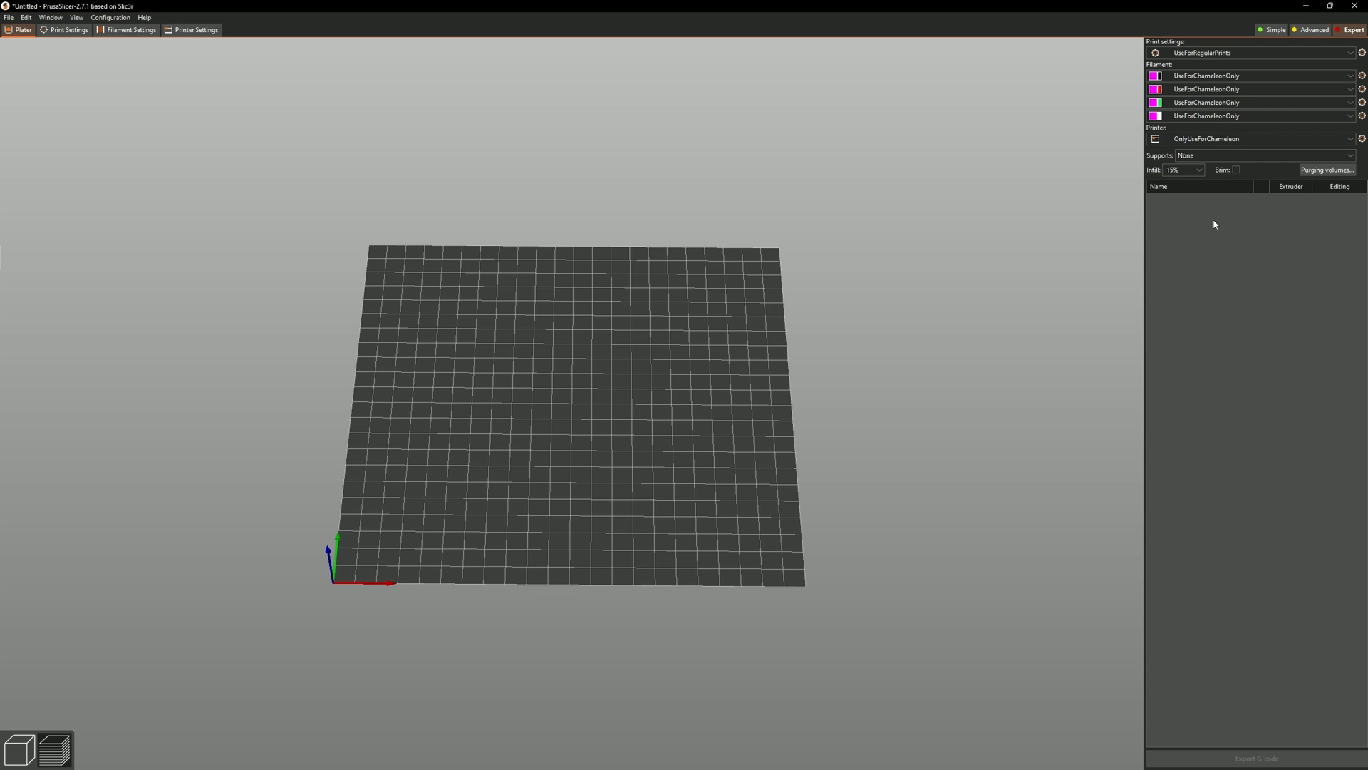
pyautogui.moveTo(924, 229)
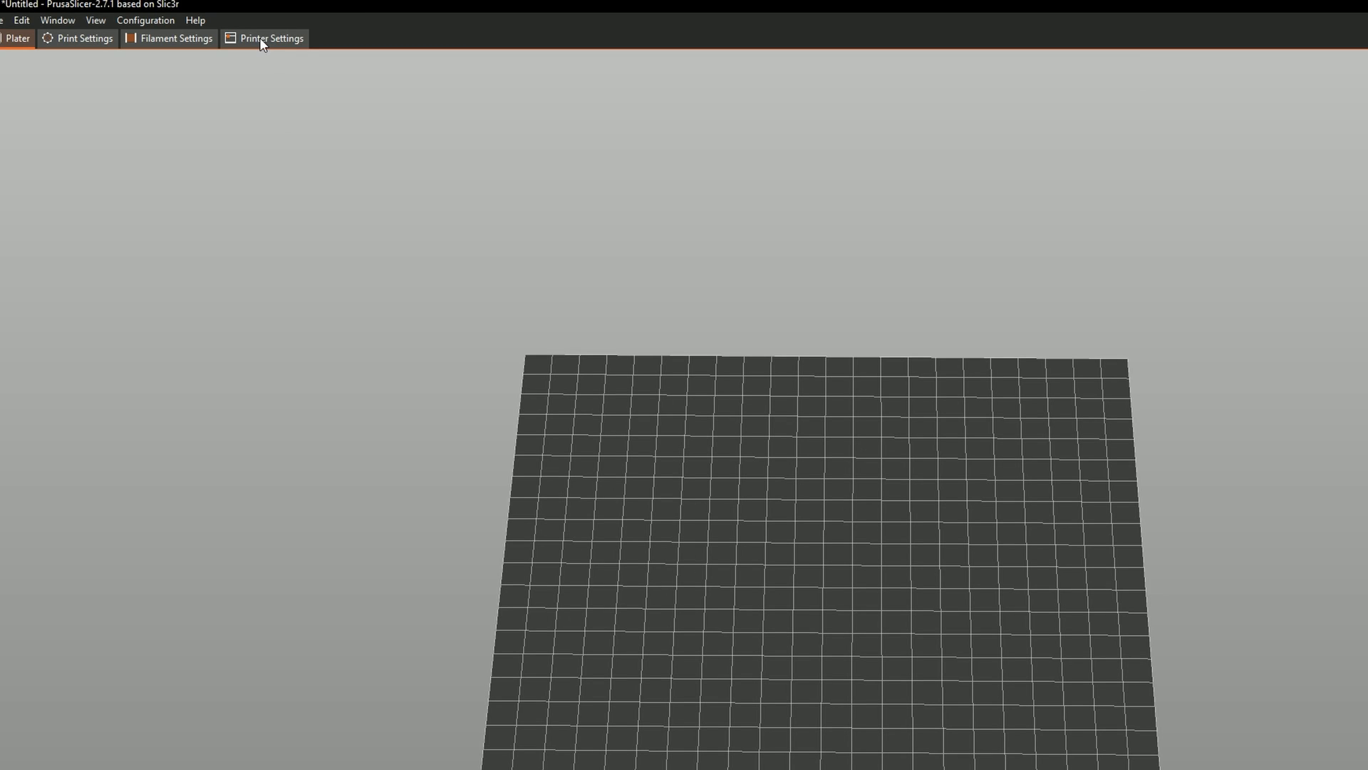
# Step: Show the OnlyUseForChameleon printer's General page: 4 extruders, single-extruder MM, Klipper flavor
pyautogui.click(271, 37)
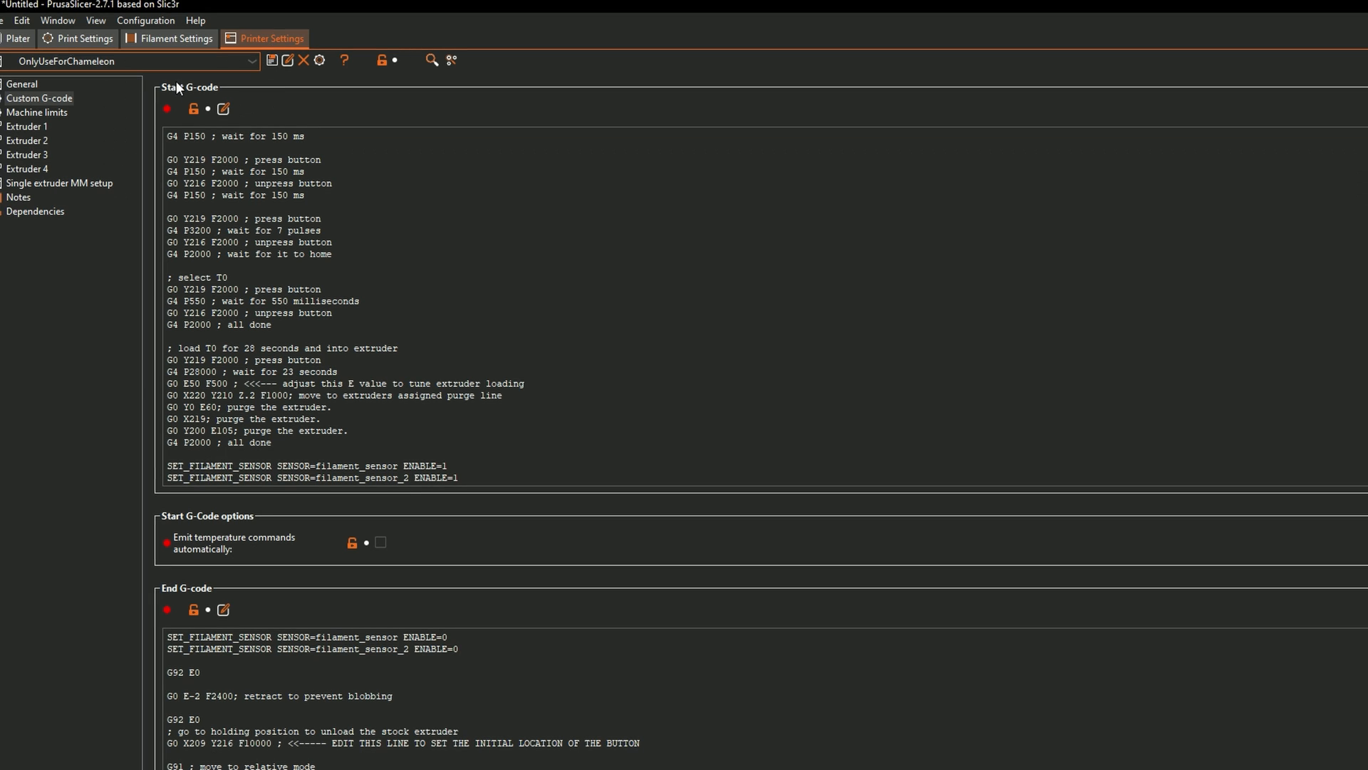
pyautogui.click(21, 84)
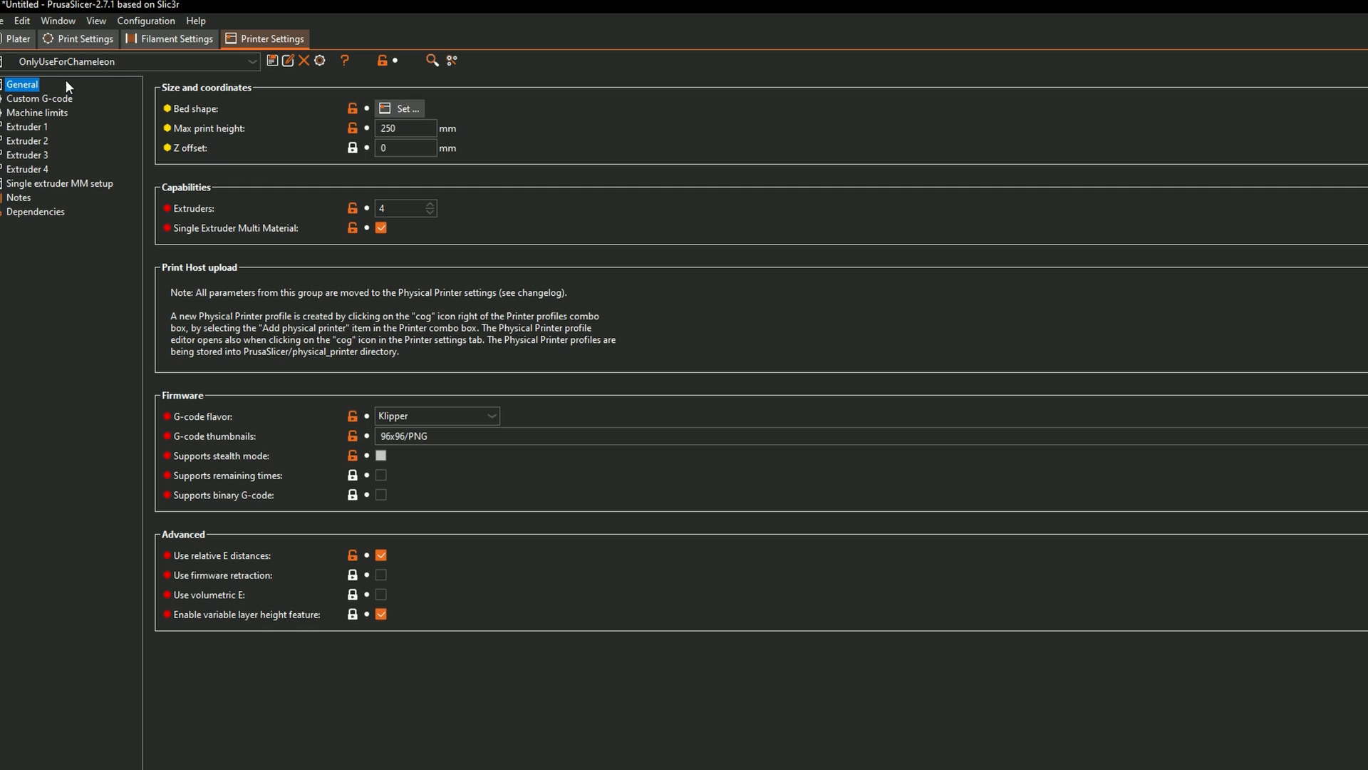
pyautogui.moveTo(205, 132)
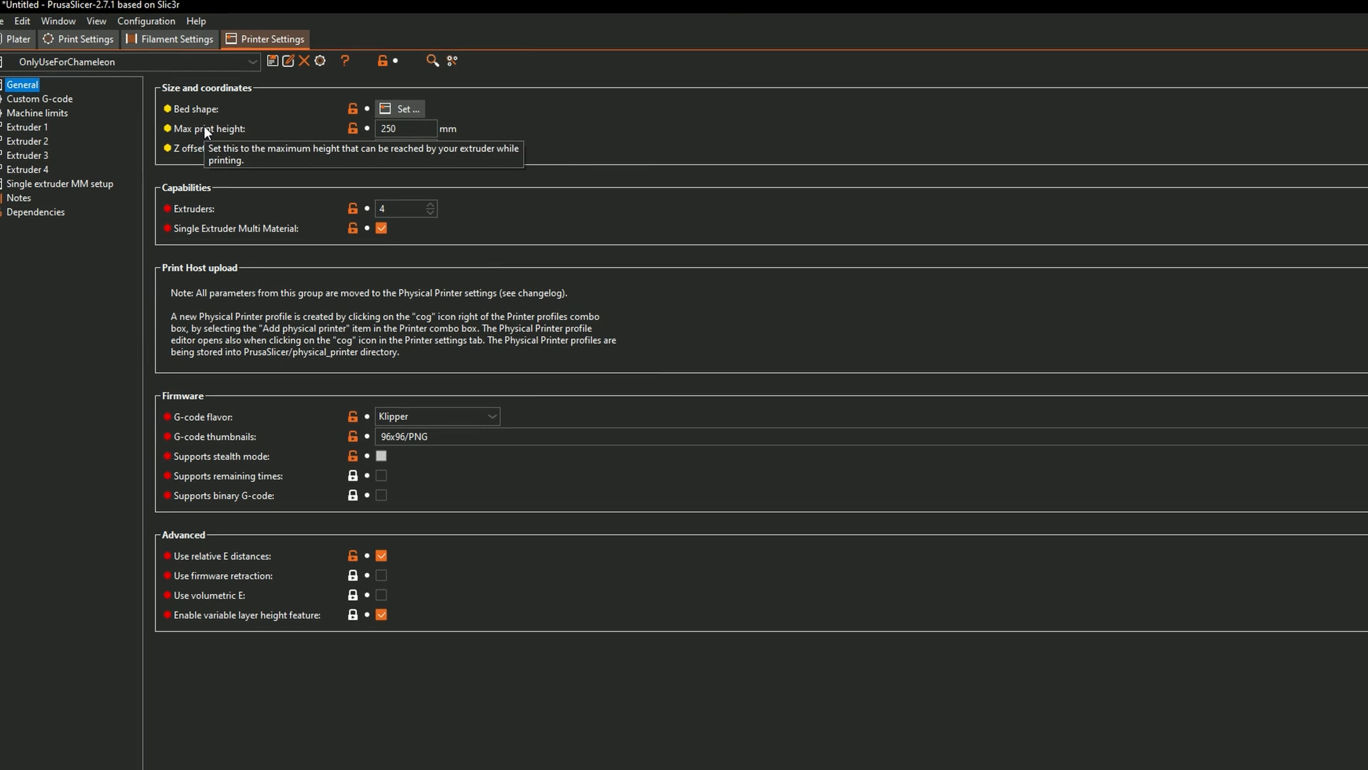
pyautogui.moveTo(269, 133)
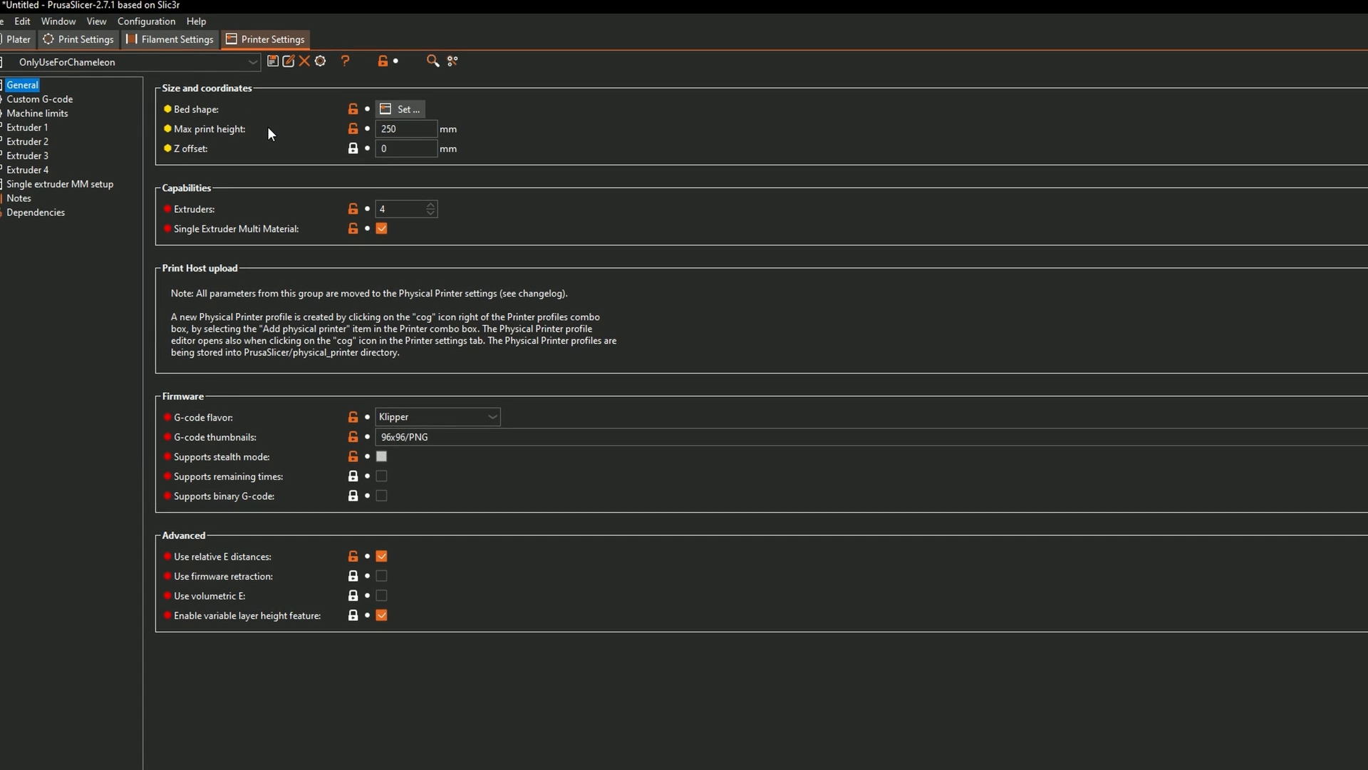
pyautogui.moveTo(313, 135)
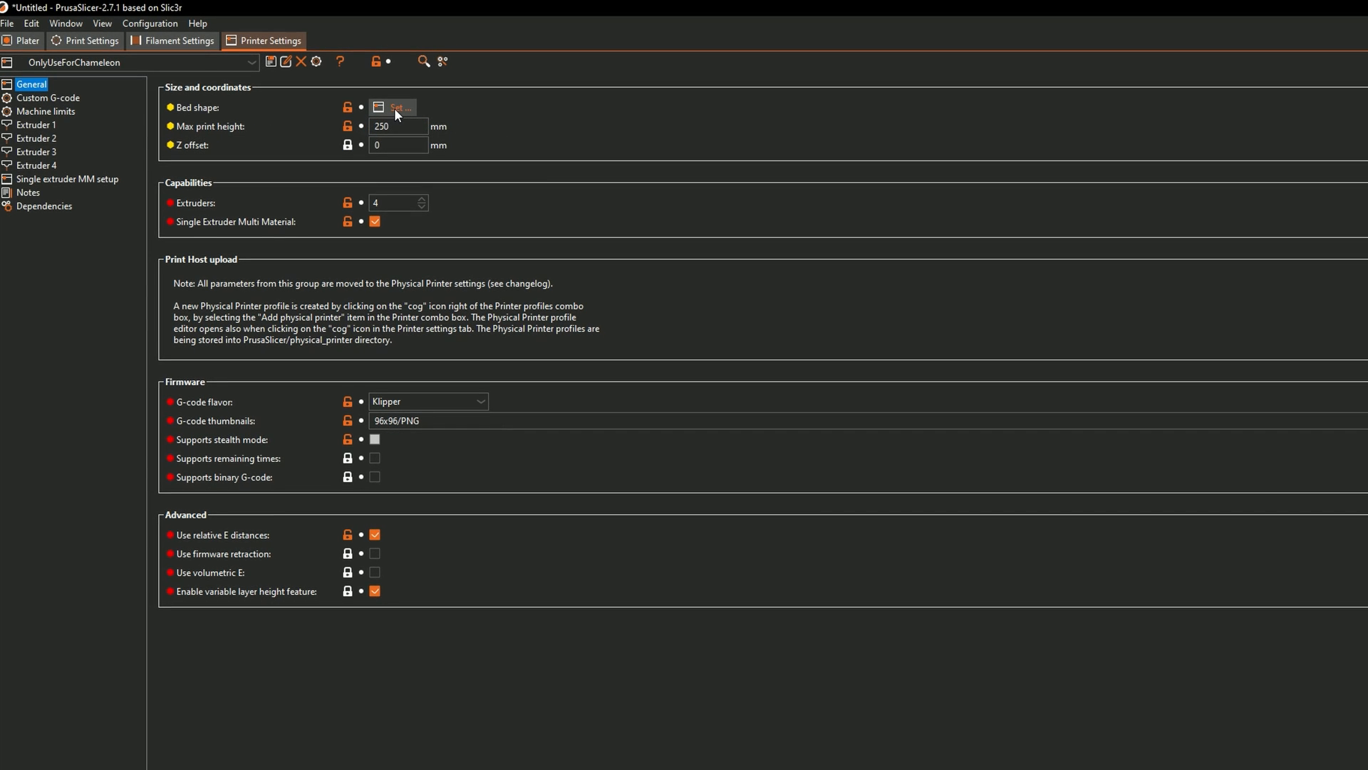
pyautogui.click(393, 106)
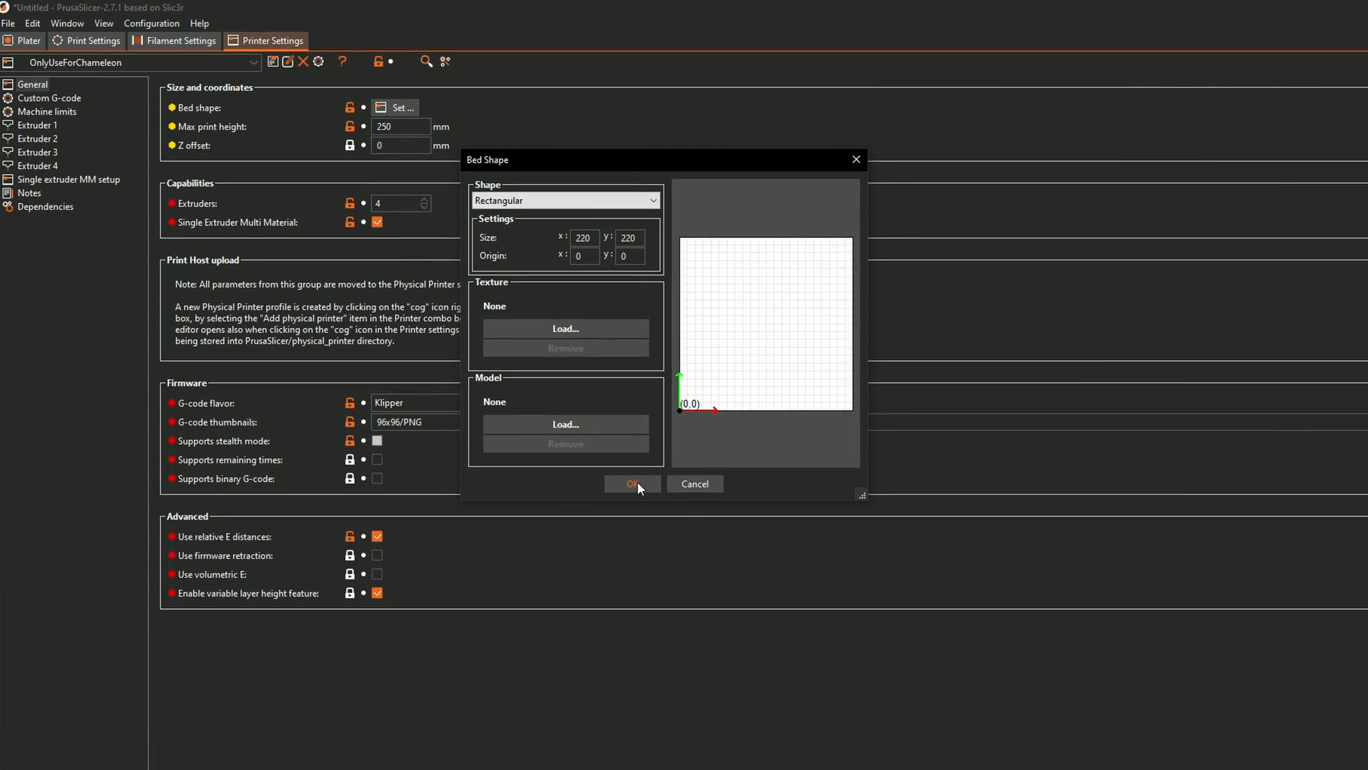
pyautogui.click(631, 483)
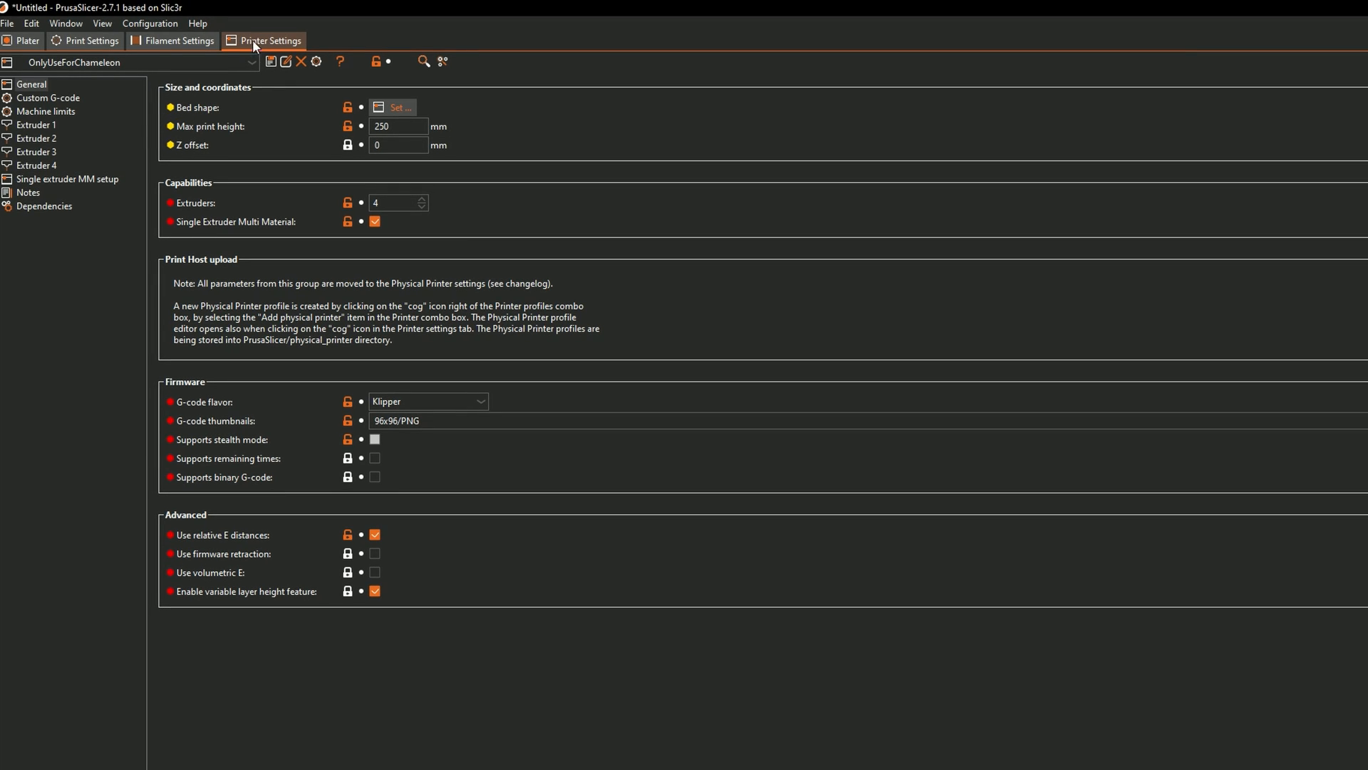
pyautogui.moveTo(271, 138)
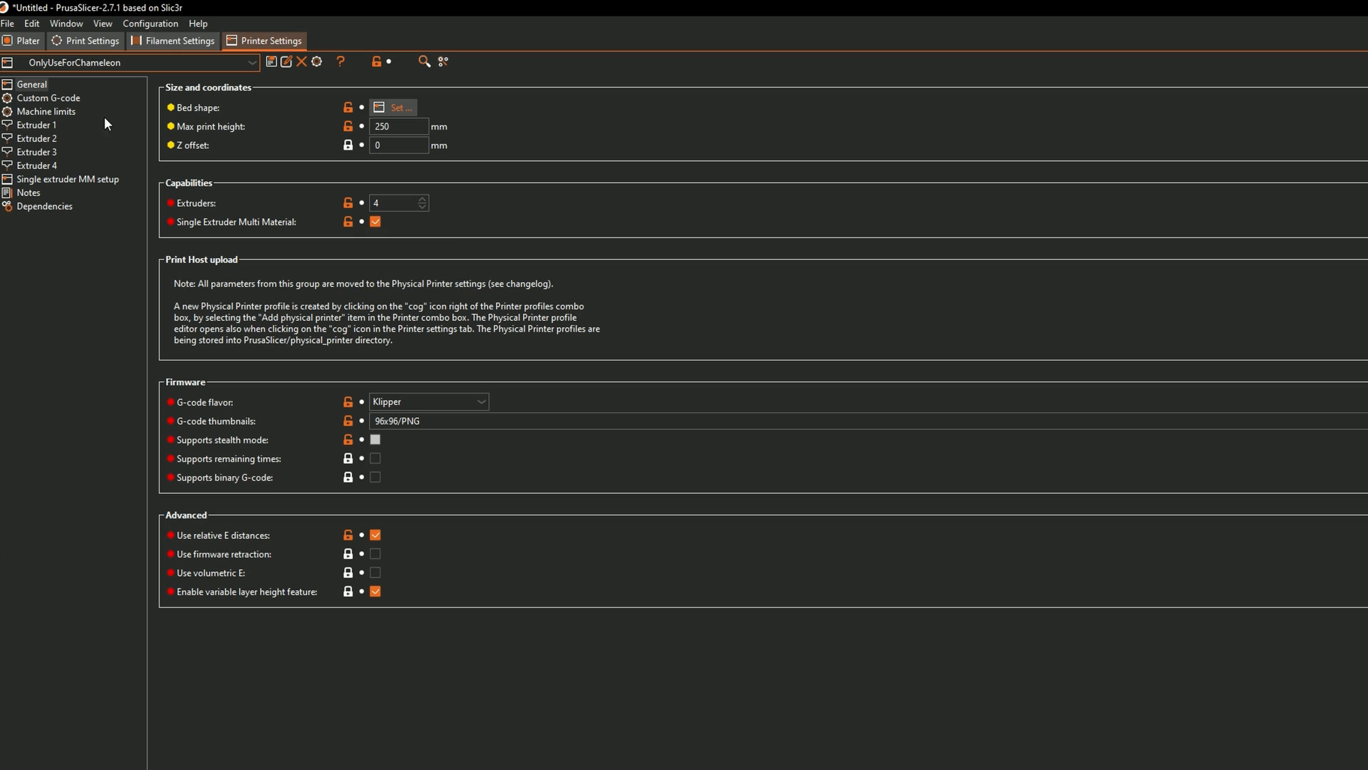
# Step: Show the Chameleon profile's Custom G-code page with its start and end G-code scripts
pyautogui.click(48, 99)
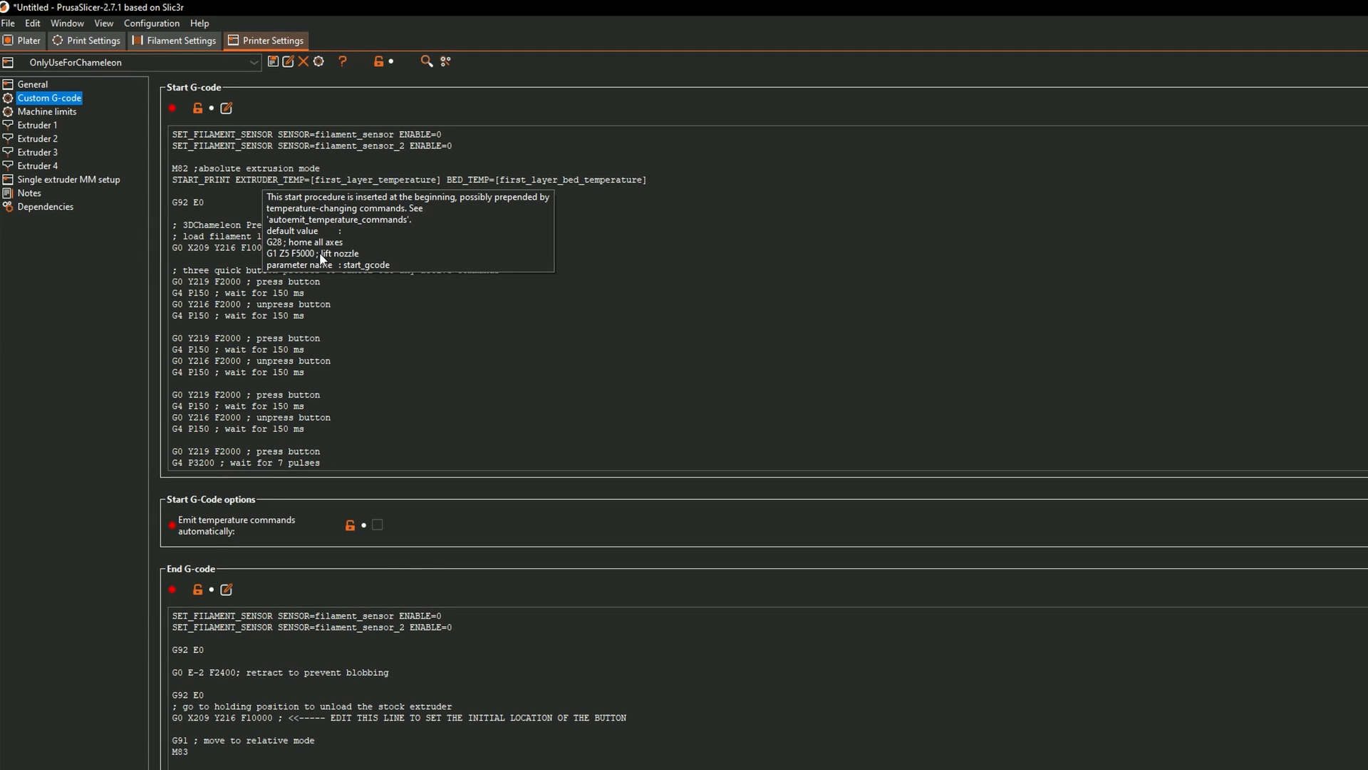
pyautogui.moveTo(198, 590)
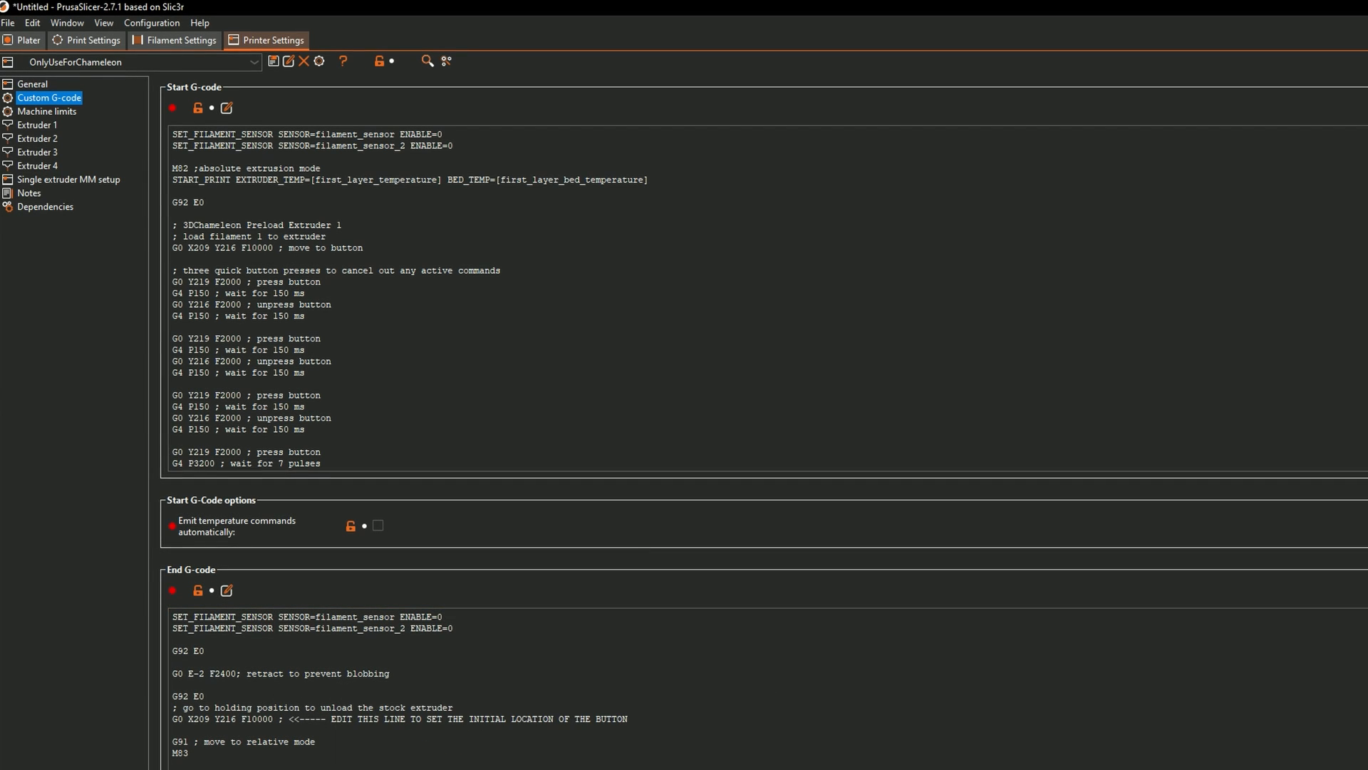
pyautogui.scroll(-3)
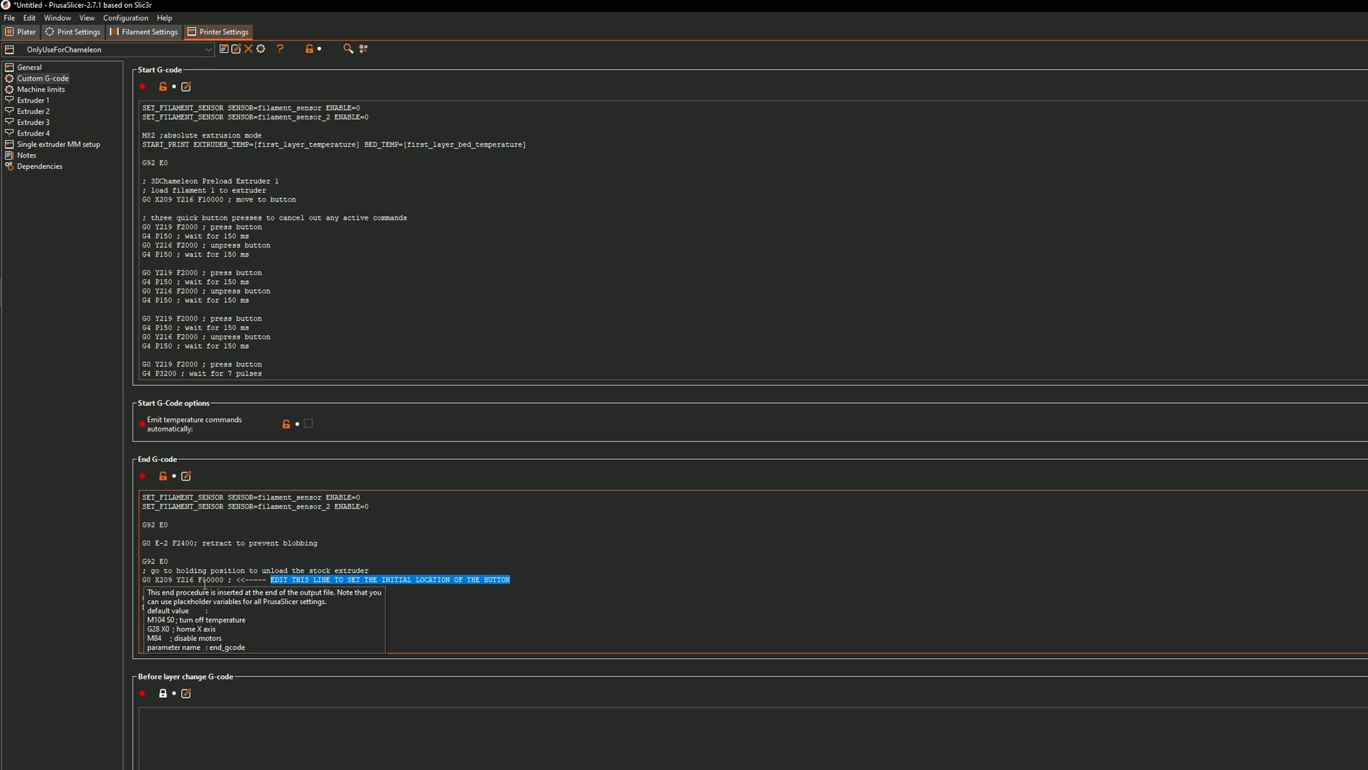
pyautogui.click(202, 580)
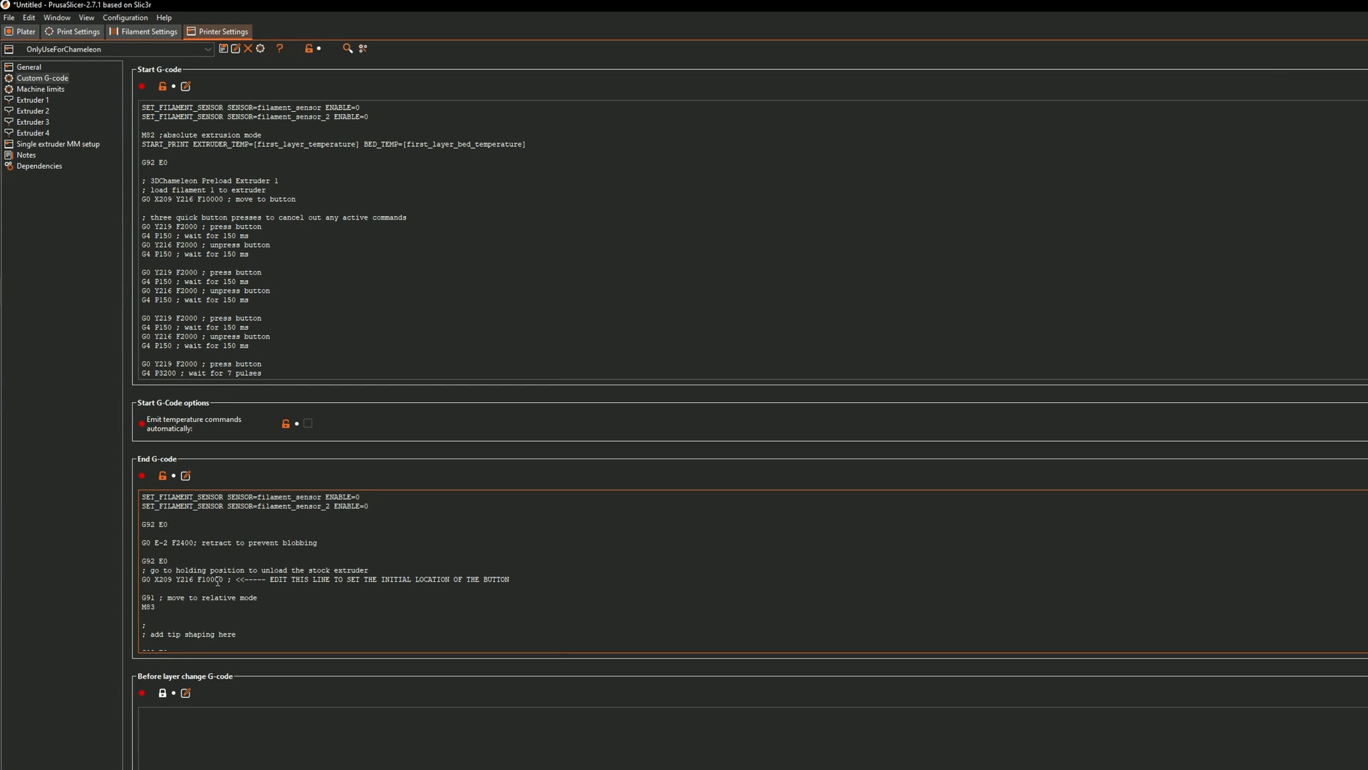
pyautogui.click(198, 580)
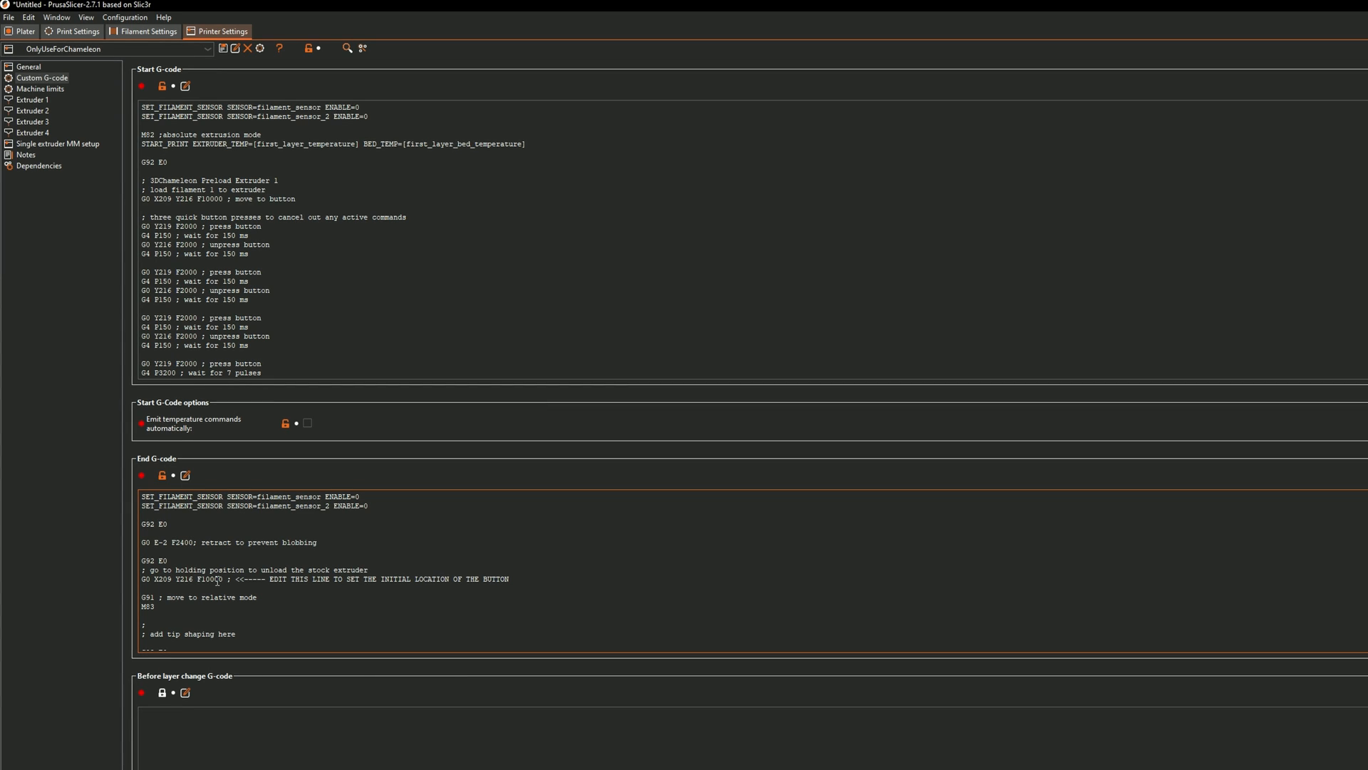
pyautogui.click(195, 580)
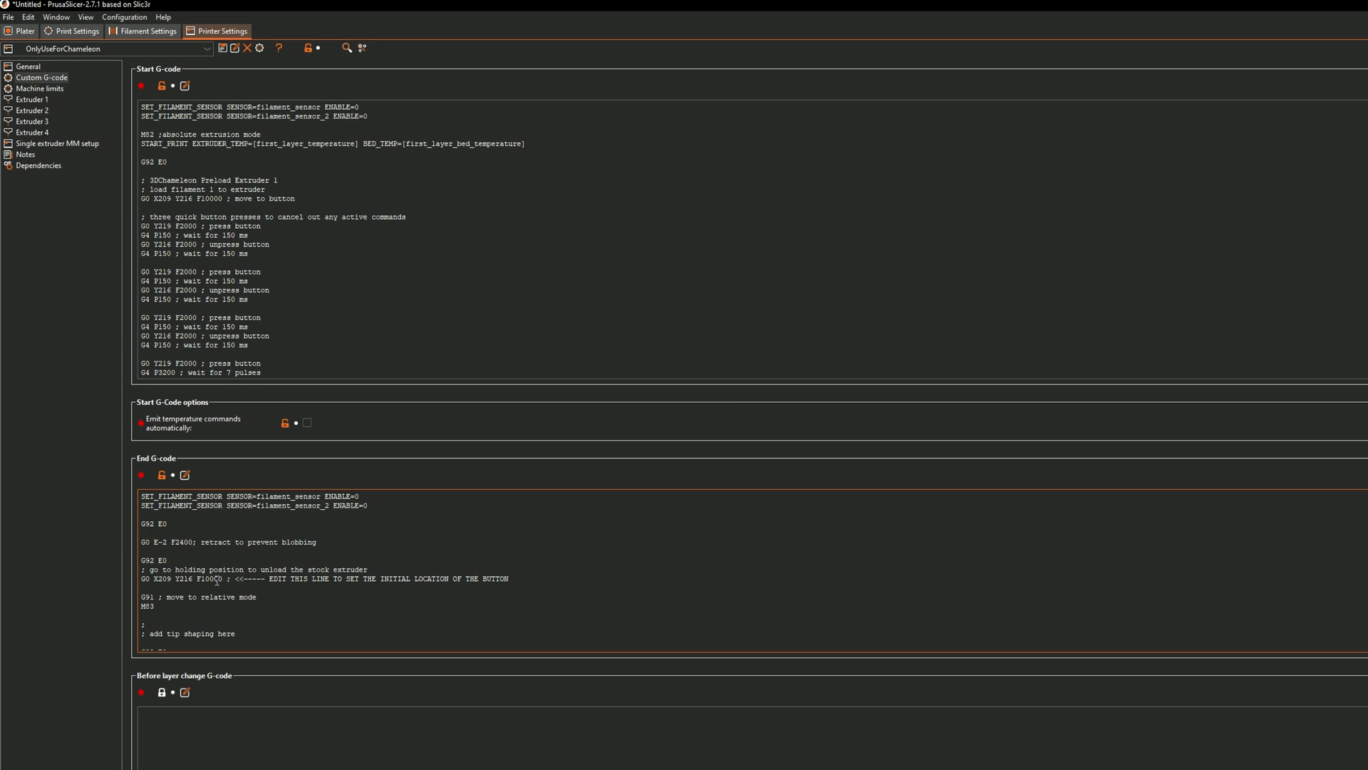
pyautogui.click(194, 578)
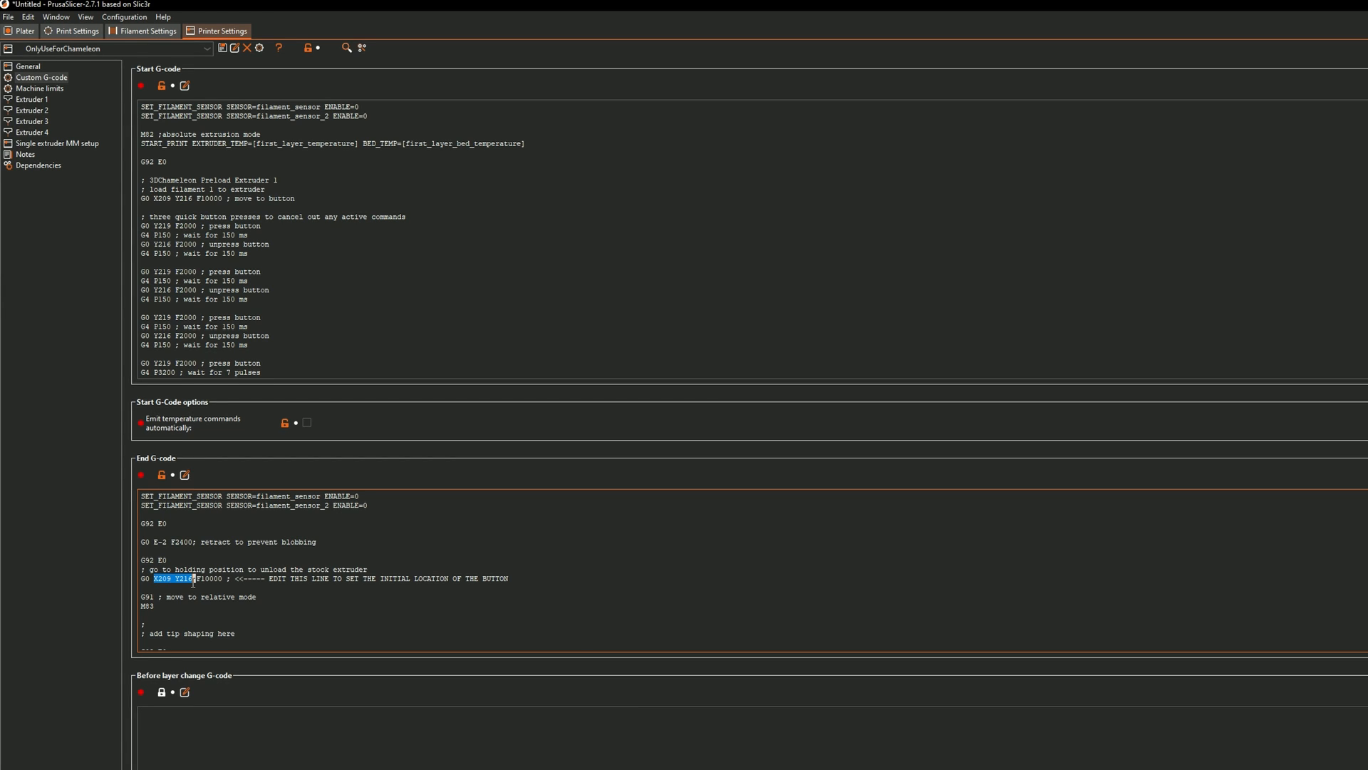
pyautogui.click(190, 577)
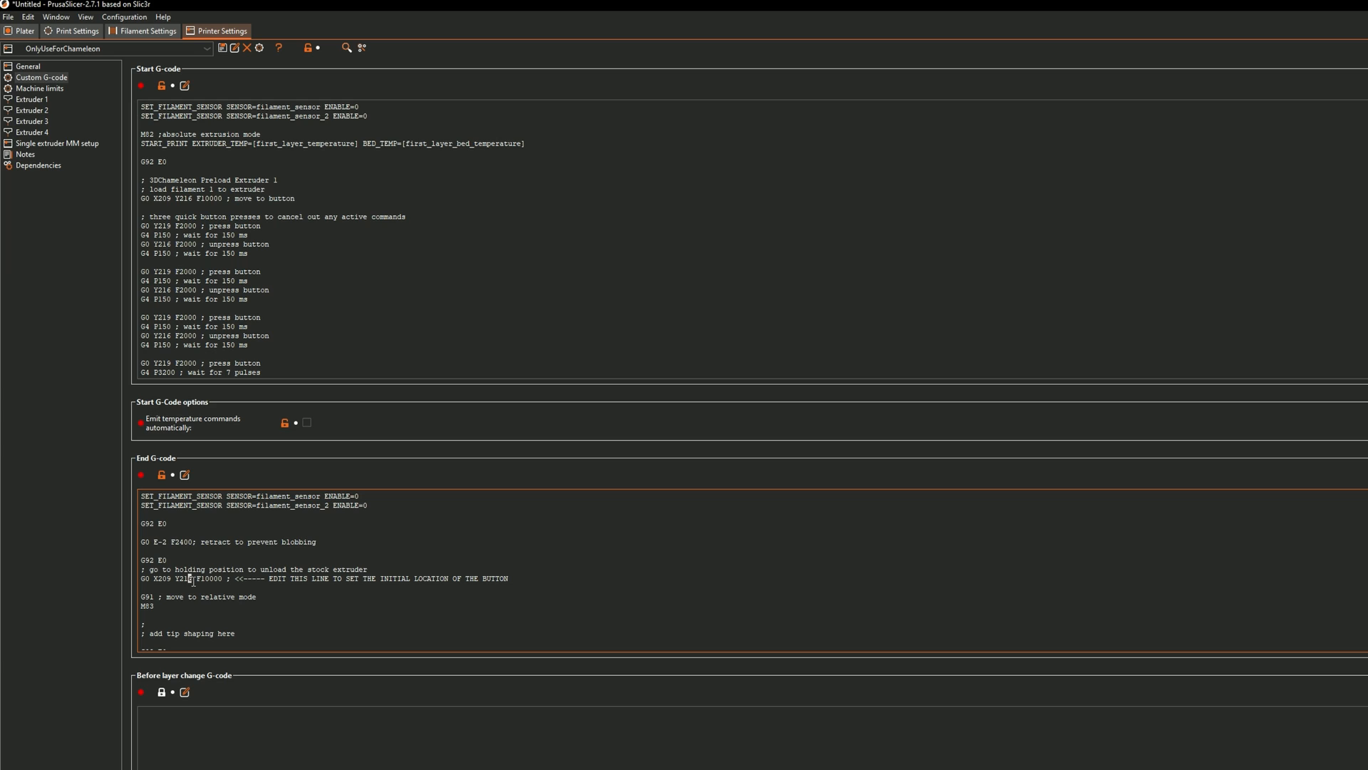
pyautogui.doubleClick(183, 577)
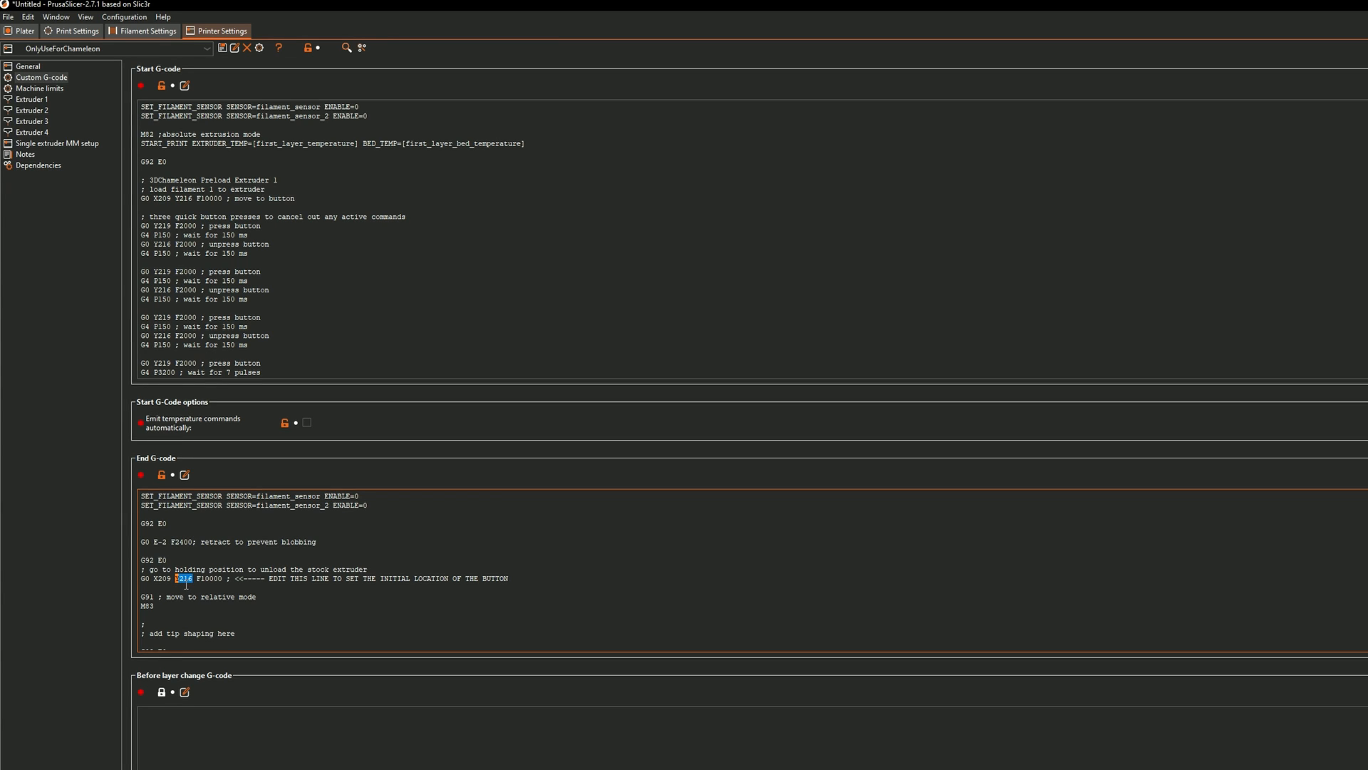
pyautogui.doubleClick(184, 579)
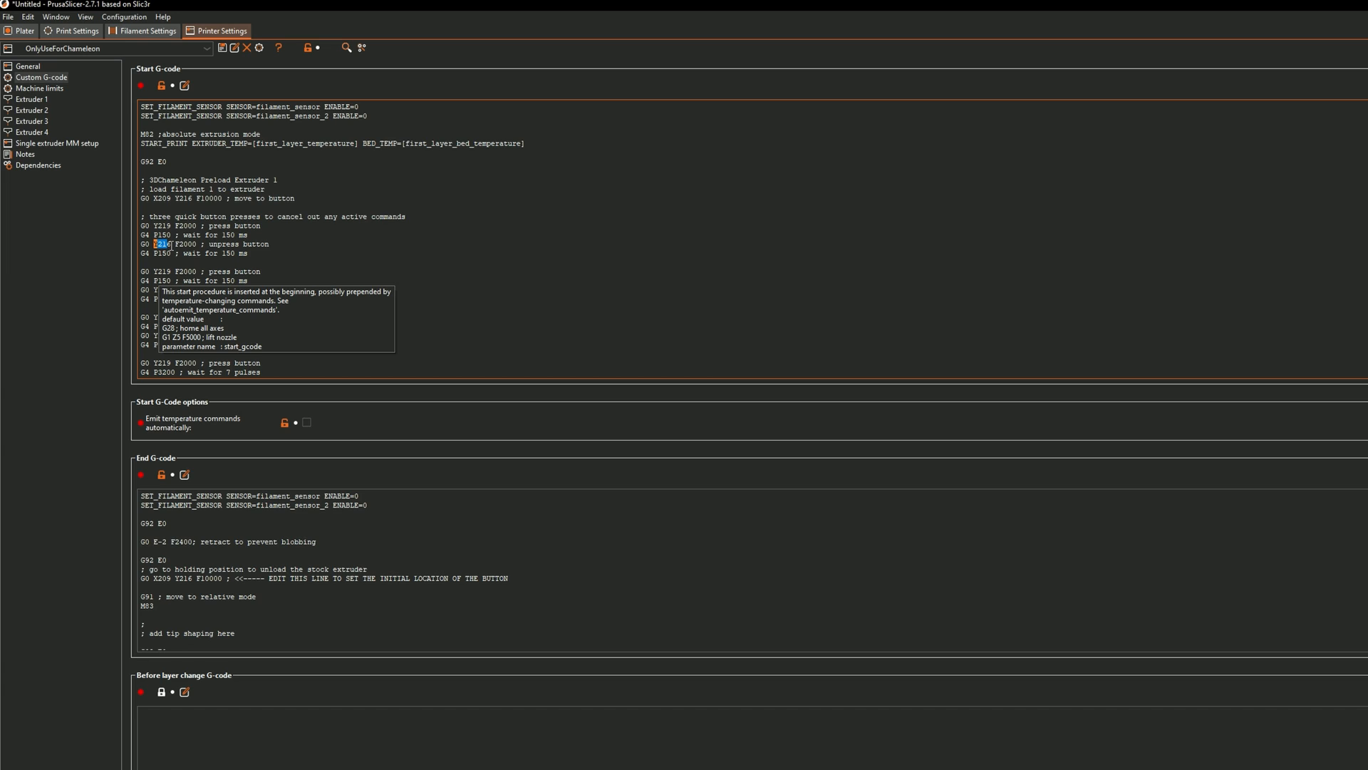
pyautogui.click(173, 243)
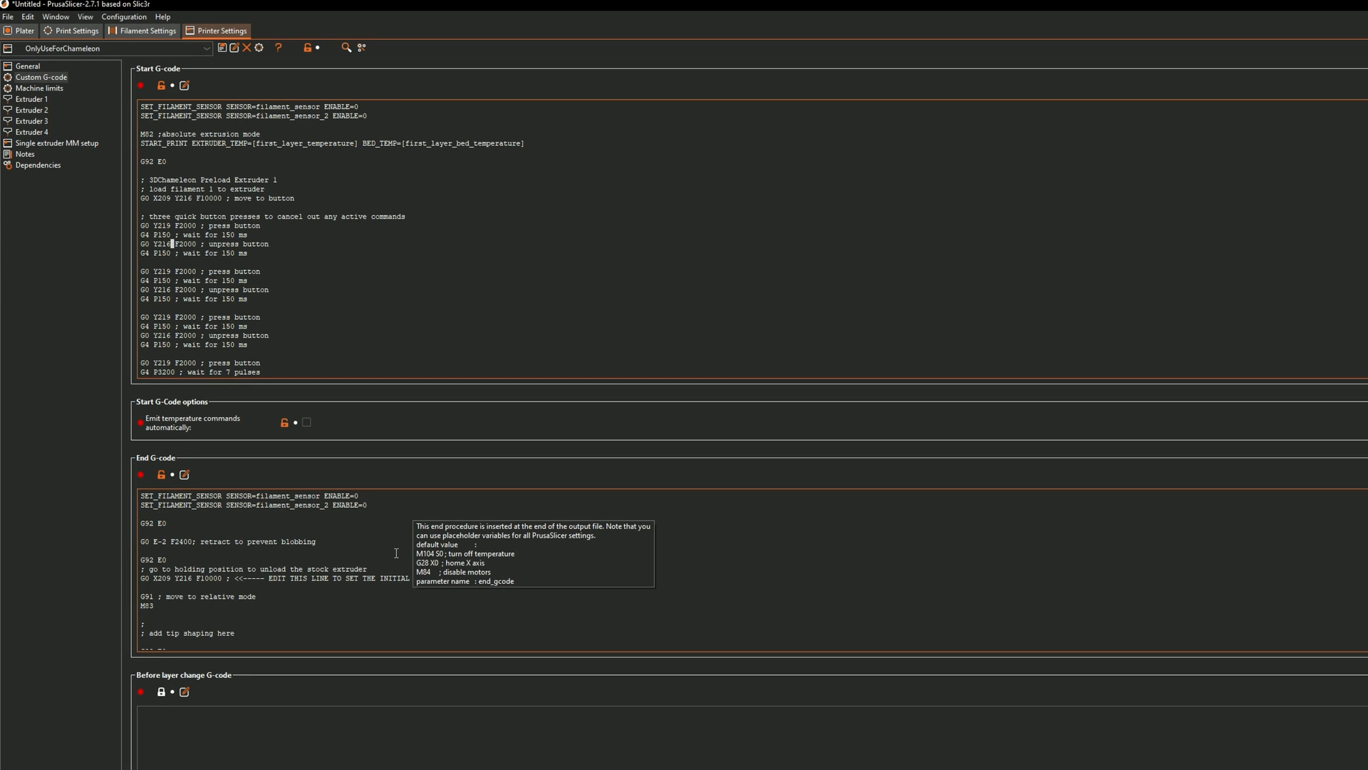
pyautogui.moveTo(307, 422)
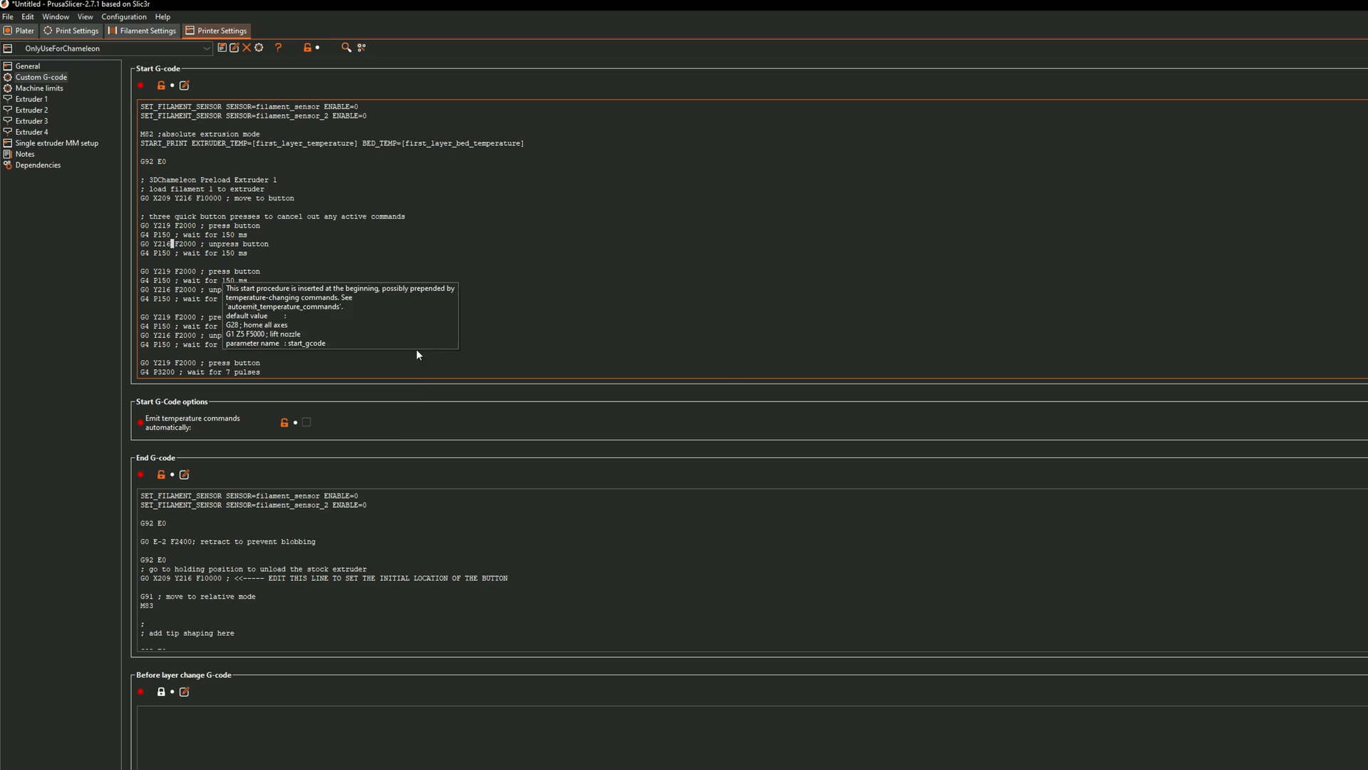
pyautogui.moveTo(416, 491)
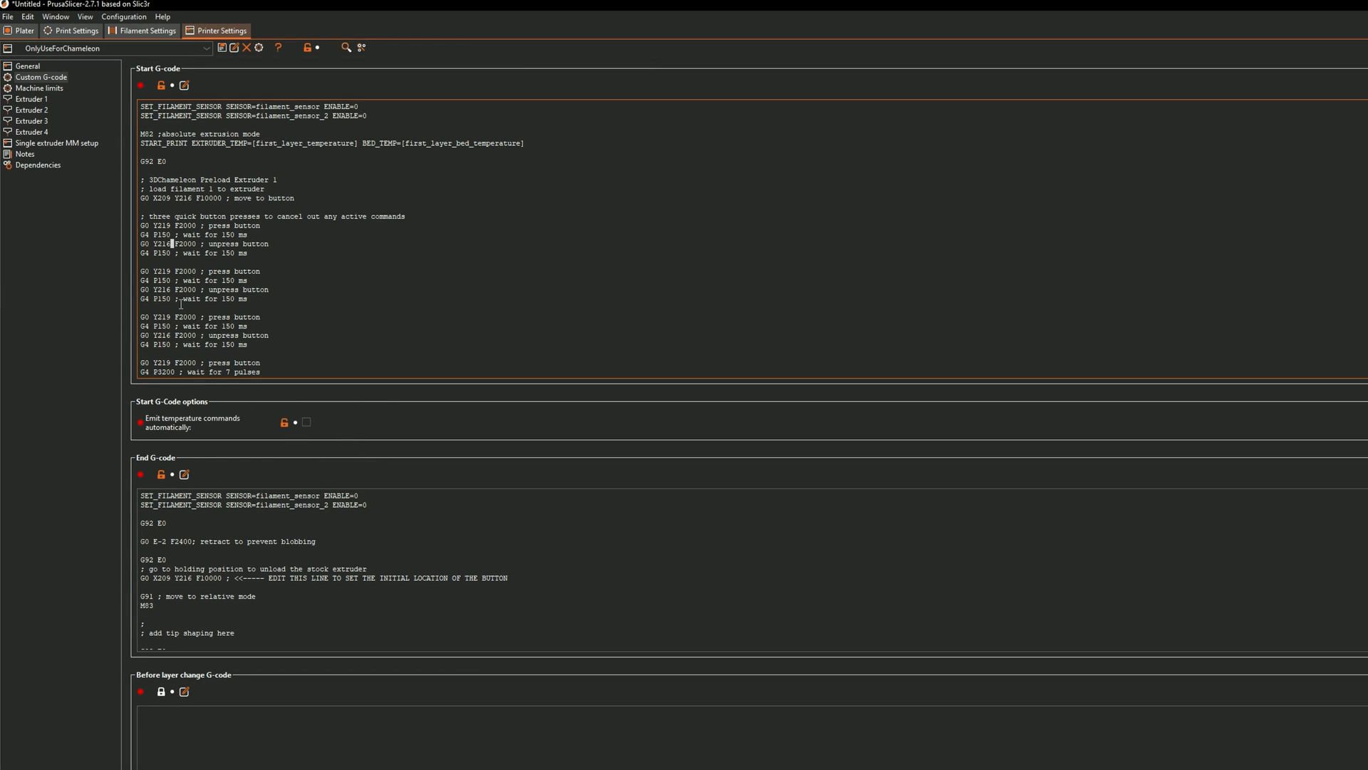
pyautogui.doubleClick(162, 225)
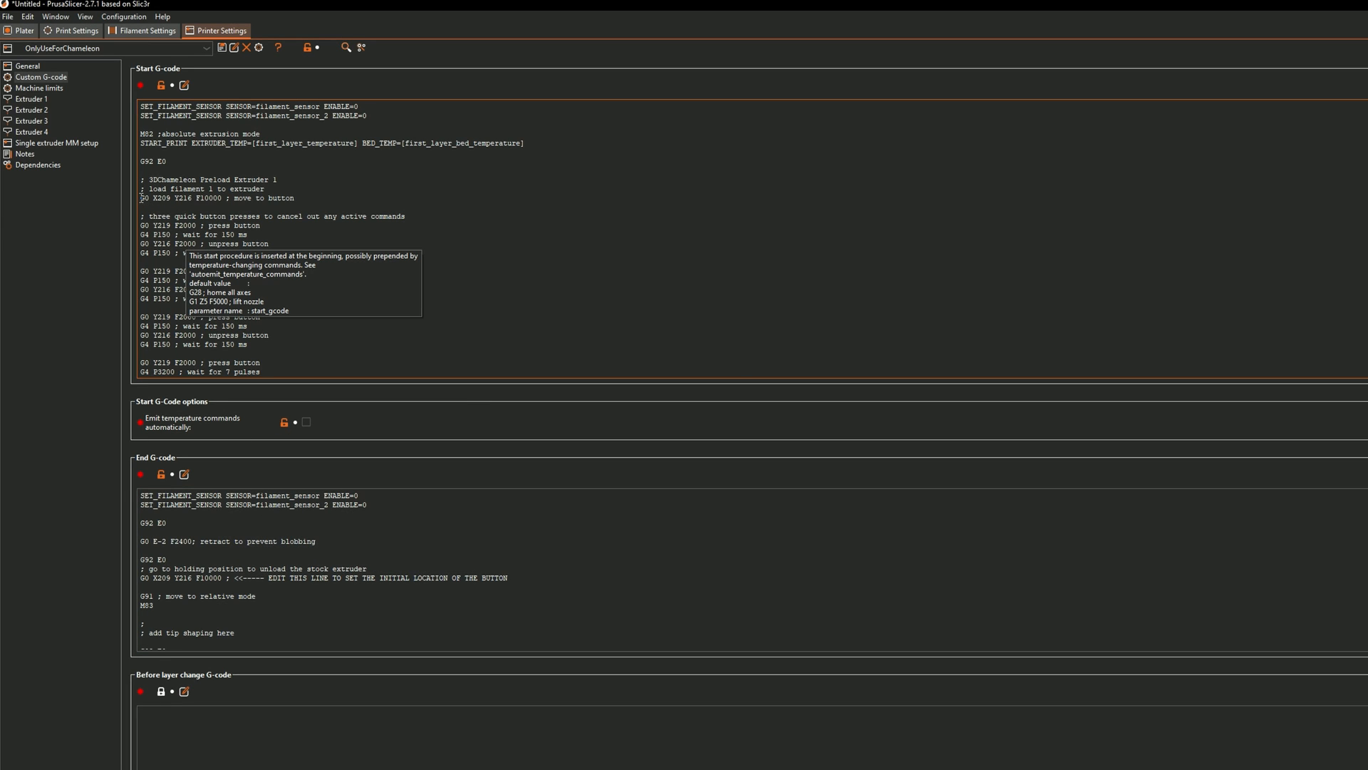
# Step: Select the start G-code's move-to-button line and scroll down to the Tool change G-code
pyautogui.tripleClick(217, 198)
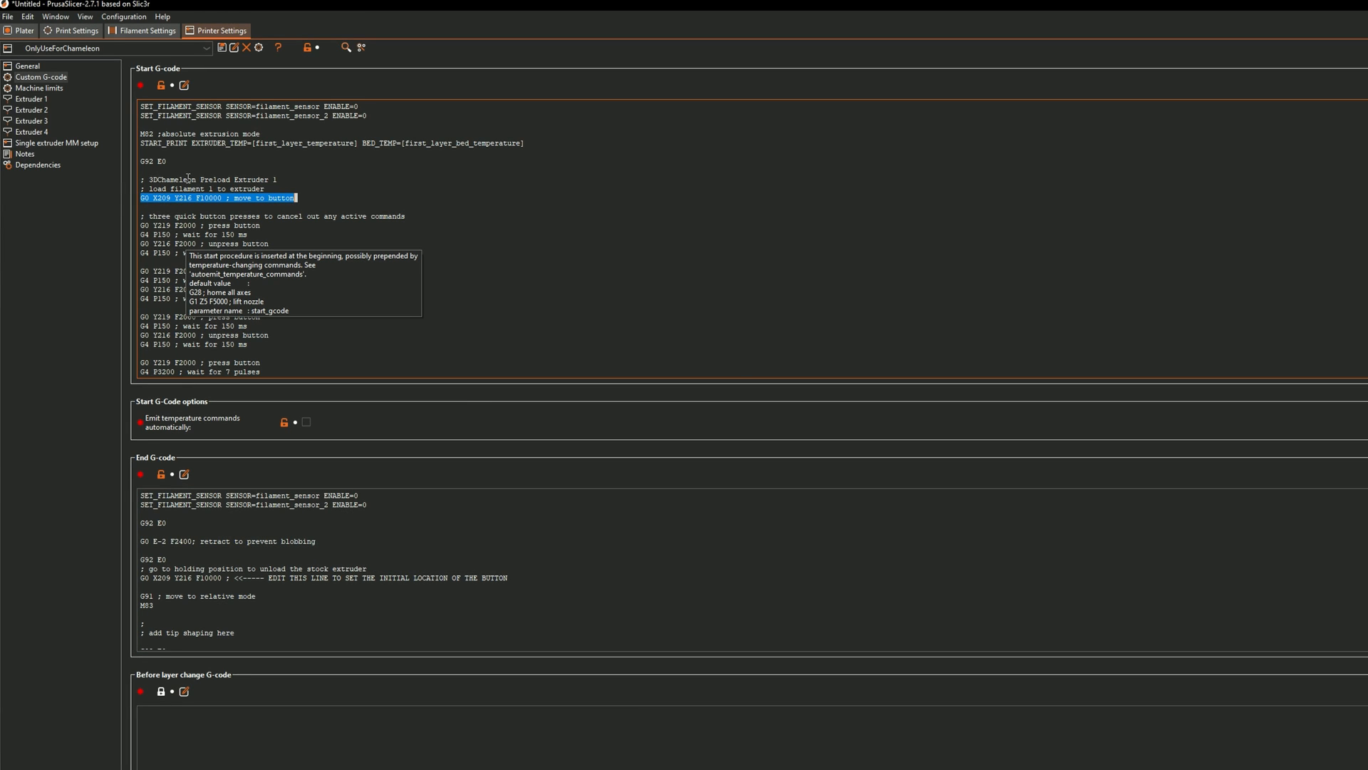
pyautogui.moveTo(147, 579)
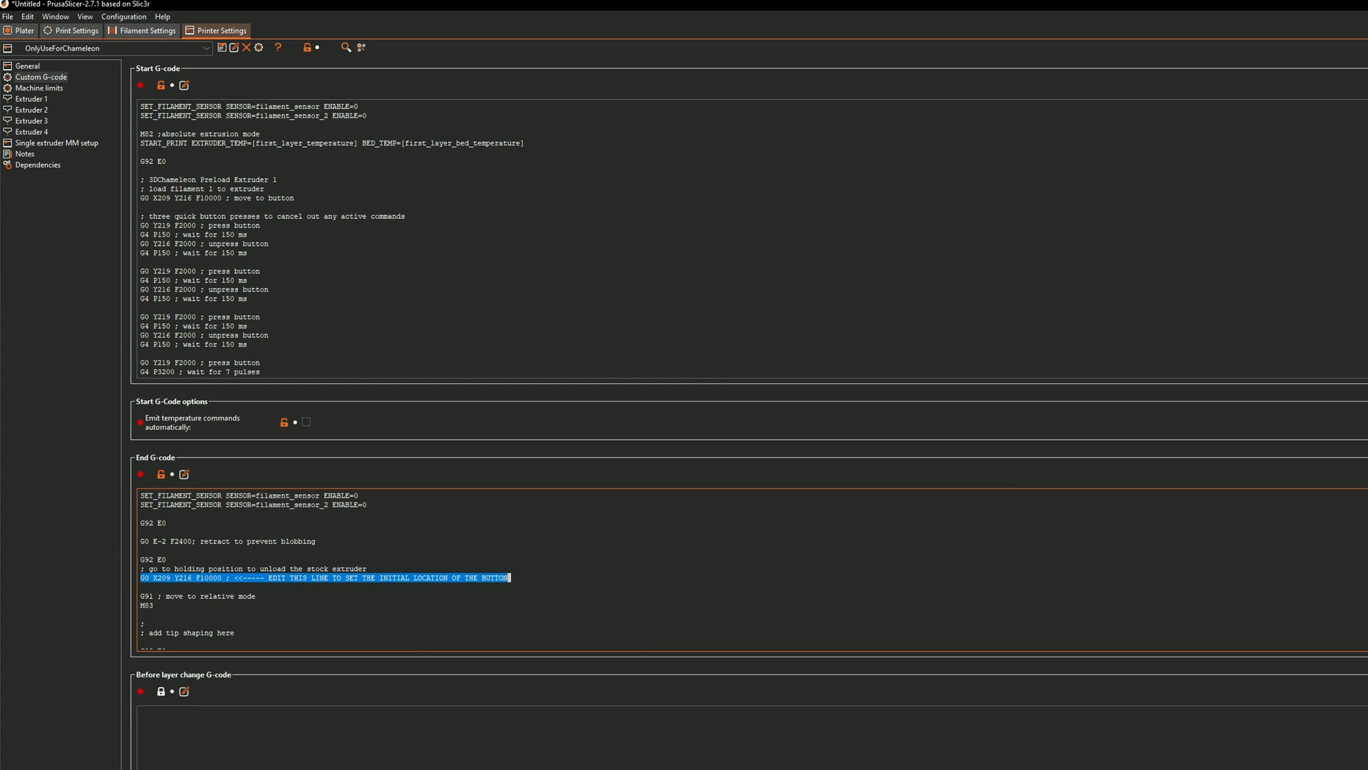
pyautogui.scroll(-3)
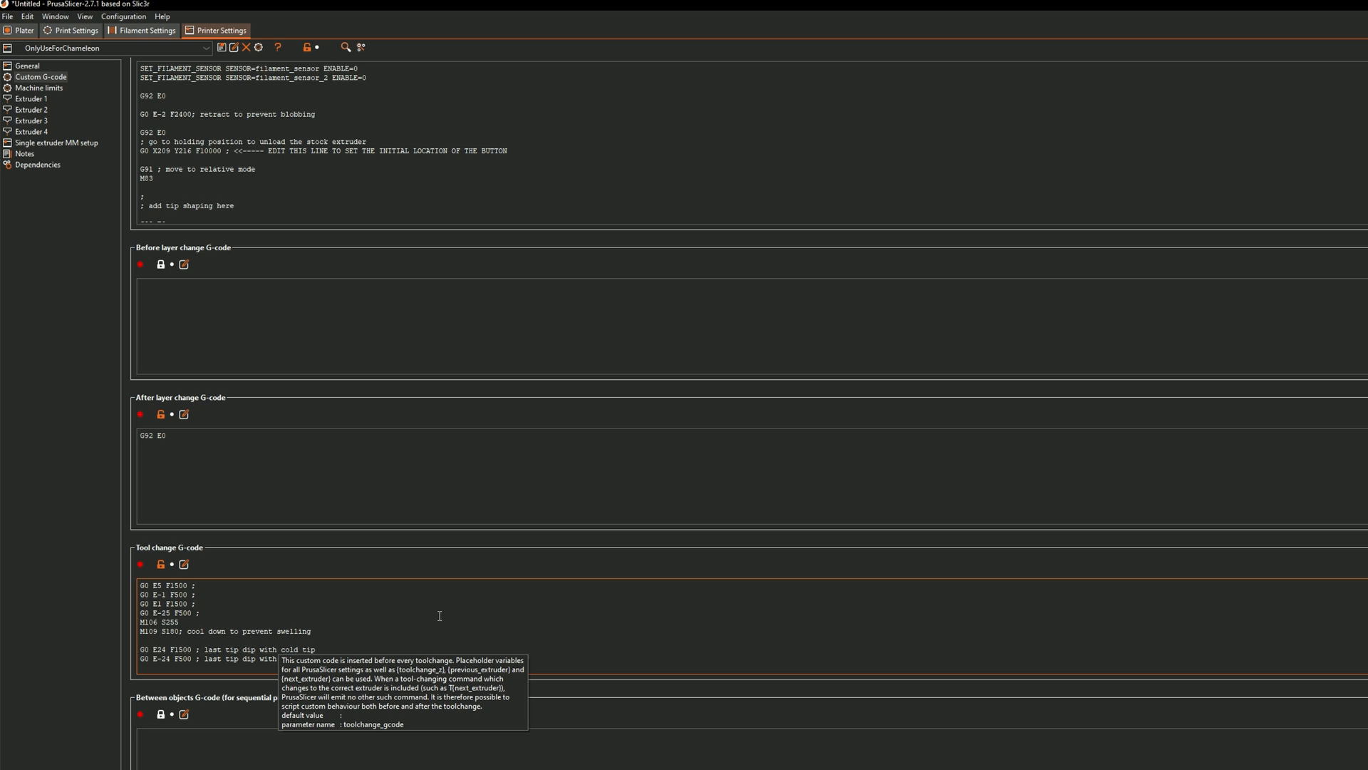
# Step: Set the tool change loading move to E50 and confirm the G4 P20000 pause before it
pyautogui.scroll(-3)
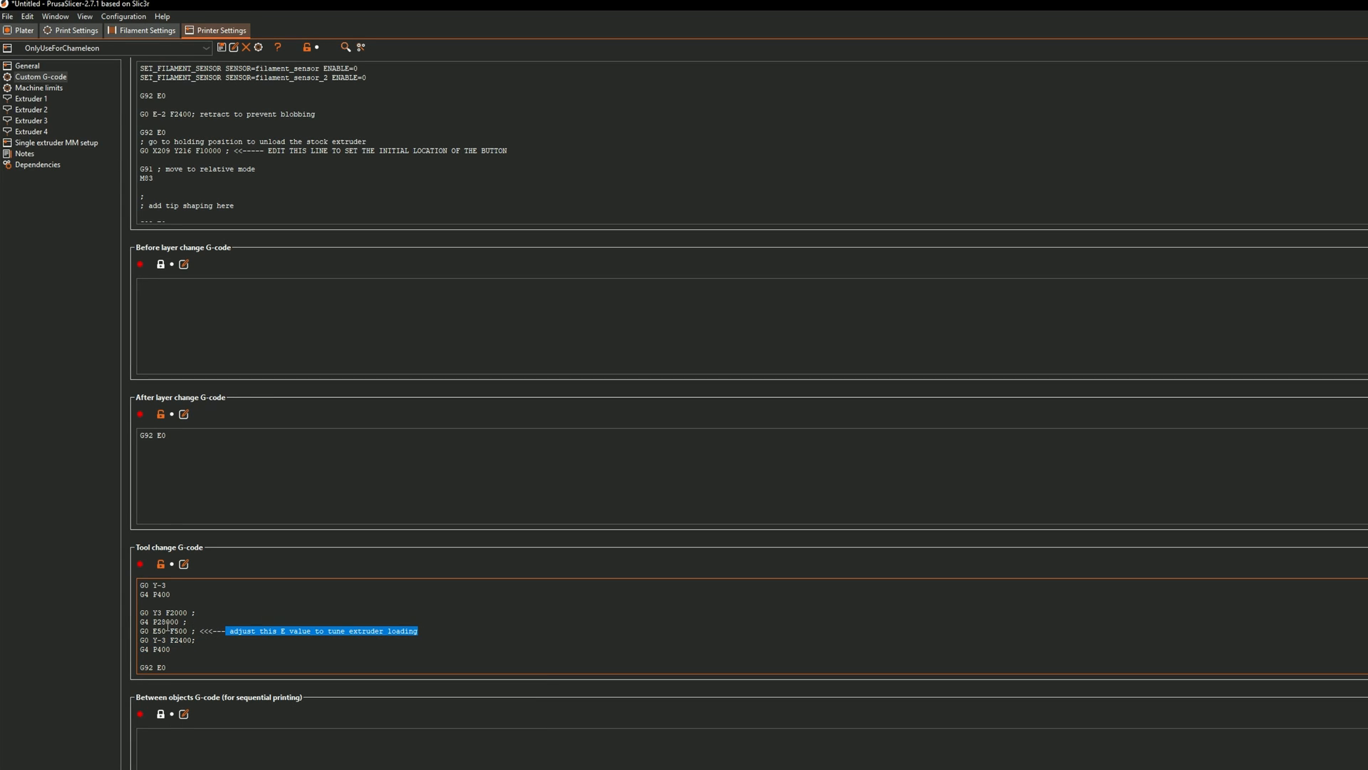
pyautogui.click(161, 630)
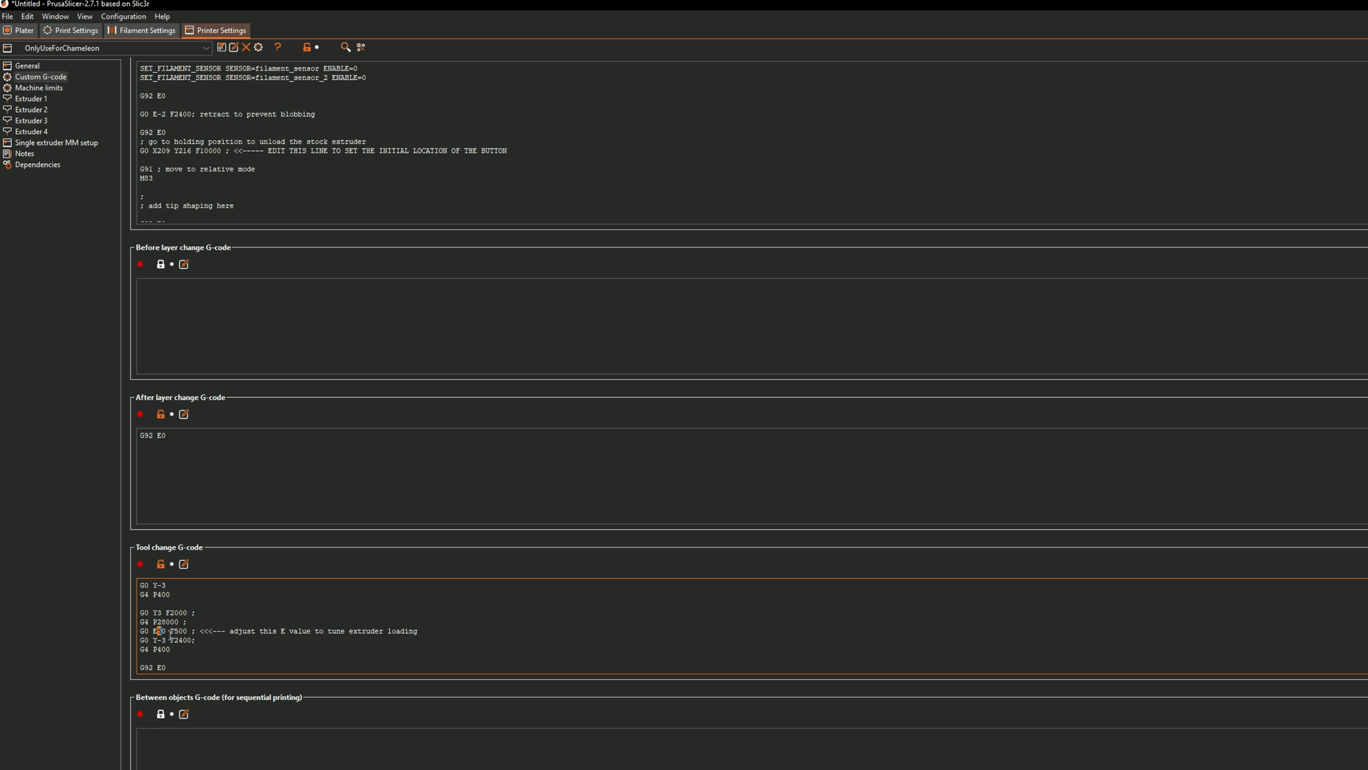
pyautogui.doubleClick(158, 630)
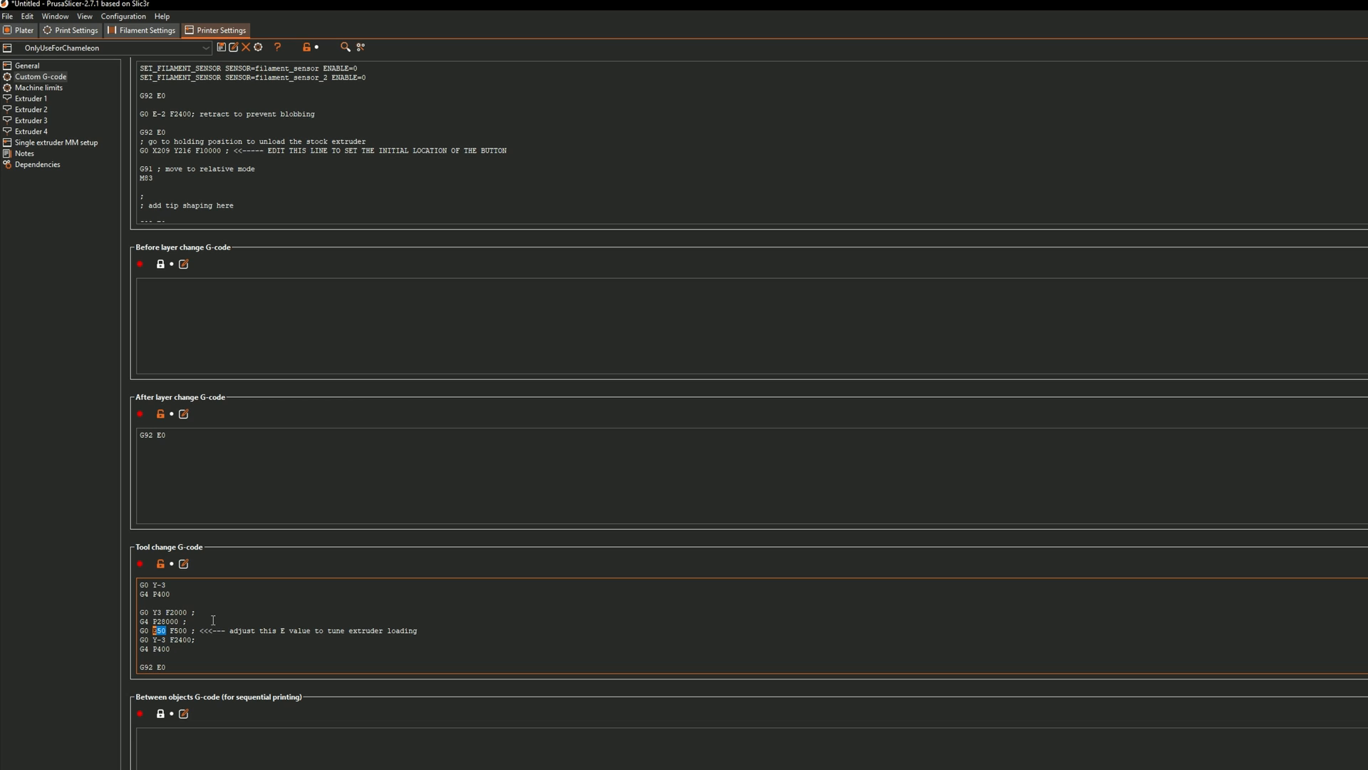
pyautogui.write('E50')
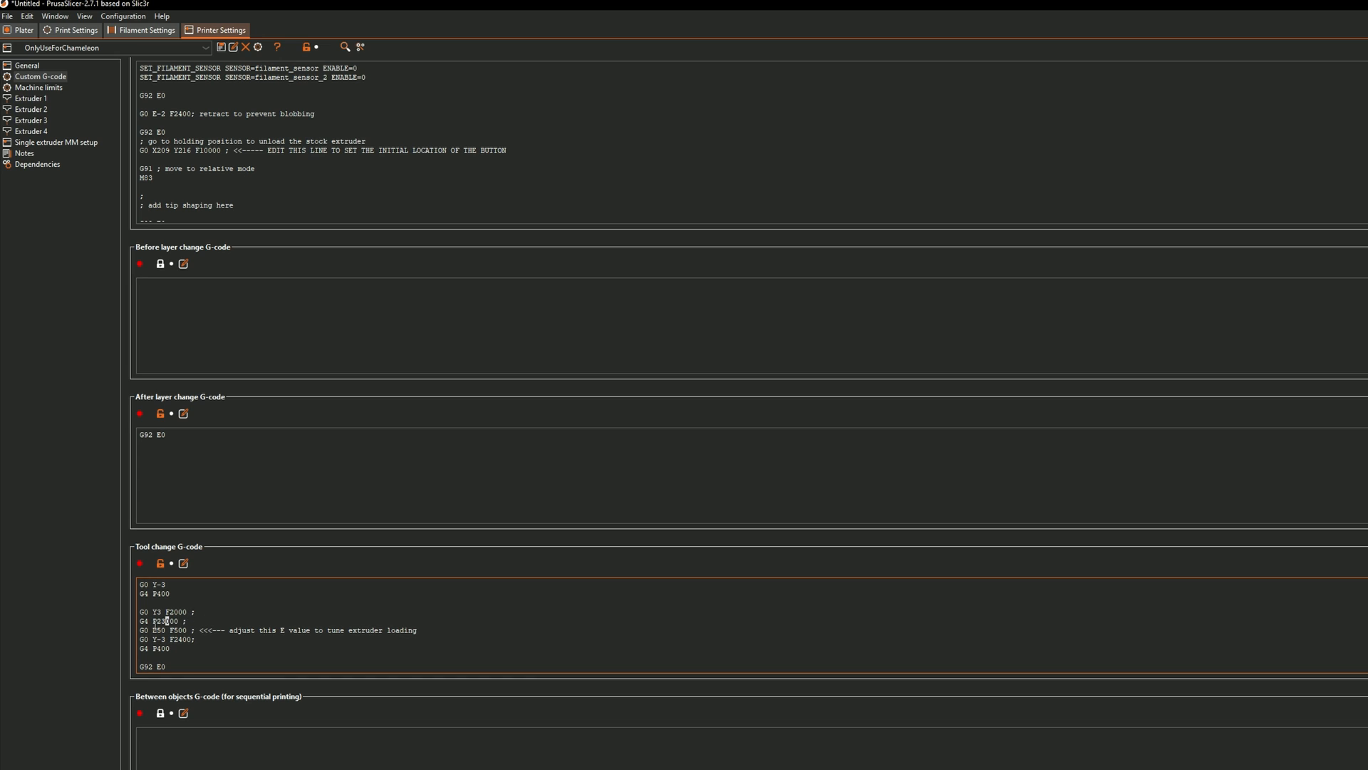
pyautogui.doubleClick(157, 629)
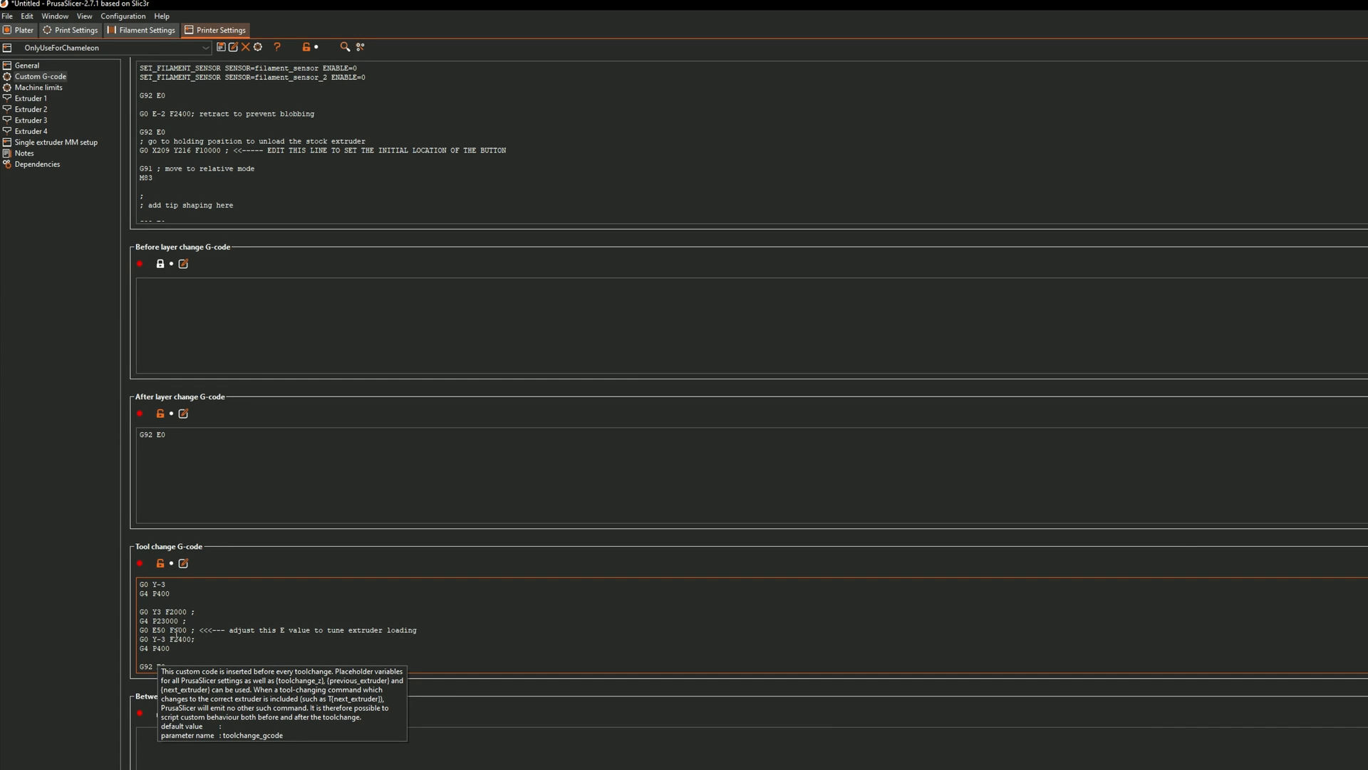
pyautogui.click(180, 620)
pyautogui.write('8')
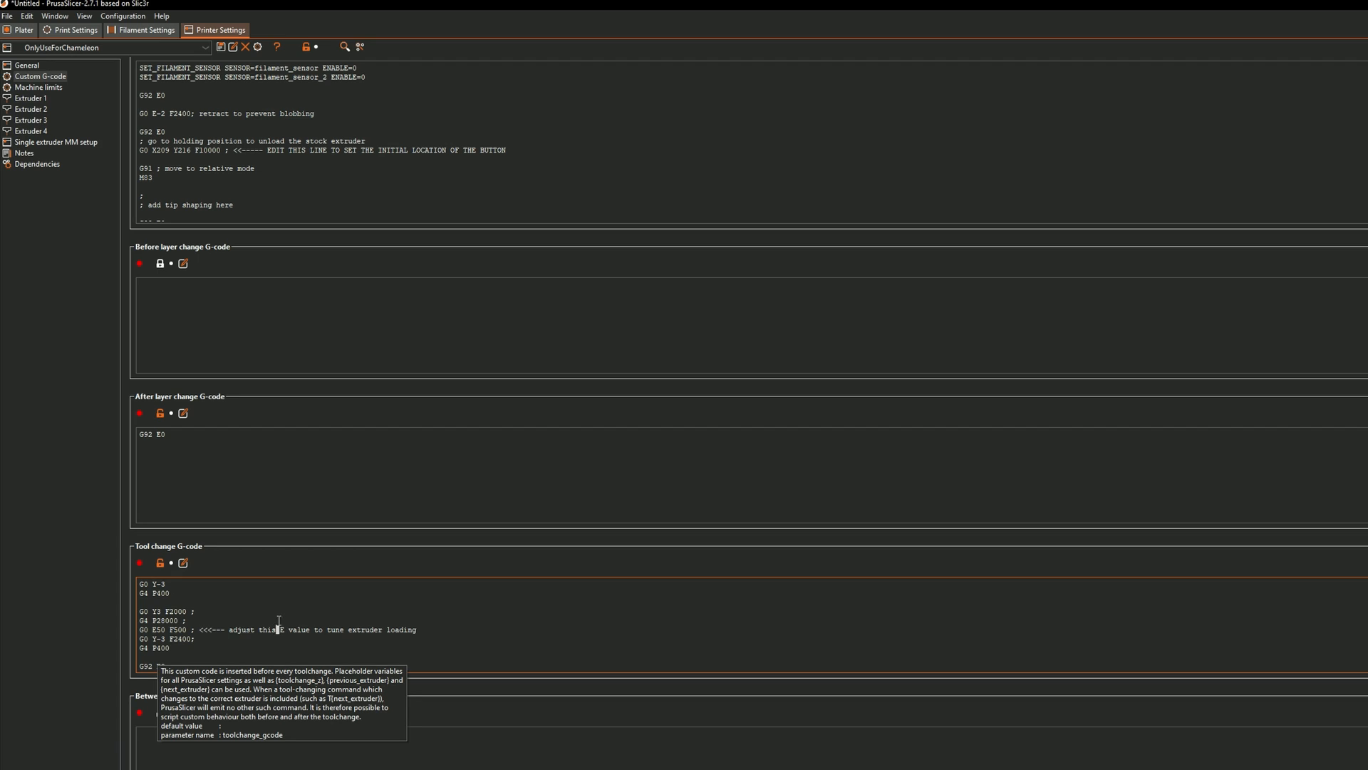
pyautogui.moveTo(266, 620)
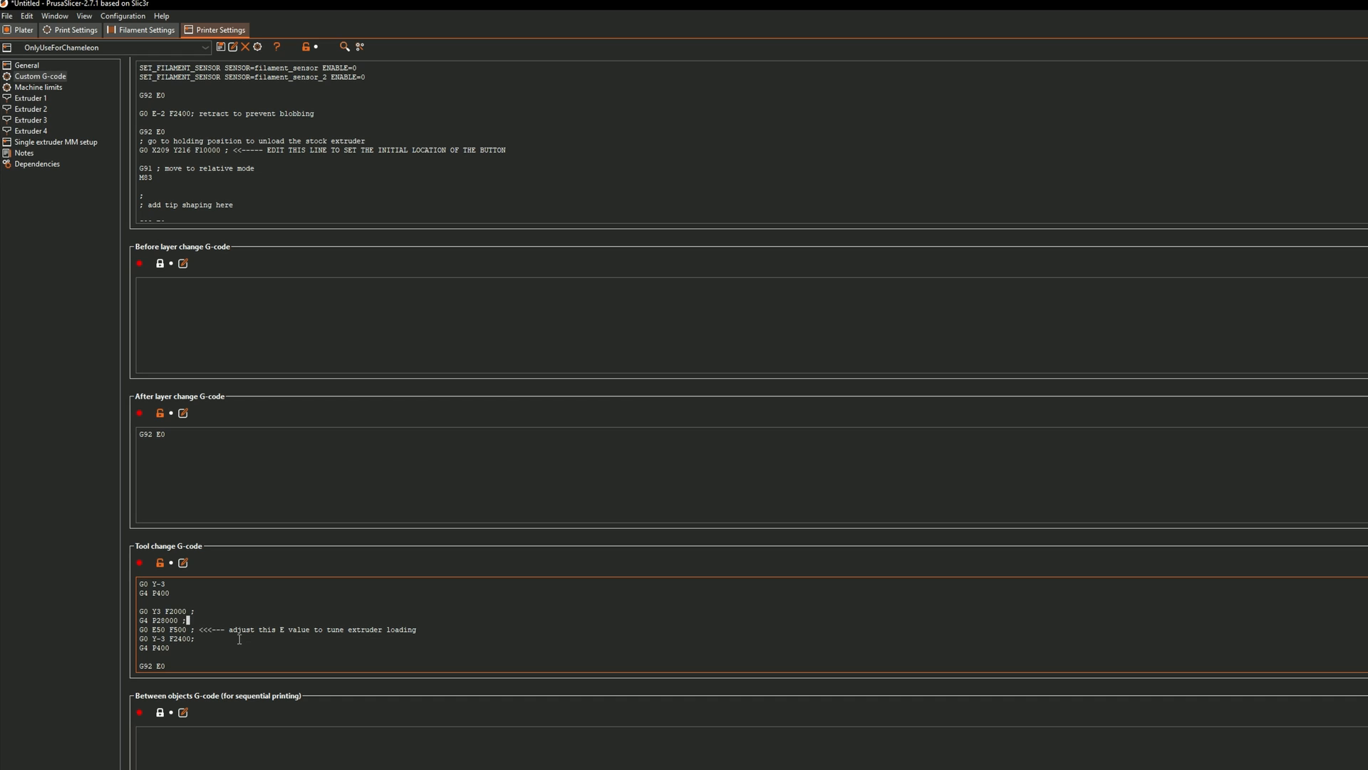
pyautogui.moveTo(279, 566)
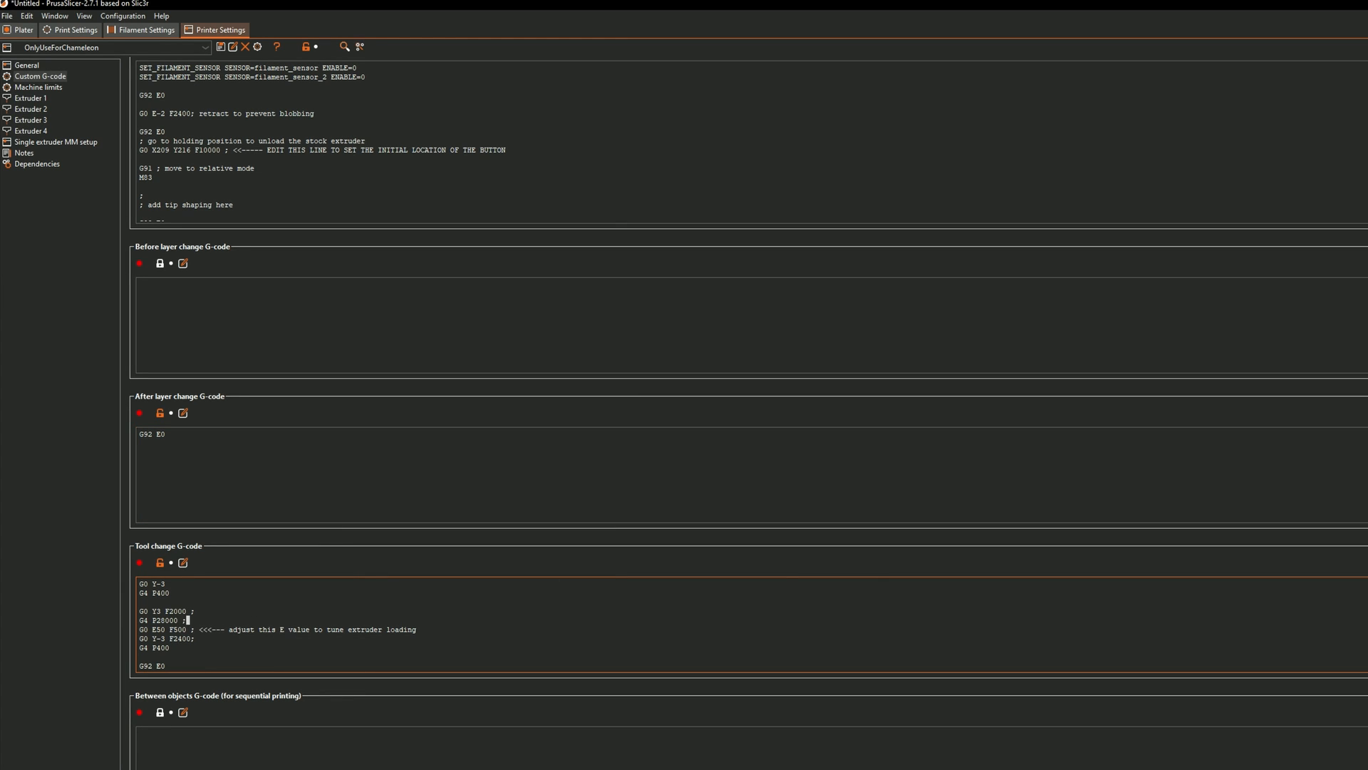
pyautogui.scroll(-3)
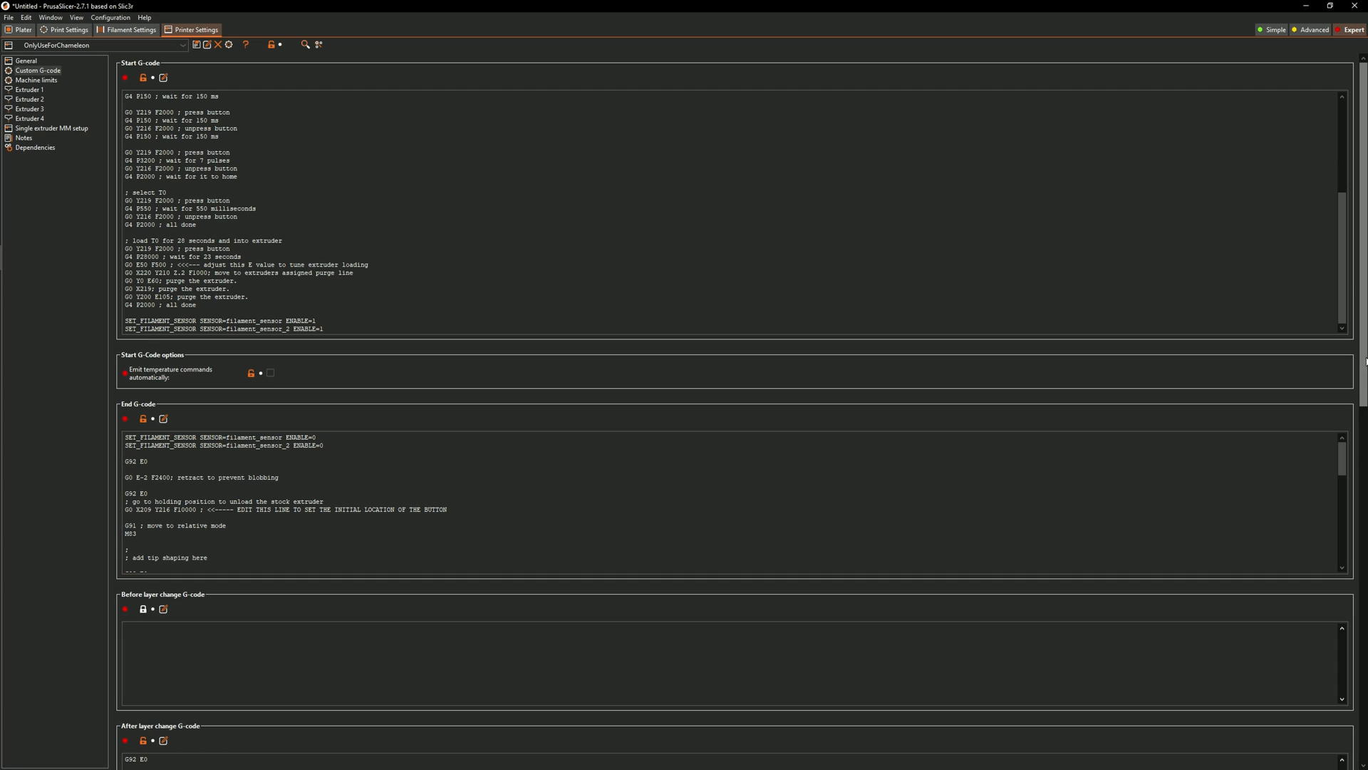
# Step: Scroll the end G-code down to its unload sequence with the E-75 back-out move
pyautogui.scroll(-3)
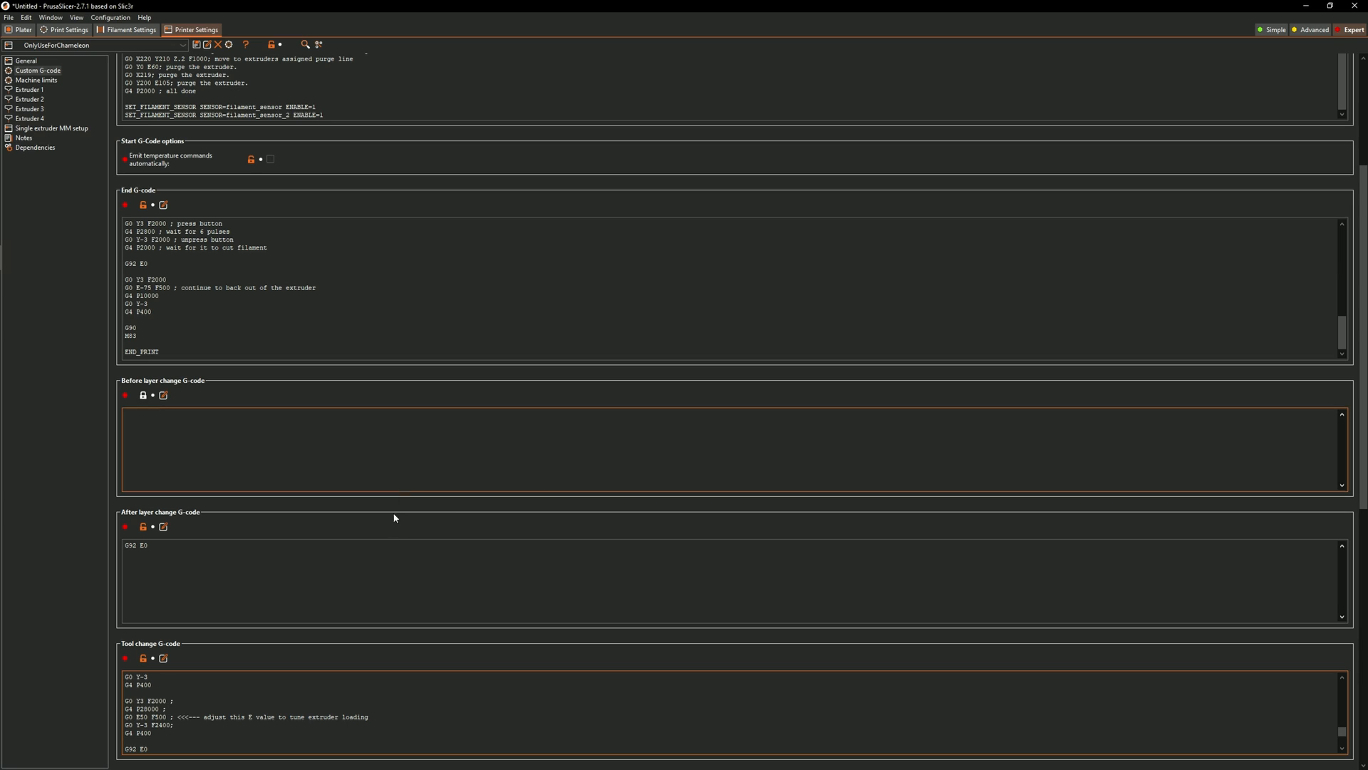
pyautogui.moveTo(210, 74)
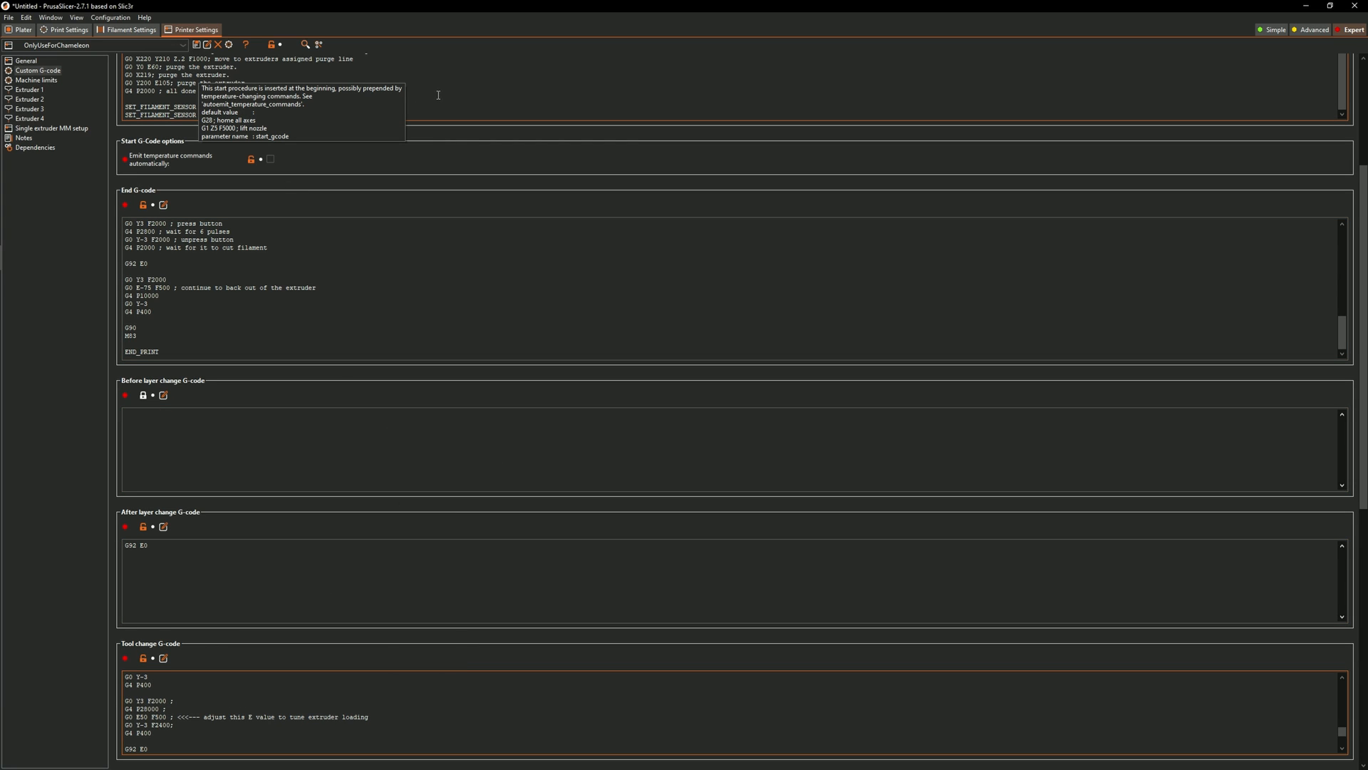
pyautogui.moveTo(466, 93)
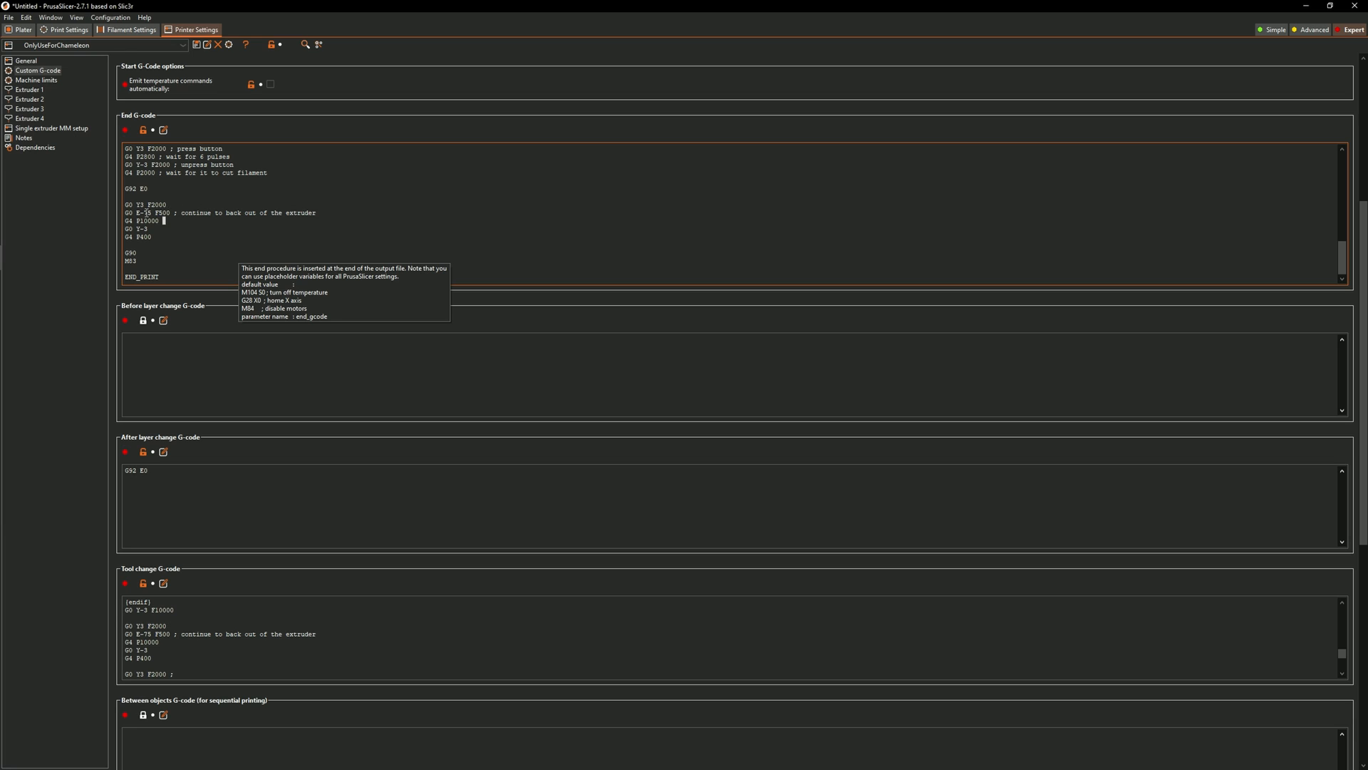
pyautogui.doubleClick(146, 220)
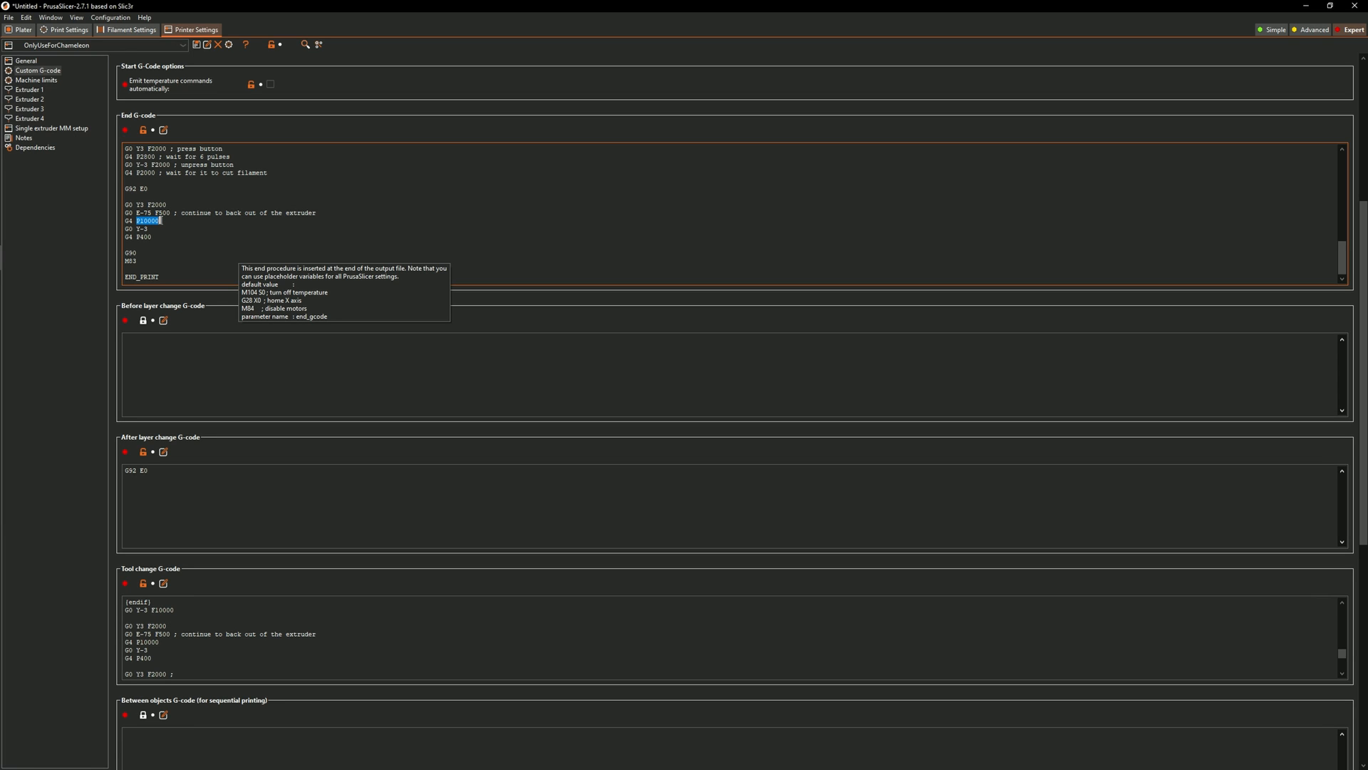
pyautogui.click(184, 213)
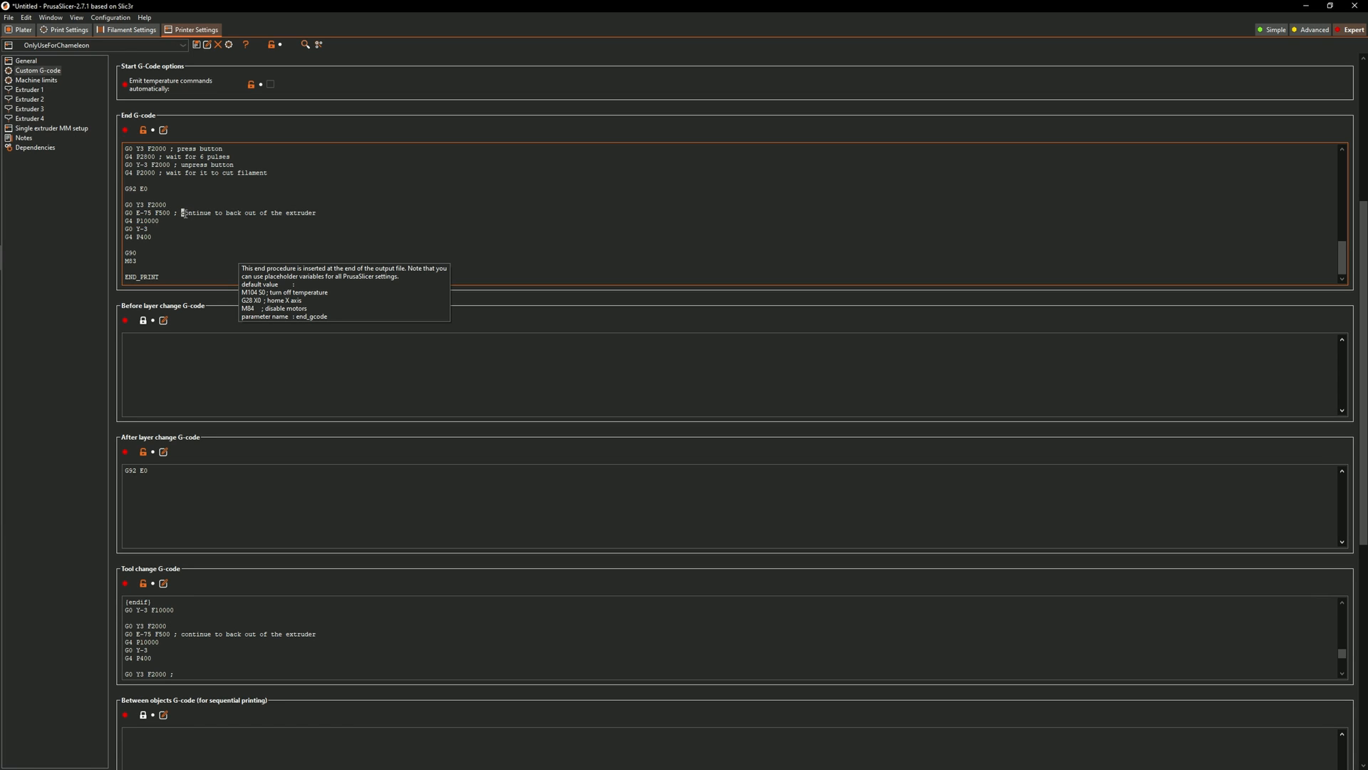
pyautogui.doubleClick(247, 213)
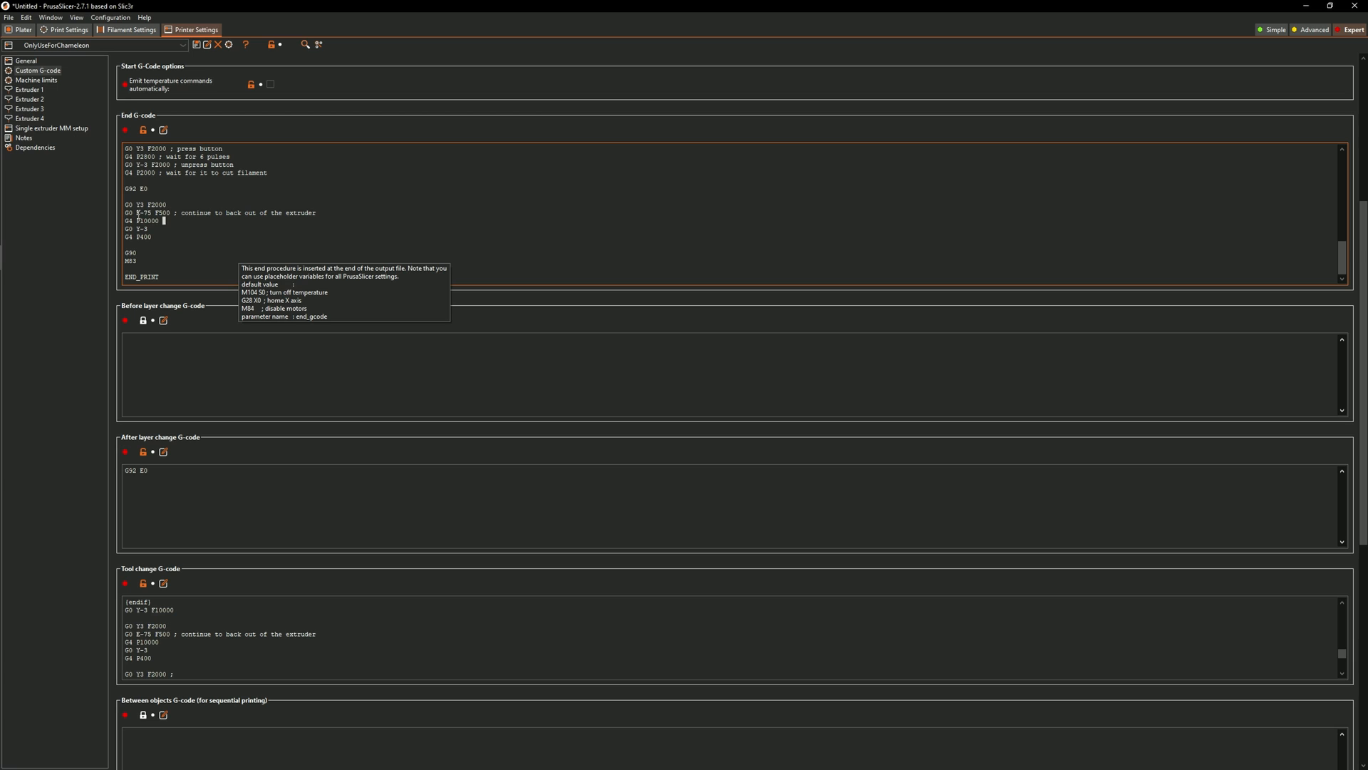
pyautogui.doubleClick(144, 213)
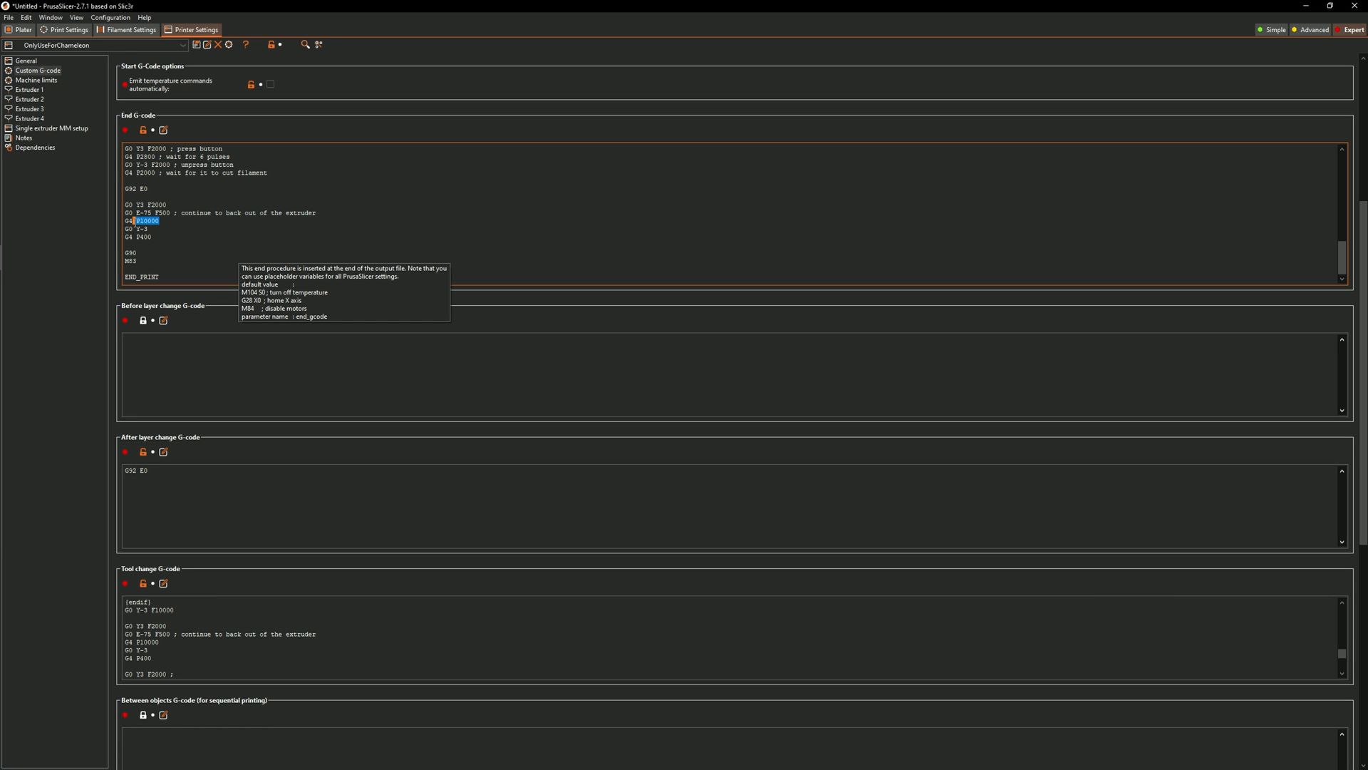
pyautogui.click(163, 219)
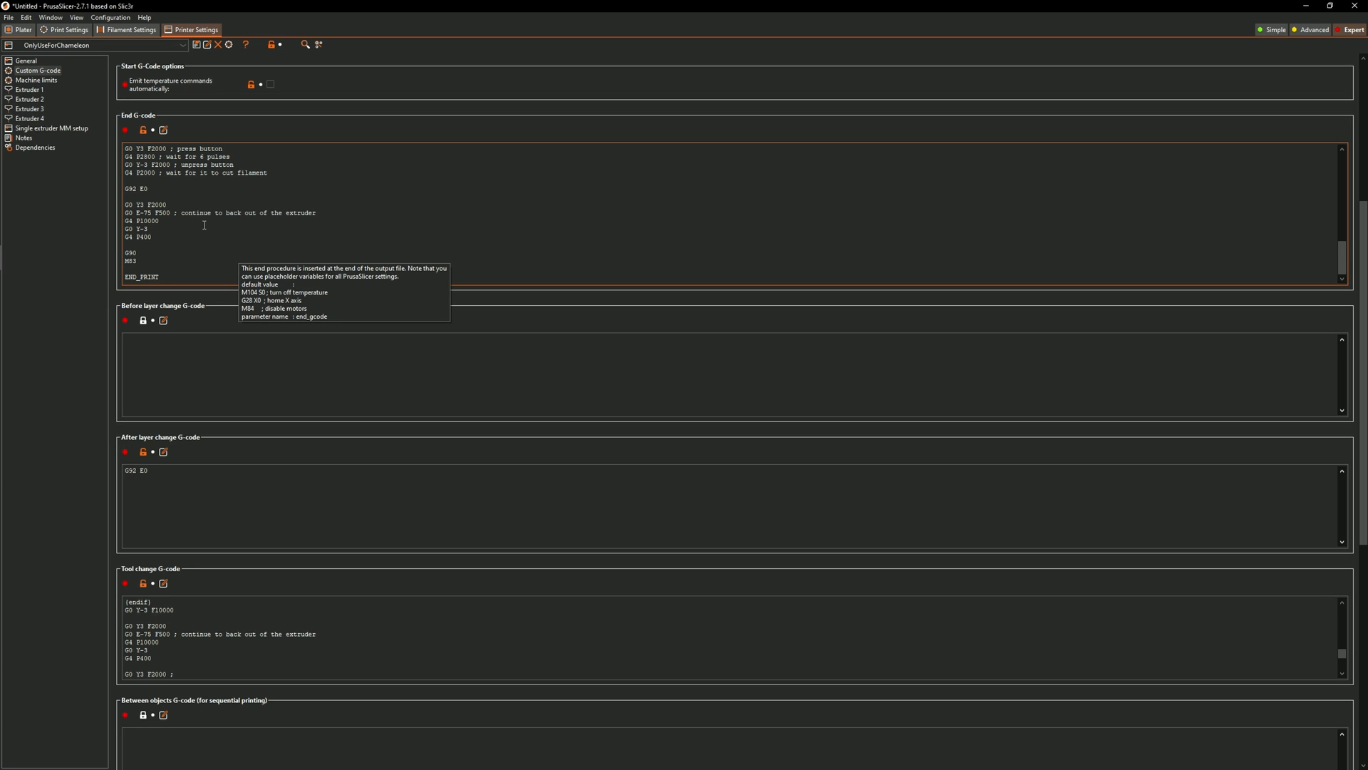
pyautogui.moveTo(204, 225)
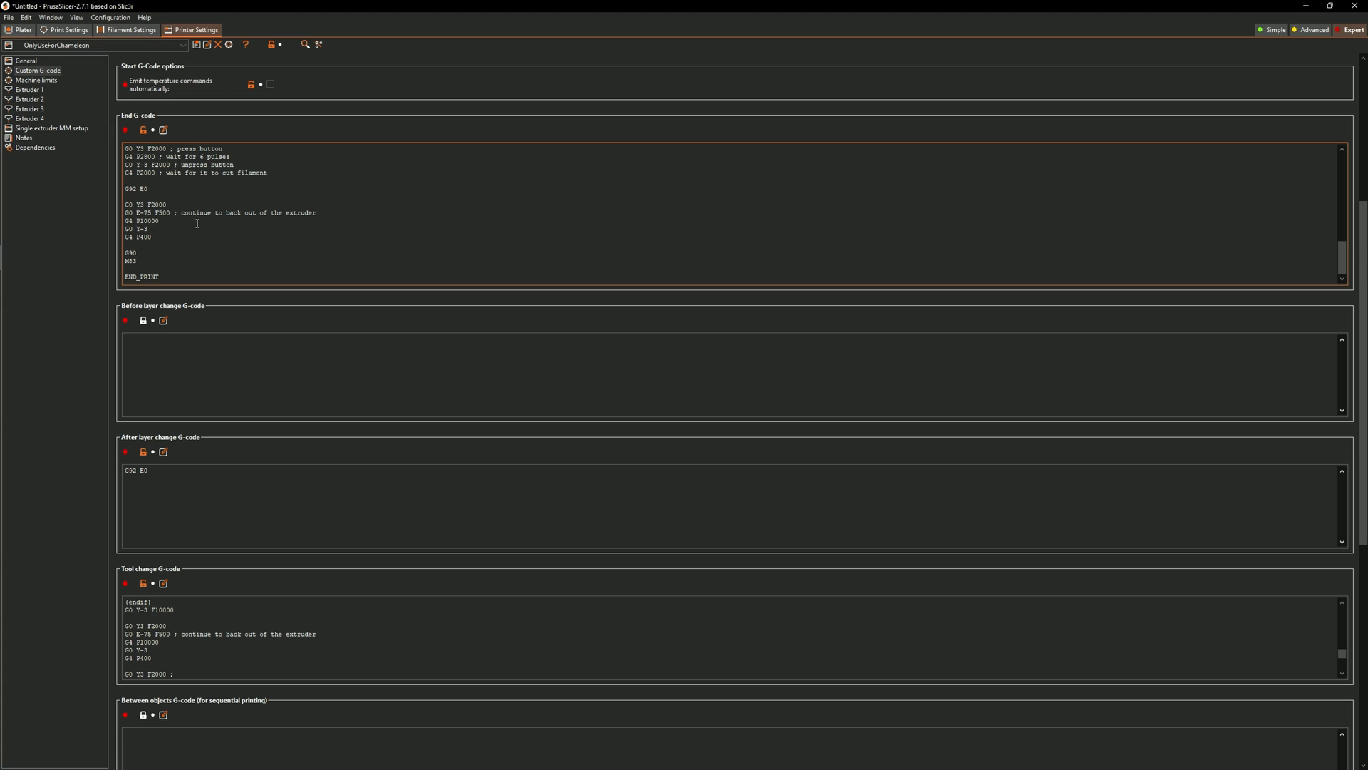
pyautogui.click(163, 221)
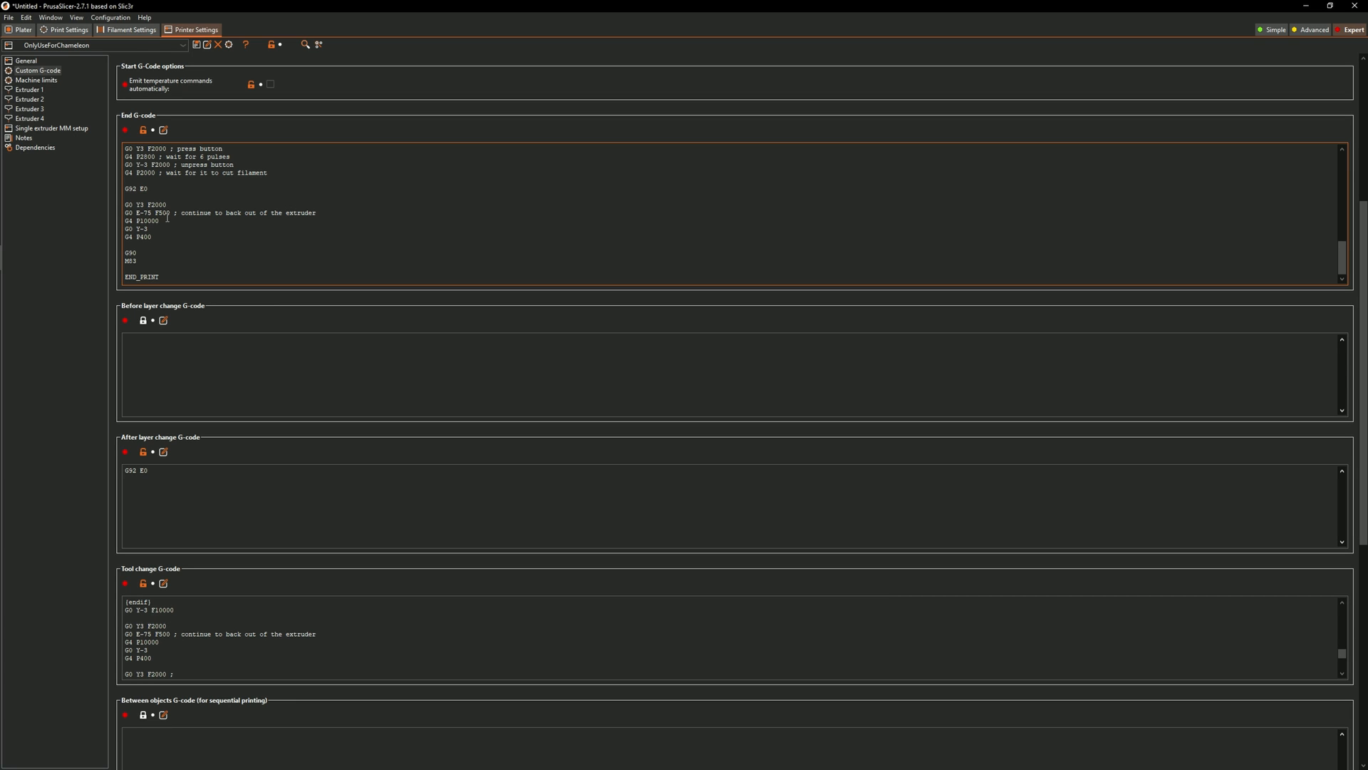
pyautogui.moveTo(125, 213); pyautogui.dragTo(152, 237)
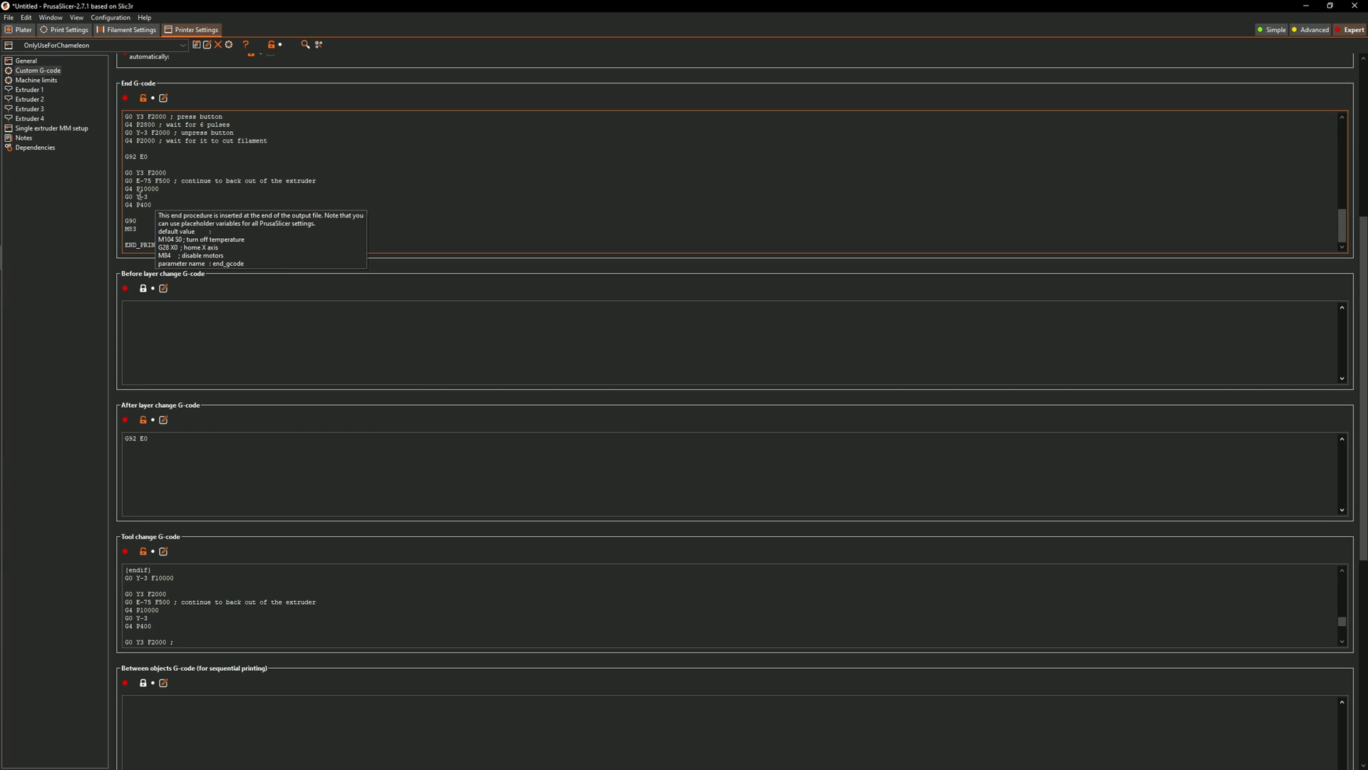
# Step: Review the end G-code's T-3 and E-75 unload values and scroll the box back to its top
pyautogui.doubleClick(138, 171)
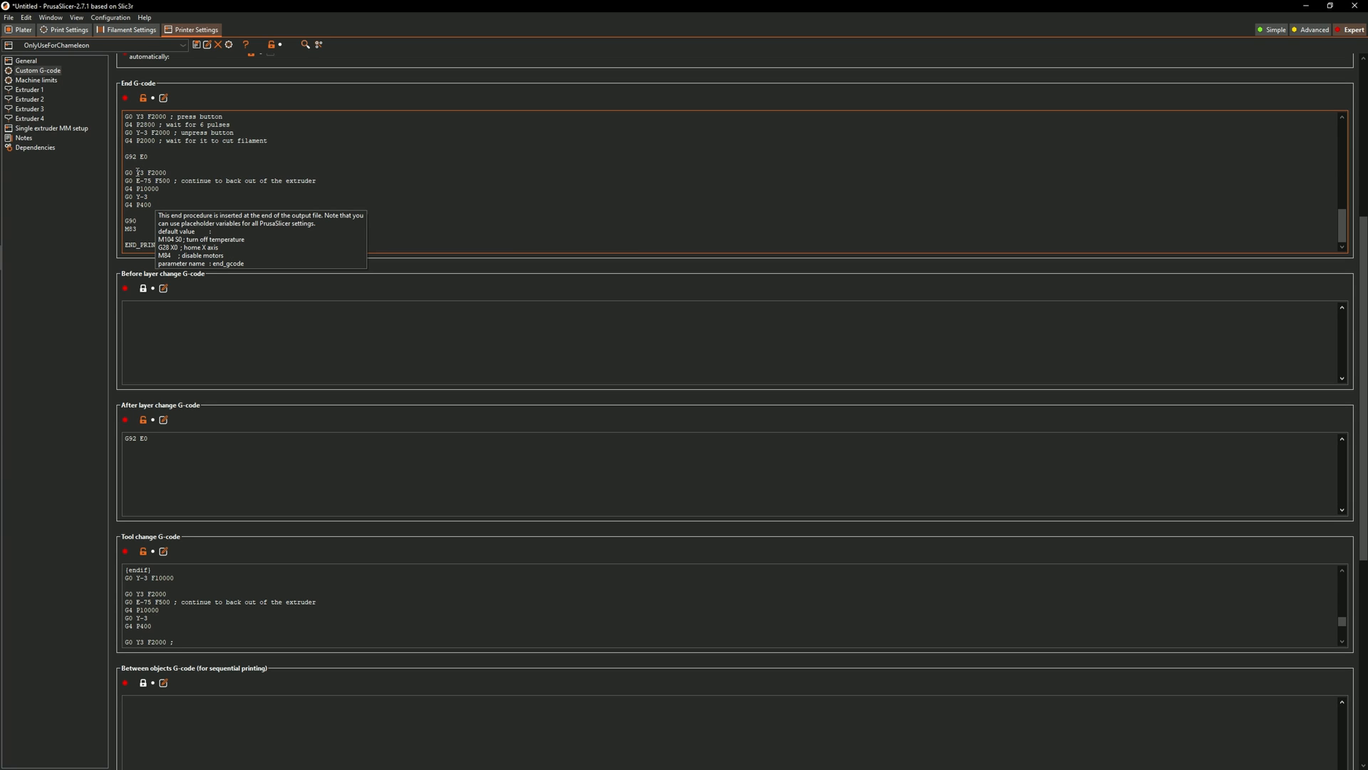
pyautogui.doubleClick(137, 197)
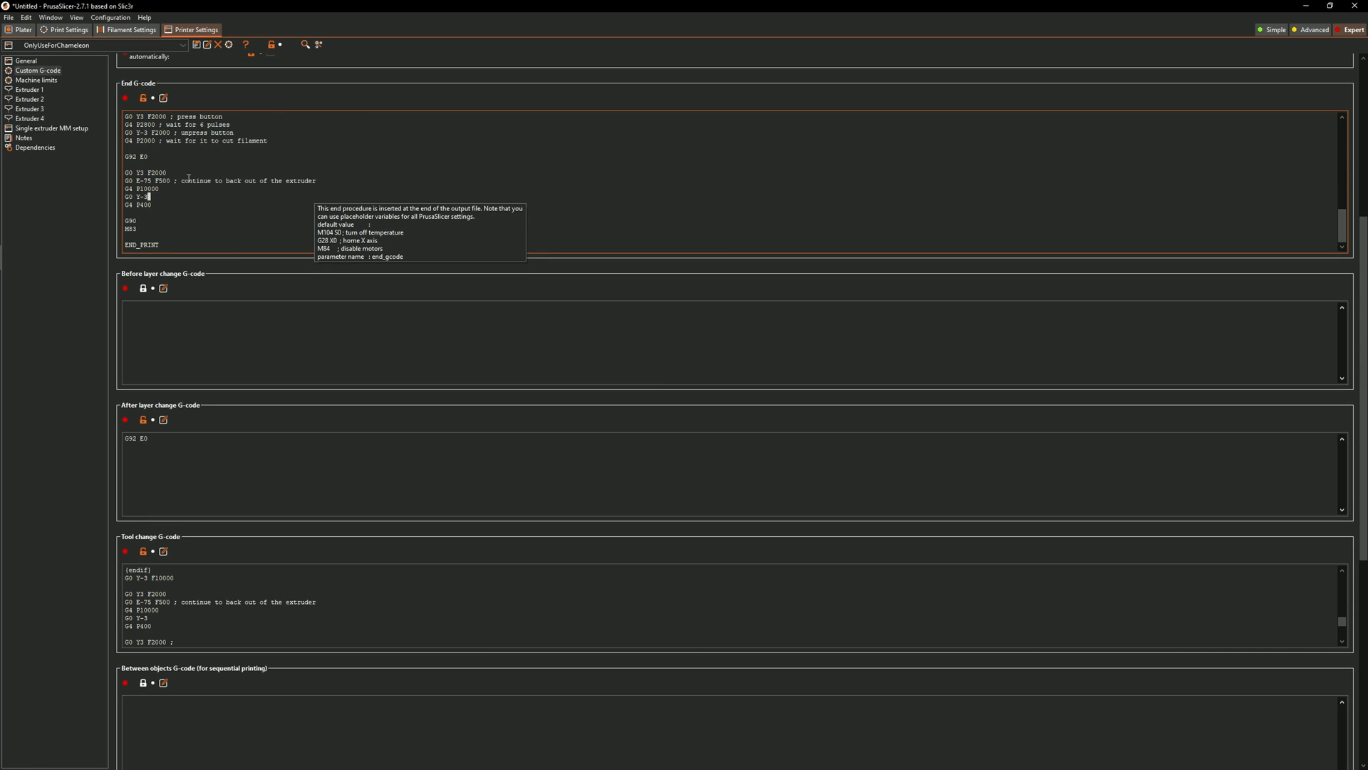
pyautogui.doubleClick(141, 188)
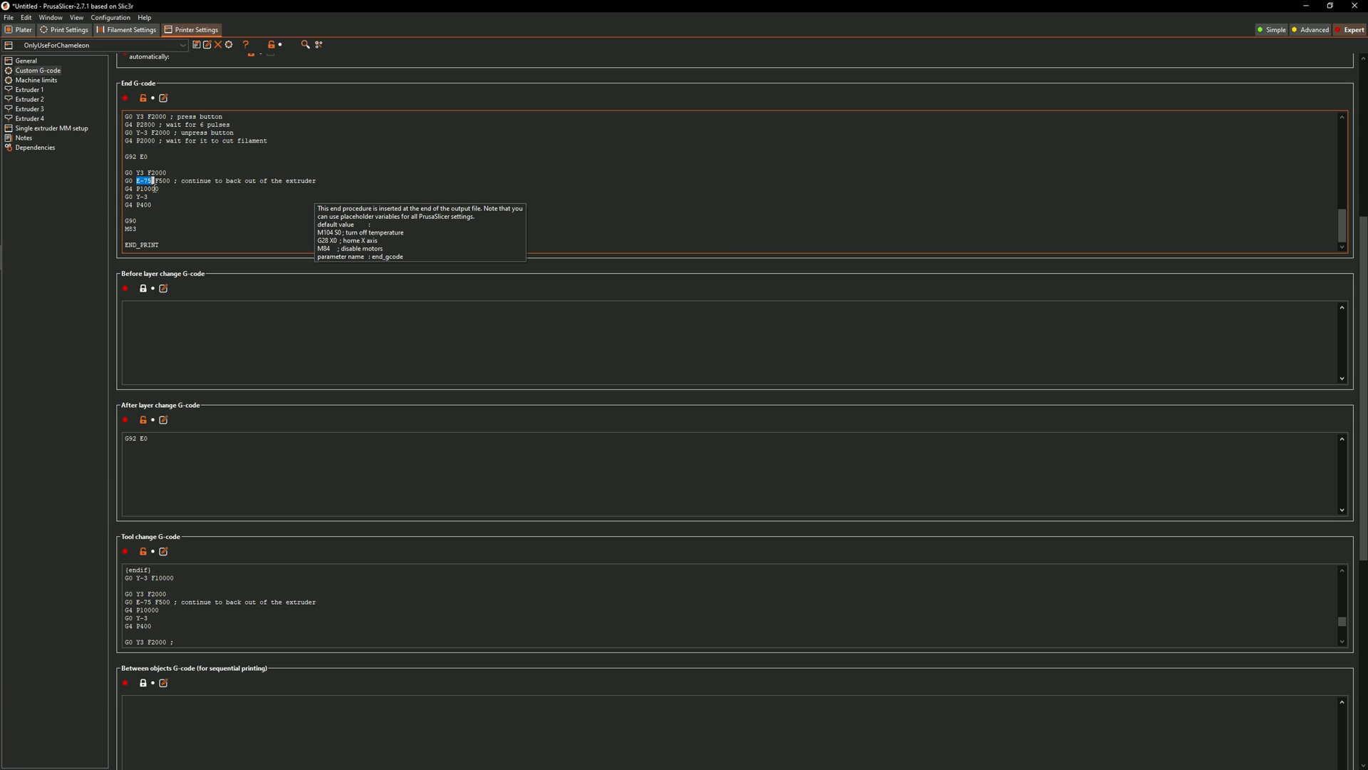
pyautogui.doubleClick(147, 188)
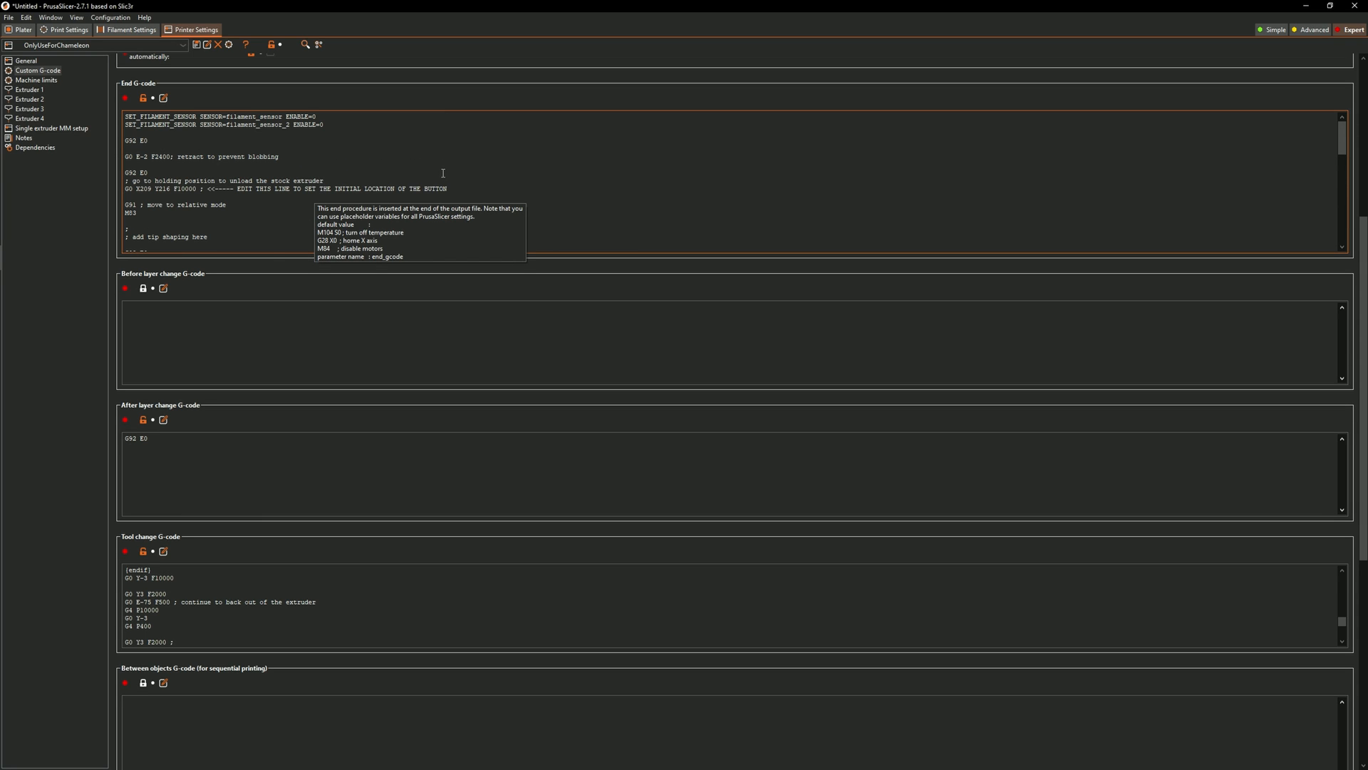
pyautogui.scroll(-3)
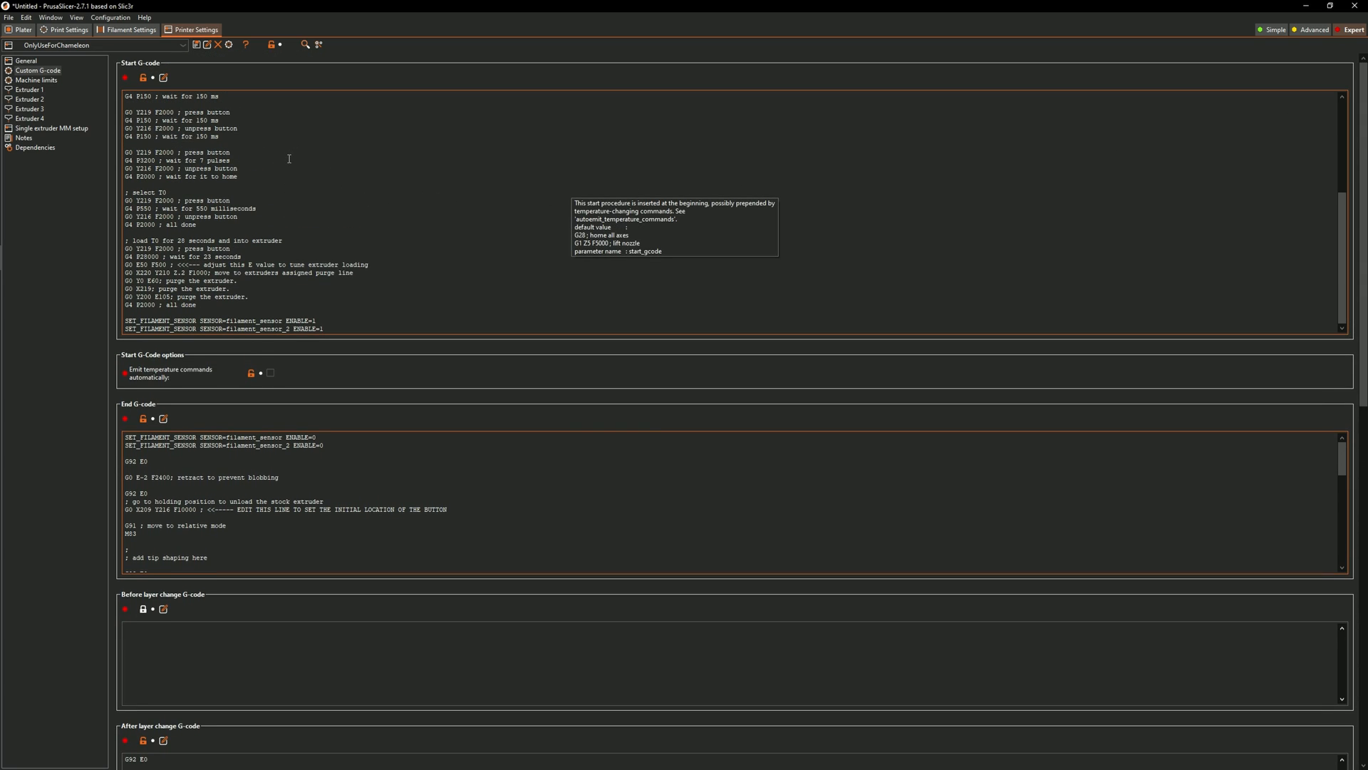
pyautogui.moveTo(251, 183)
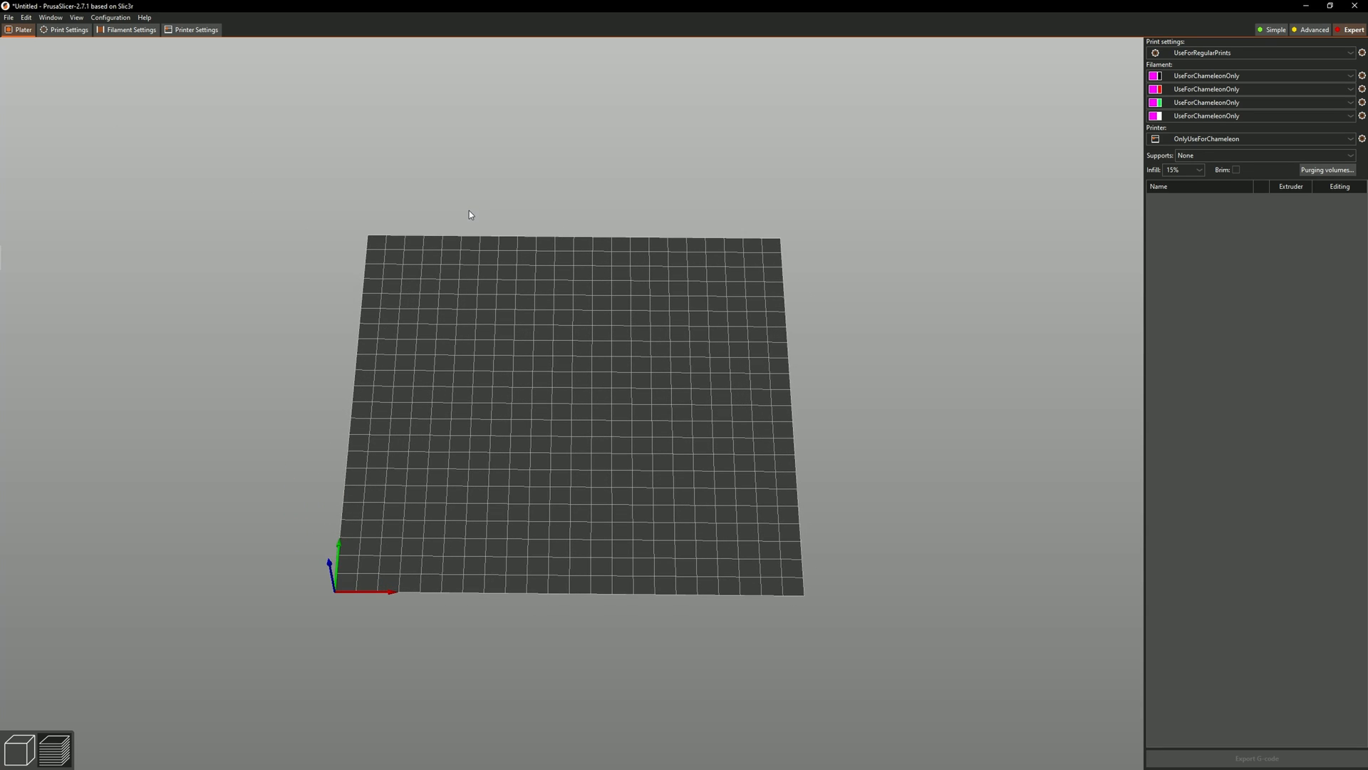
pyautogui.moveTo(87, 174)
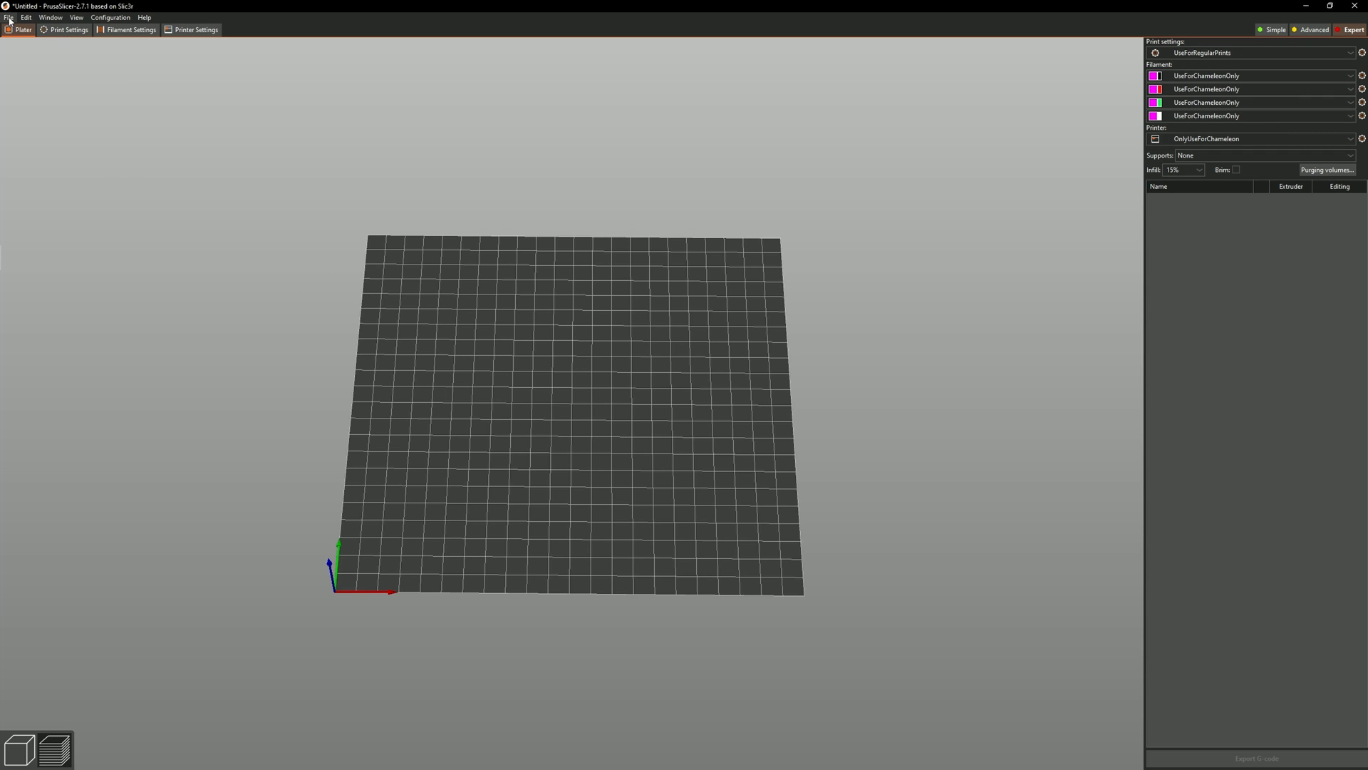
pyautogui.moveTo(10, 21)
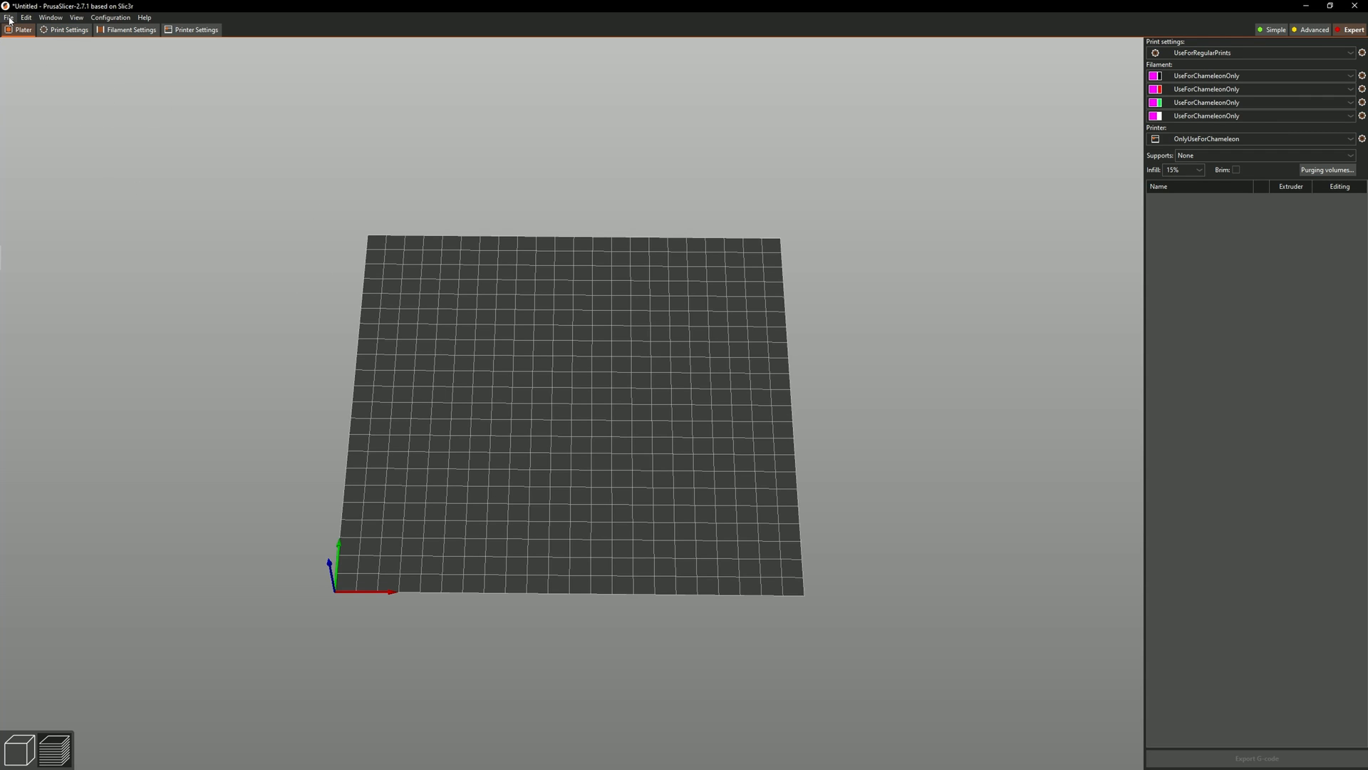
# Step: Start importing model files via File > Import, opening the file chooser on Downloads
pyautogui.click(26, 18)
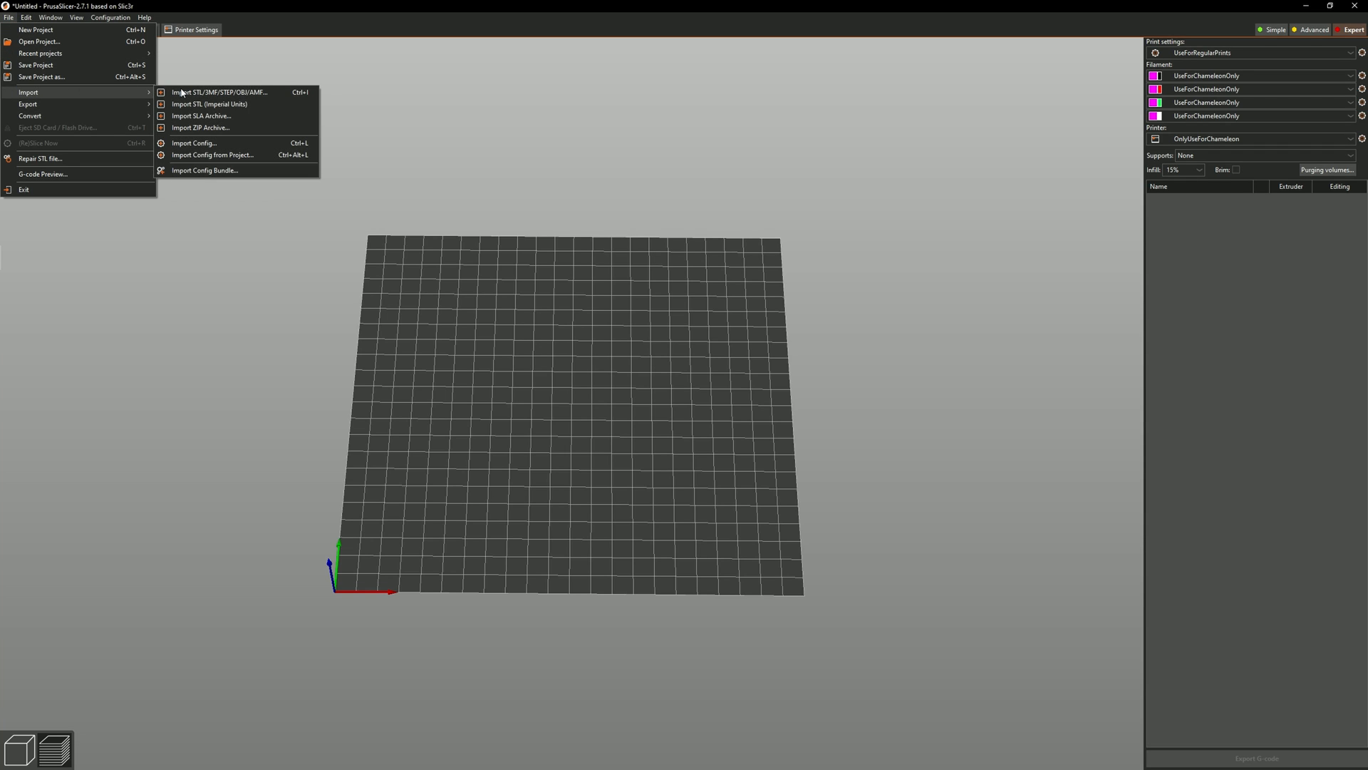
pyautogui.click(220, 92)
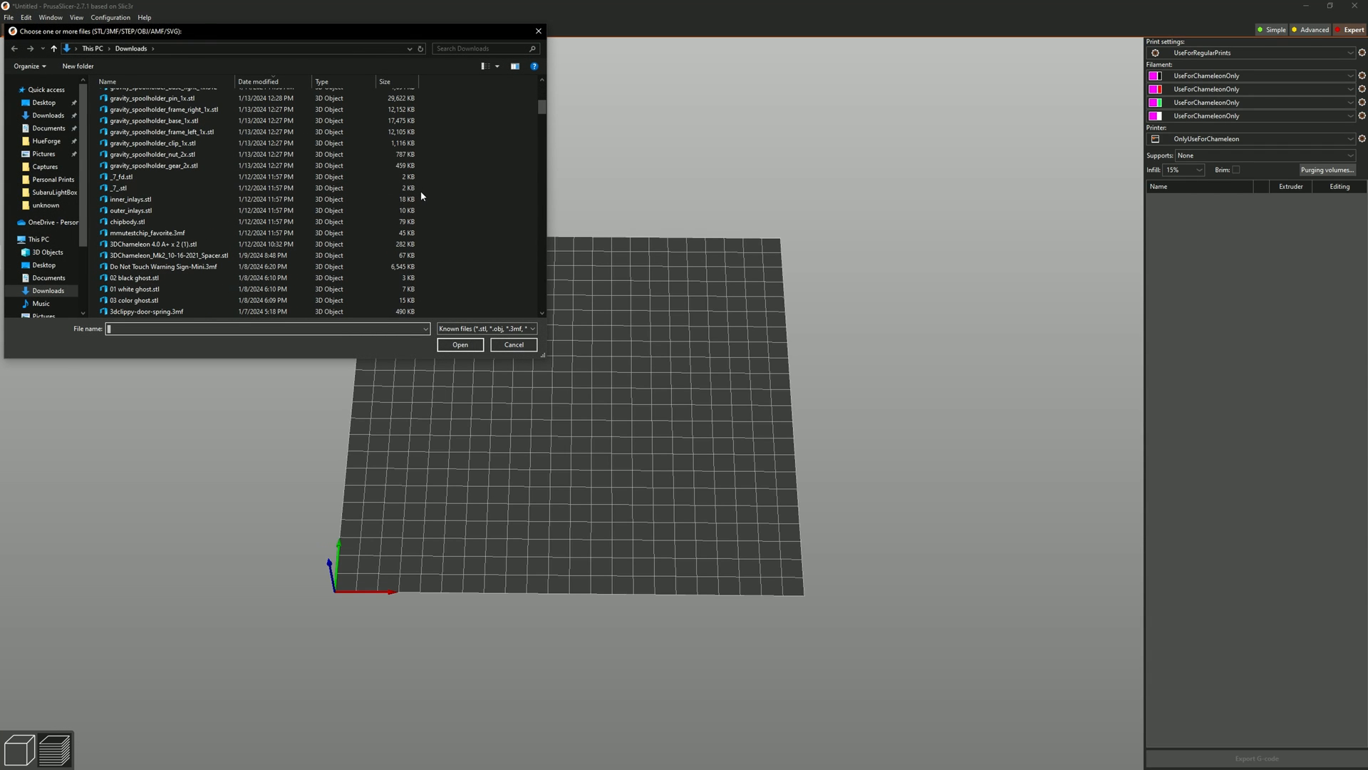
# Step: Load the 01 white, 02 black and 03 color ghost model files
pyautogui.scroll(-3)
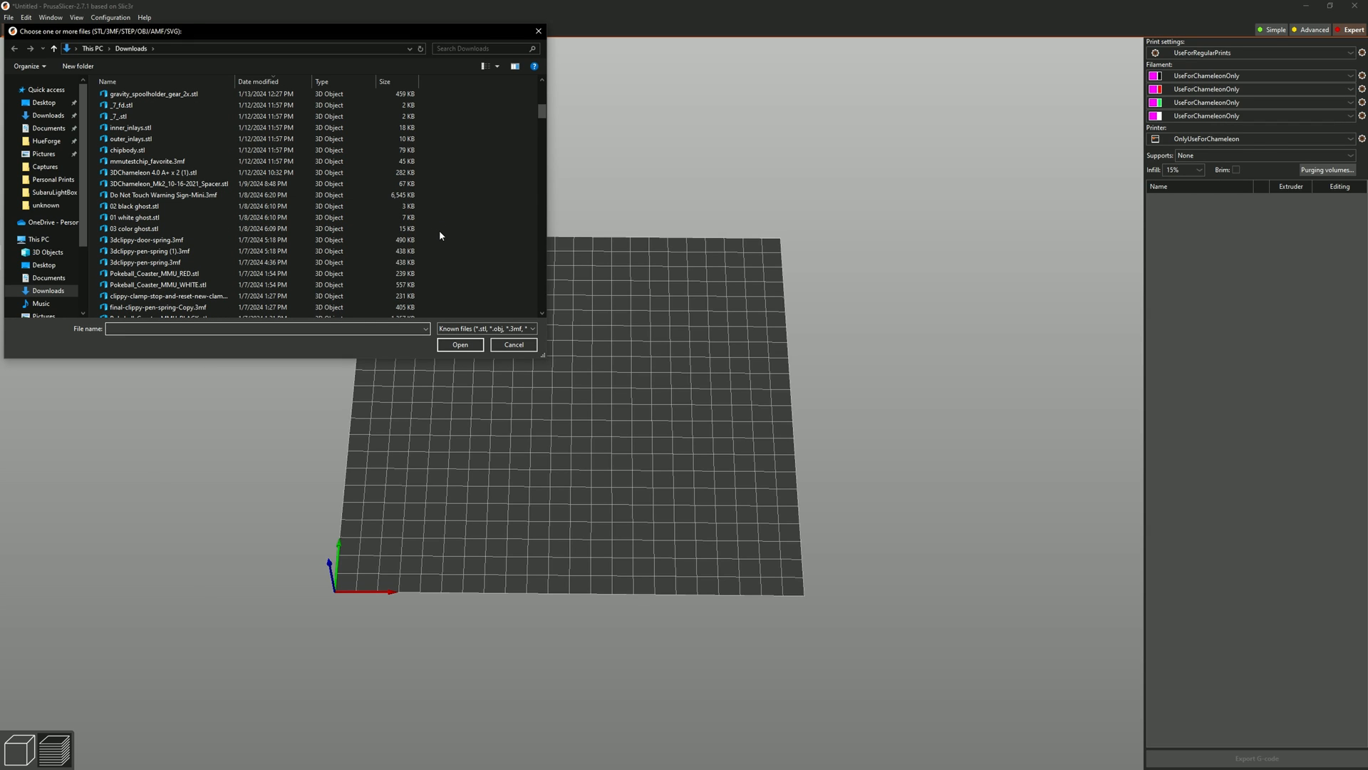
pyautogui.click(461, 344)
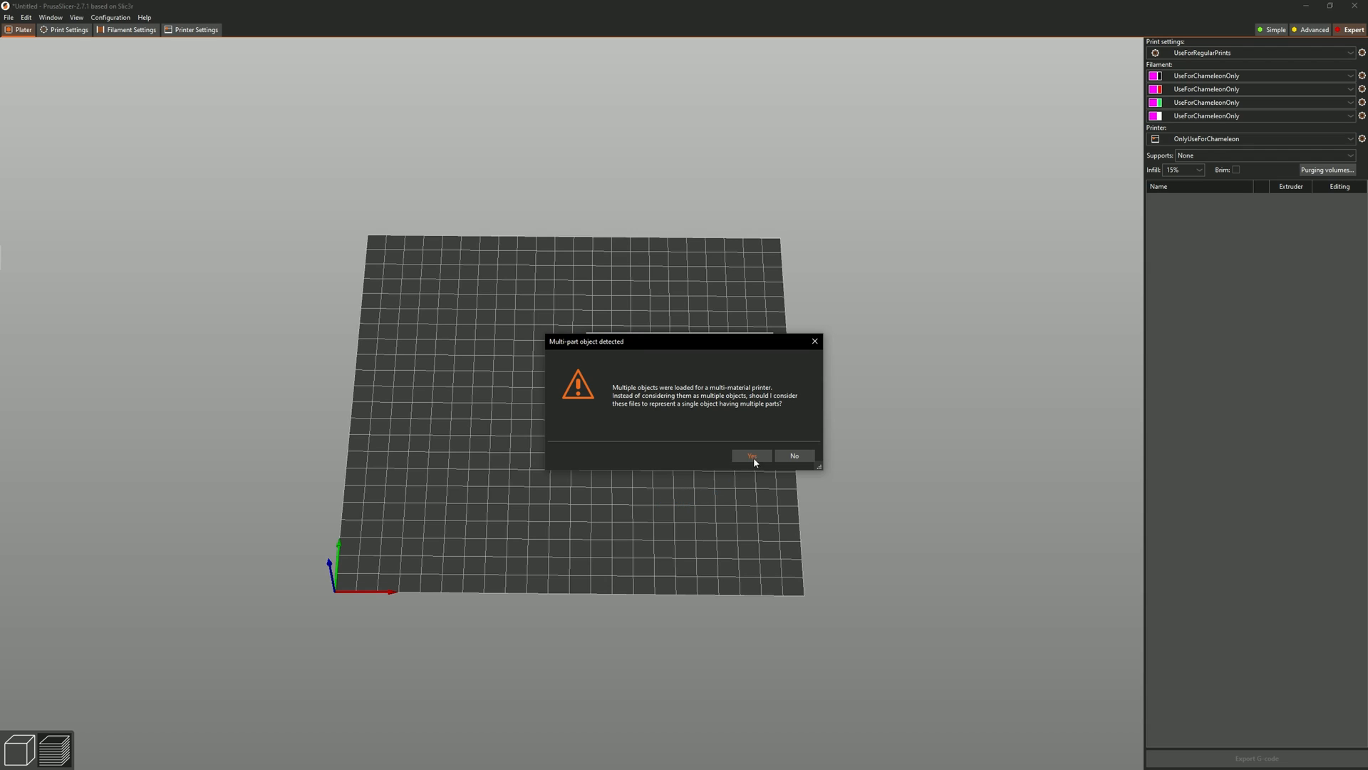
pyautogui.moveTo(757, 460)
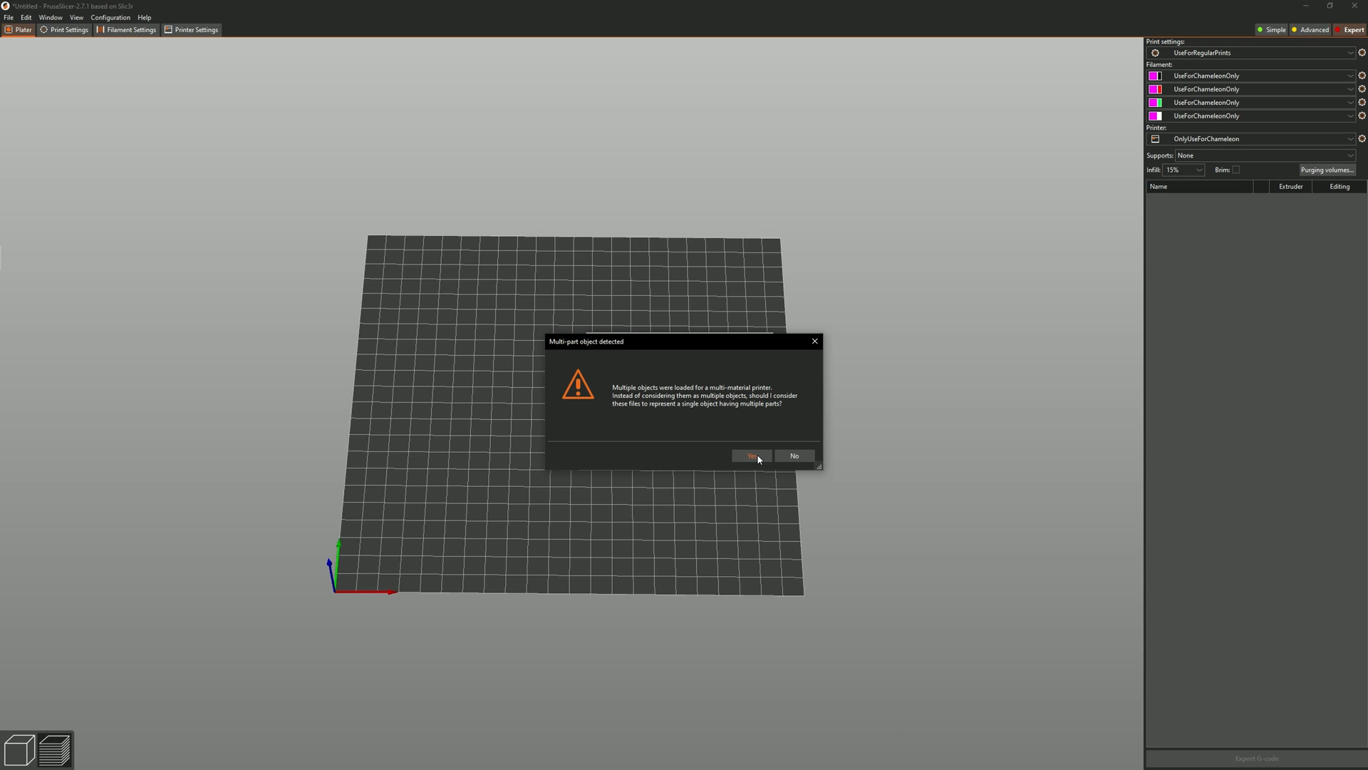
# Step: Answer Yes to treat the three ghost files as one multi-part object
pyautogui.click(751, 456)
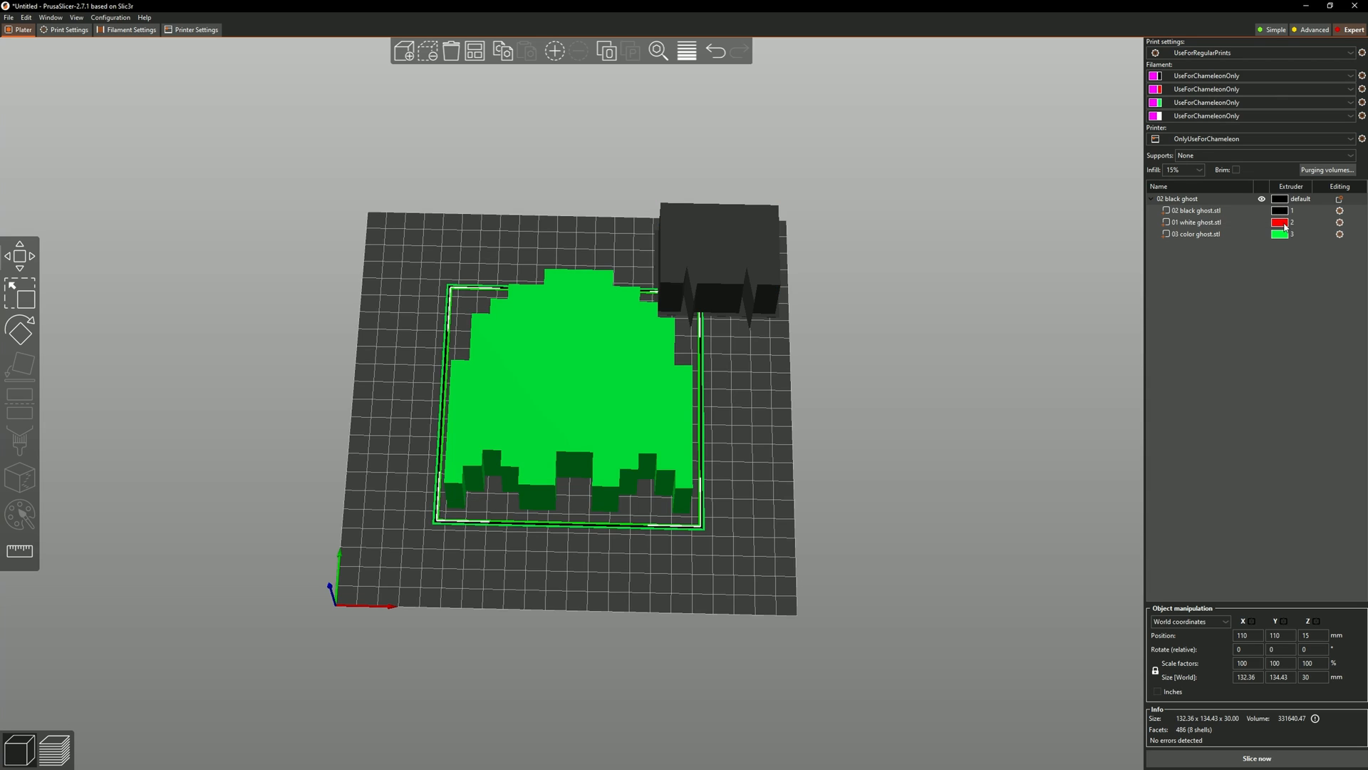
# Step: Assign 01 white ghost.stl to the white-filament extruder and slice the ghost model
pyautogui.click(1194, 222)
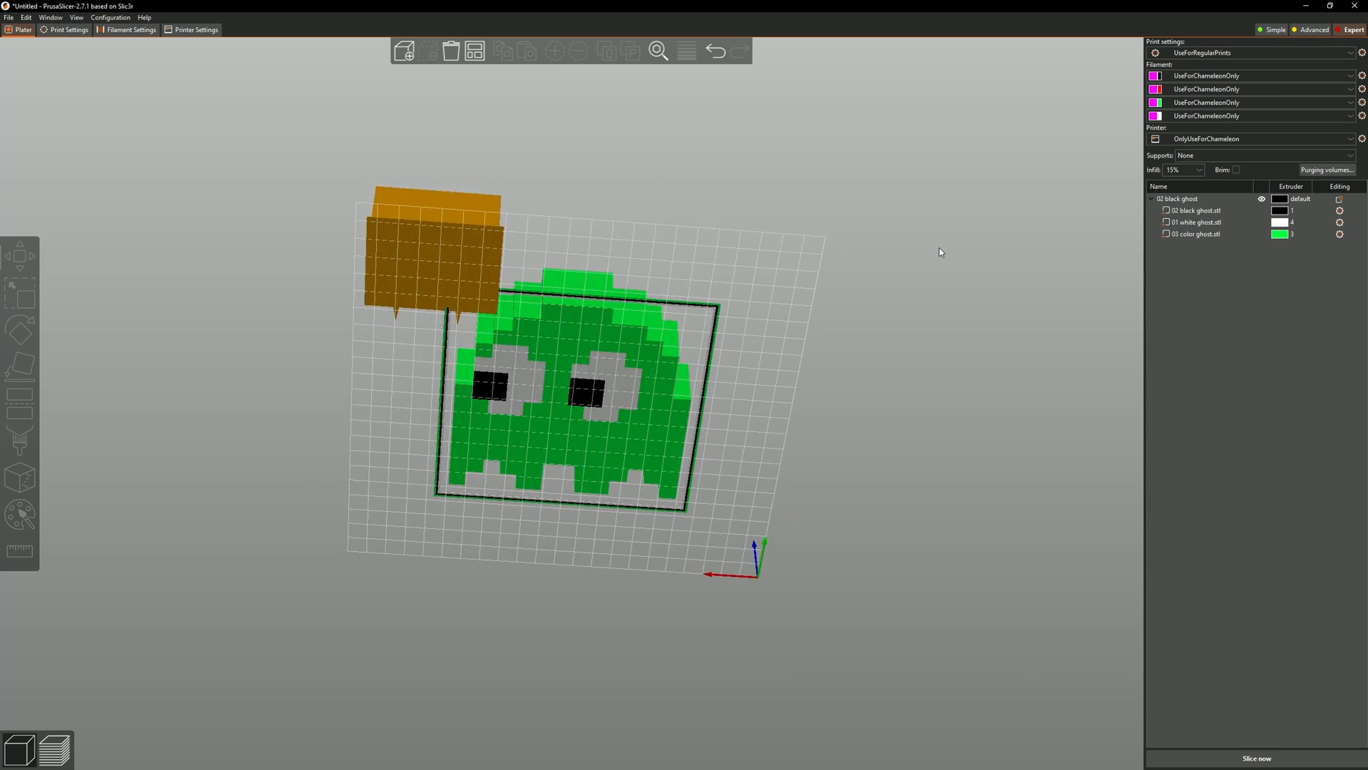
pyautogui.click(1258, 757)
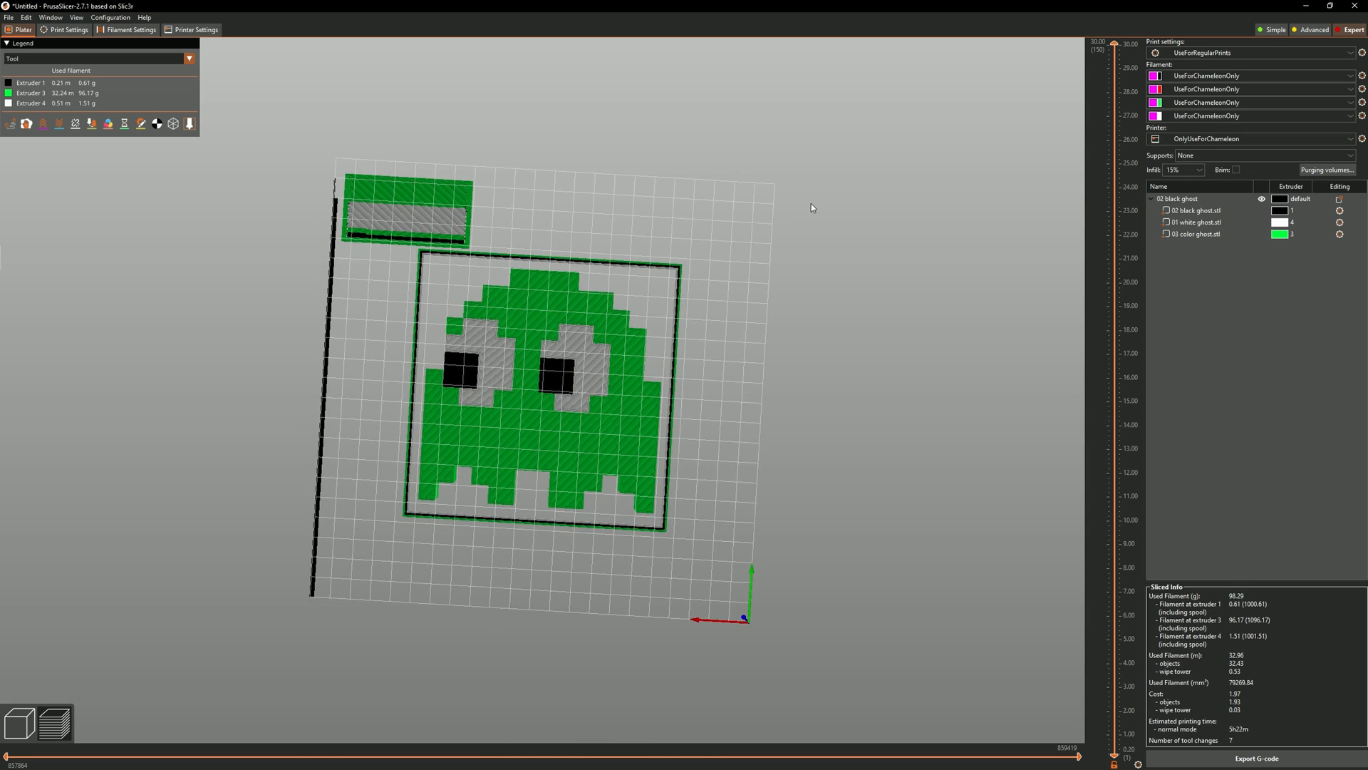
pyautogui.moveTo(796, 211)
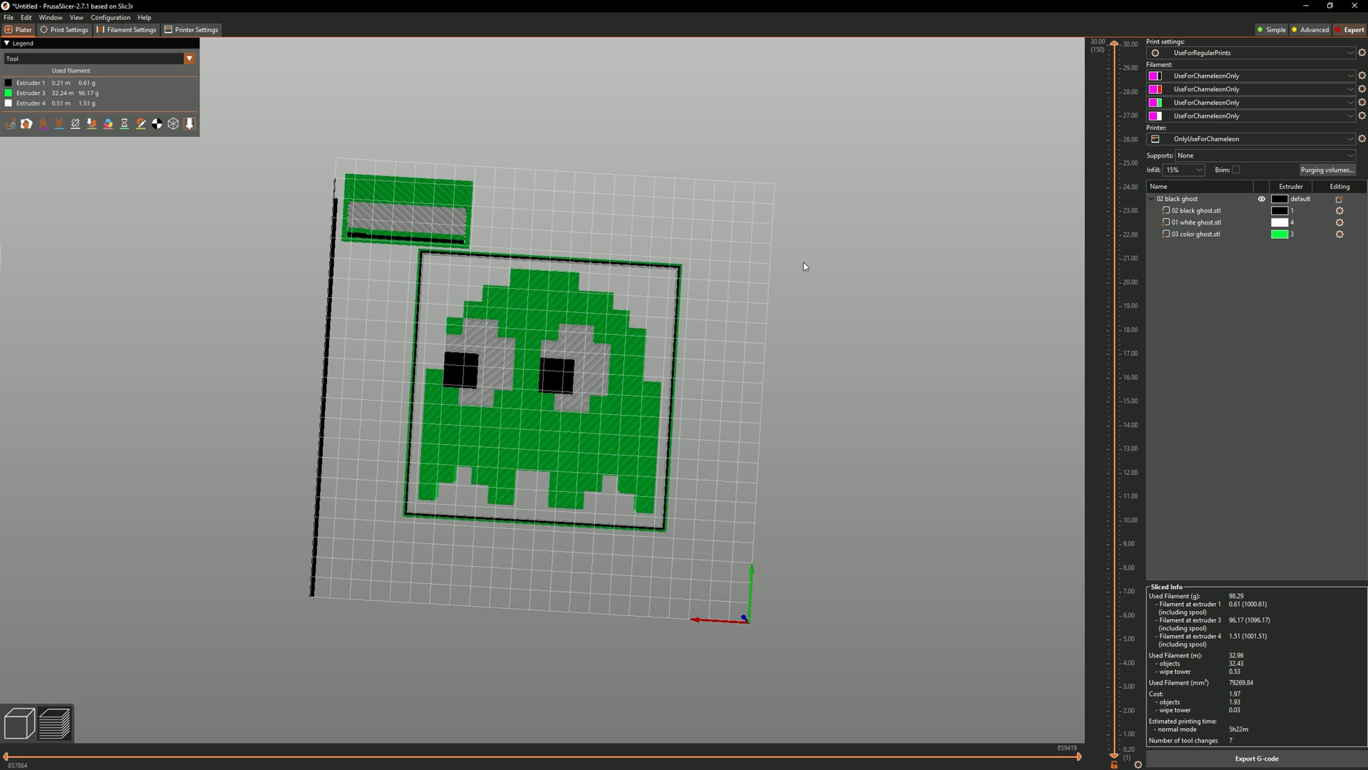
# Step: Orbit the sliced ghost preview to inspect the wipe tower and layers, then return to top-down
pyautogui.moveTo(802, 266); pyautogui.dragTo(776, 259)
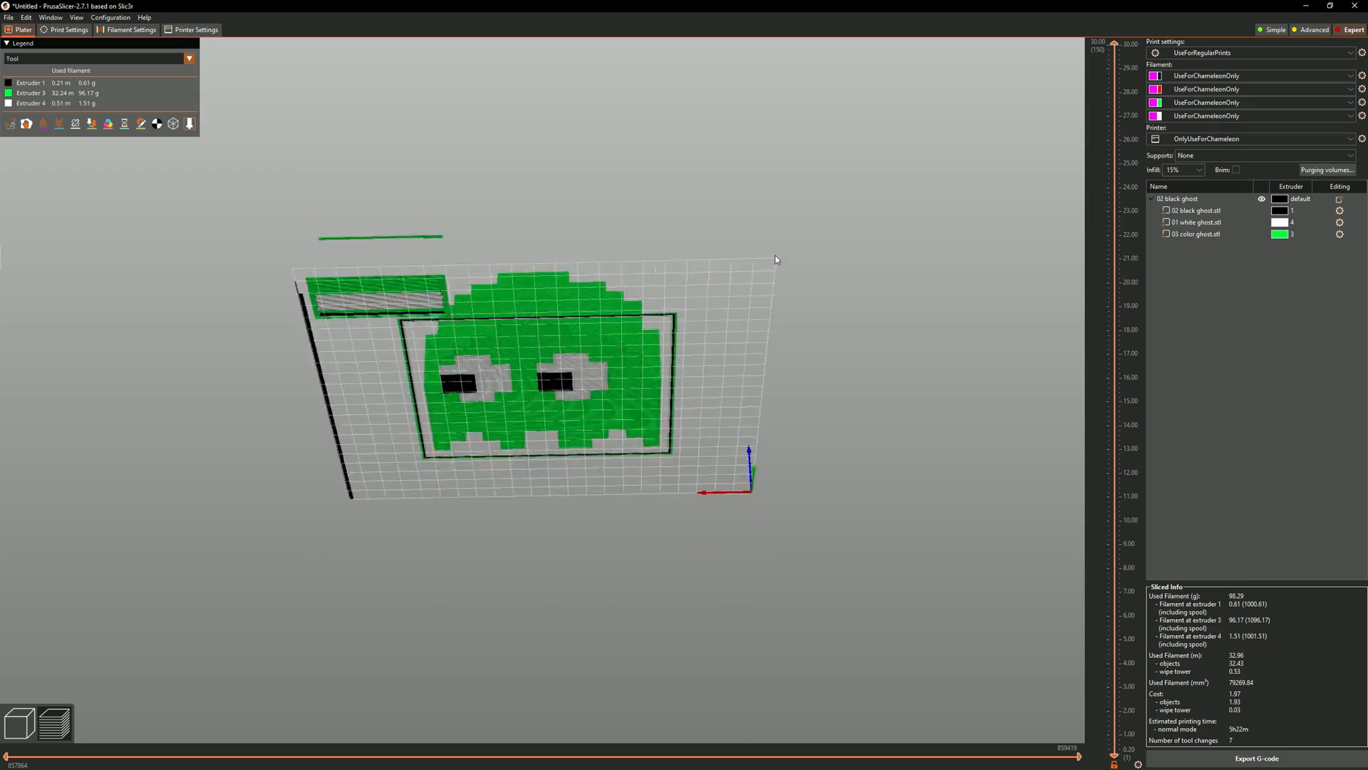
pyautogui.moveTo(776, 258); pyautogui.dragTo(778, 198)
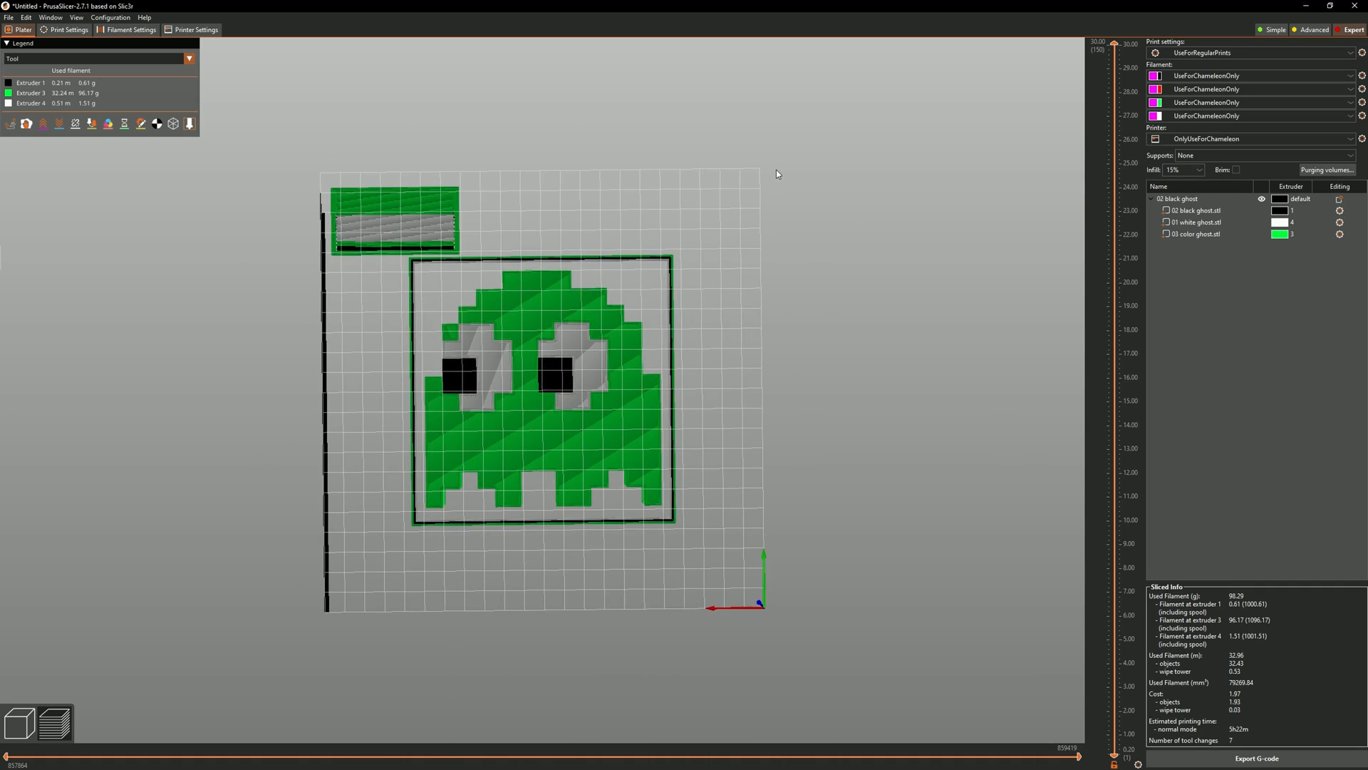
pyautogui.moveTo(788, 180)
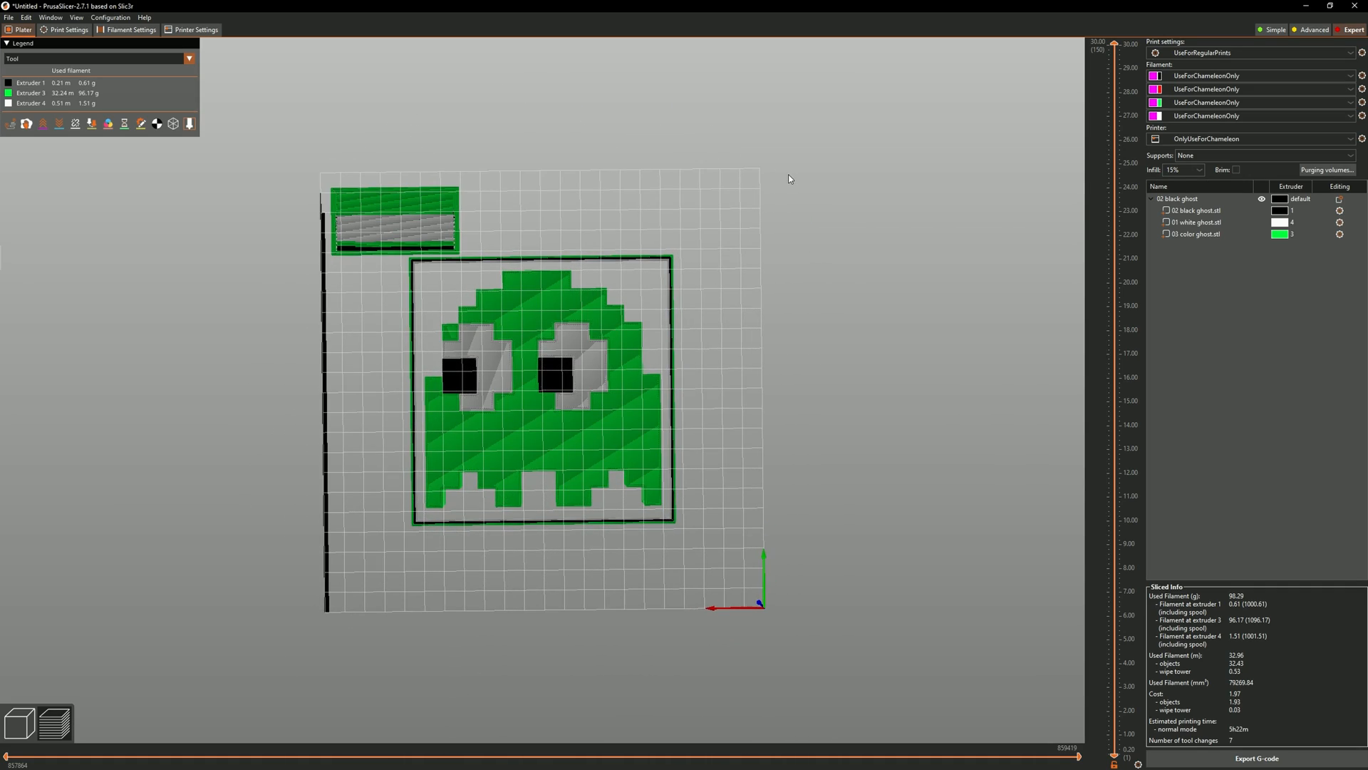